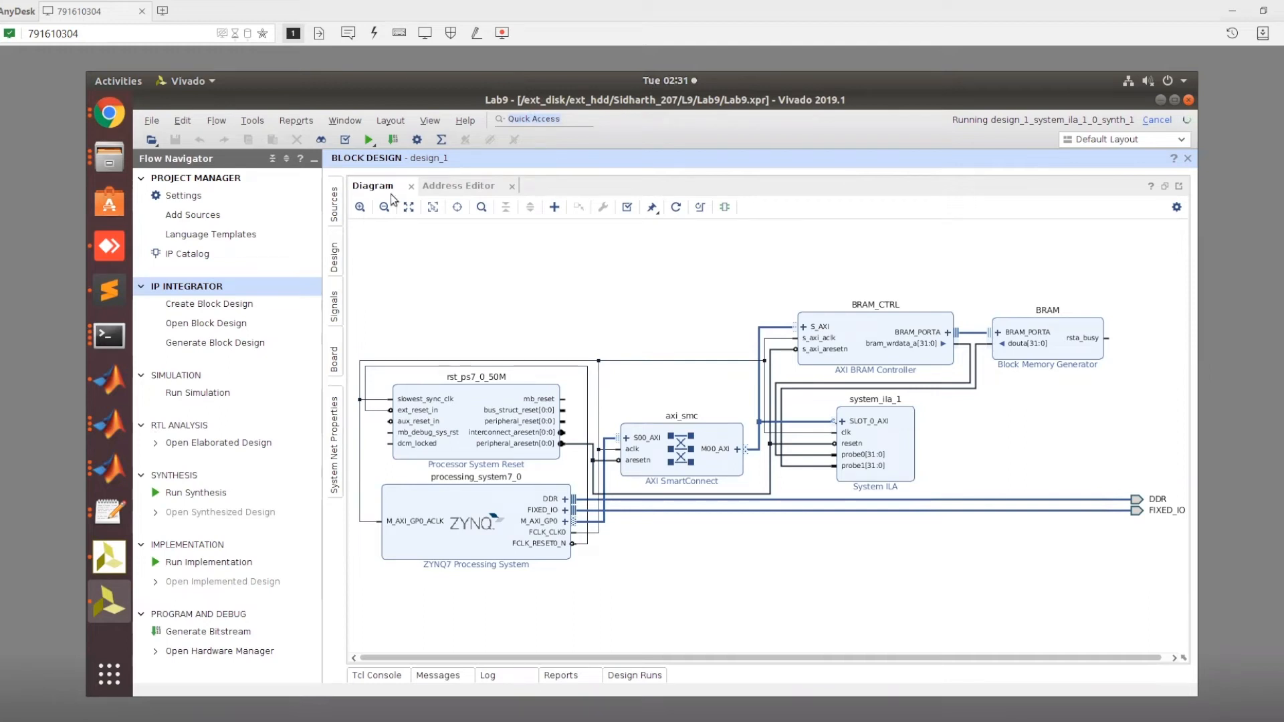
mouse_move(665, 341)
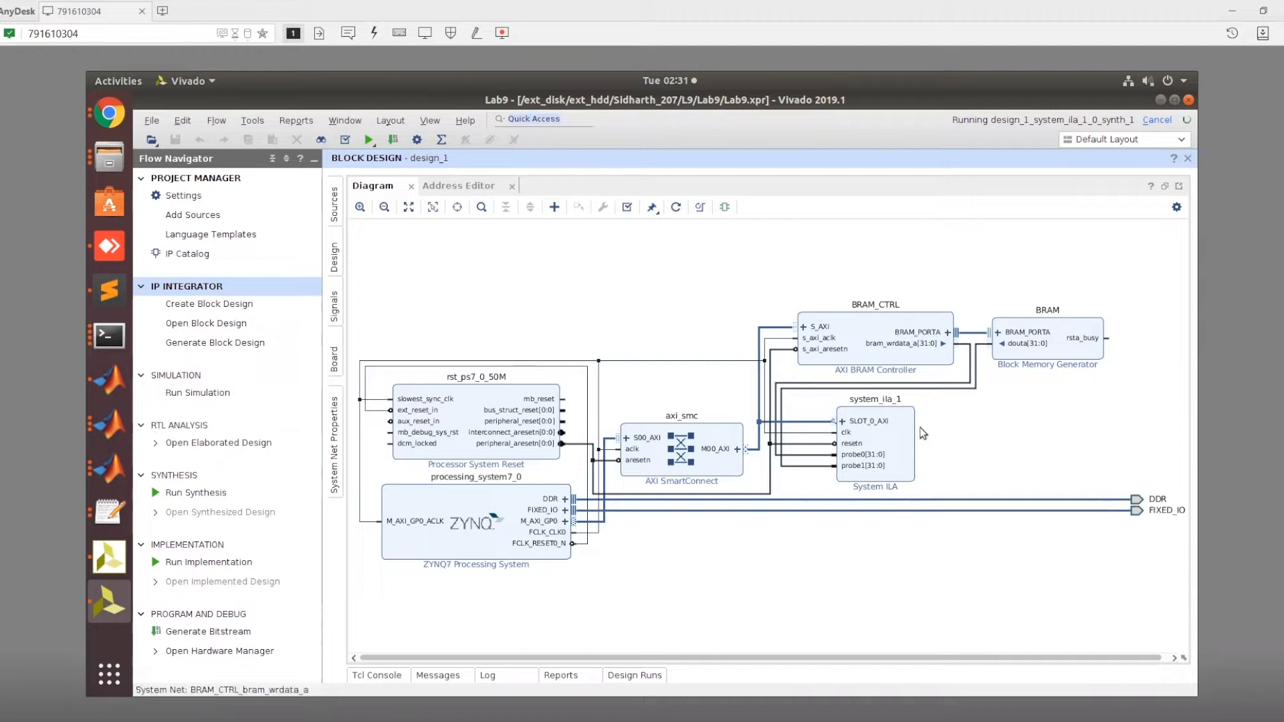
Select the System ILA and its AXI connection, search the IP list for 'system', and bring up the ILA's customization.
click(874, 445)
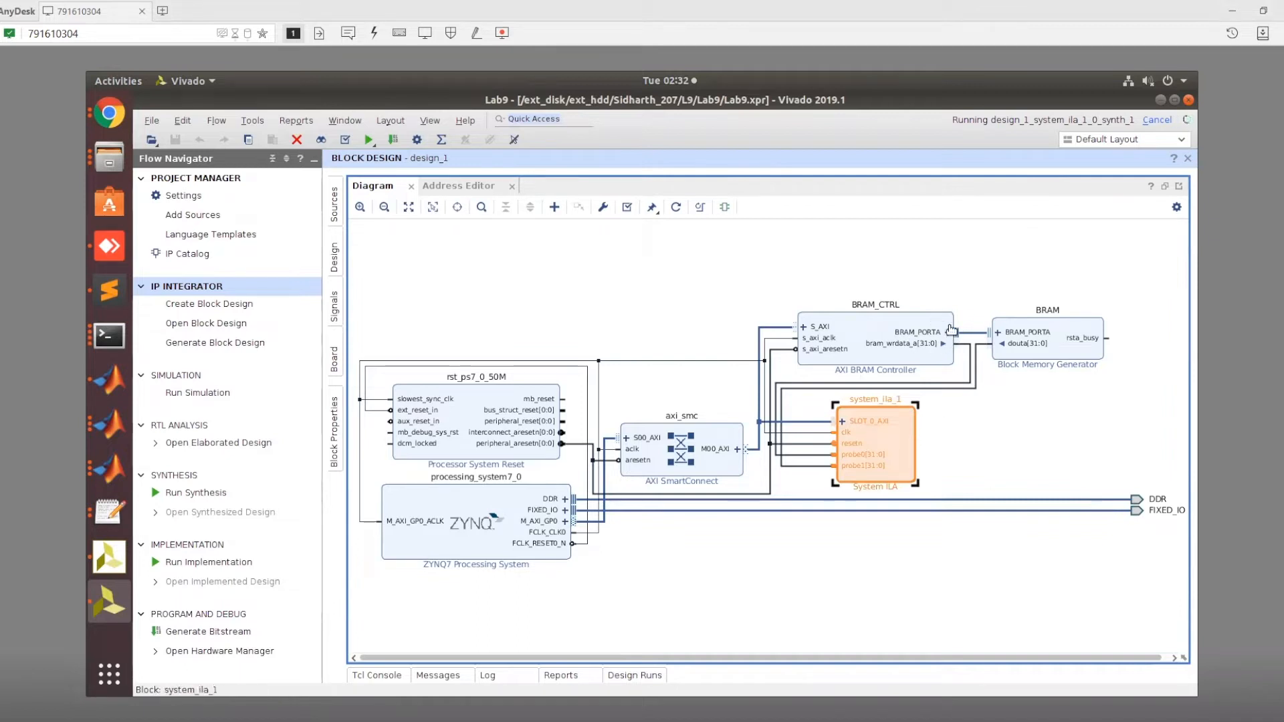
mouse_move(820, 429)
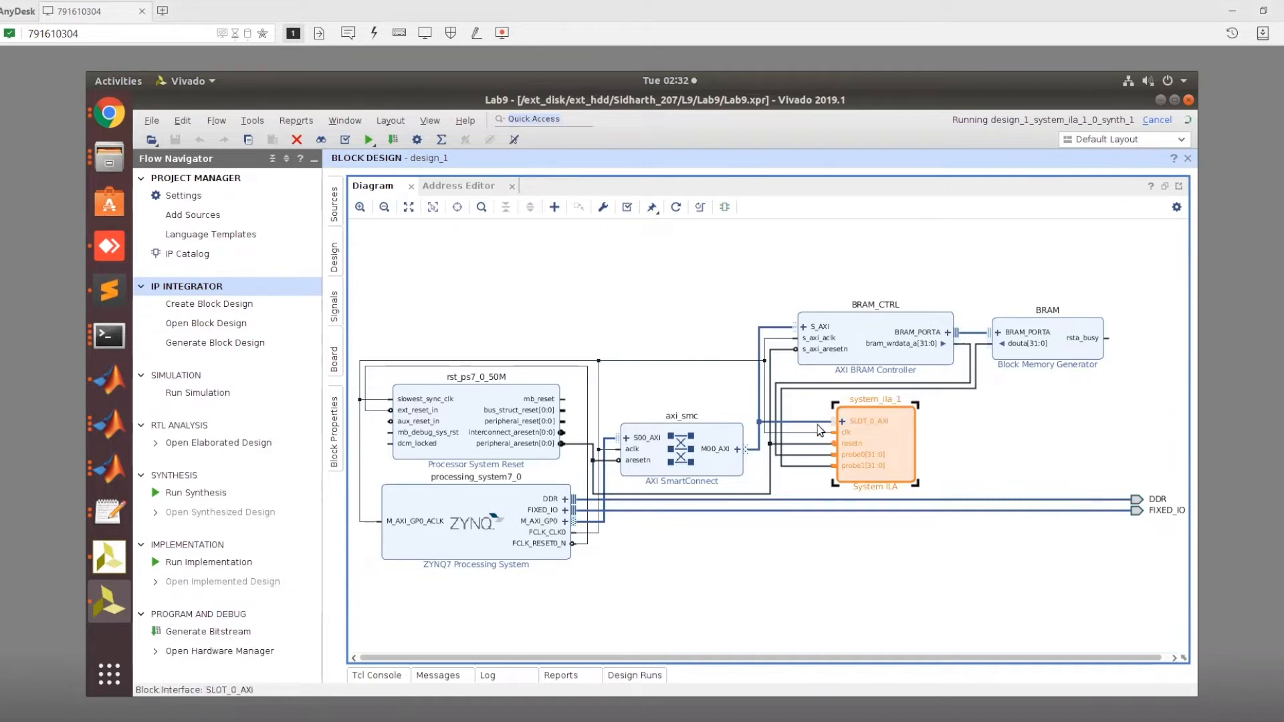
click(810, 327)
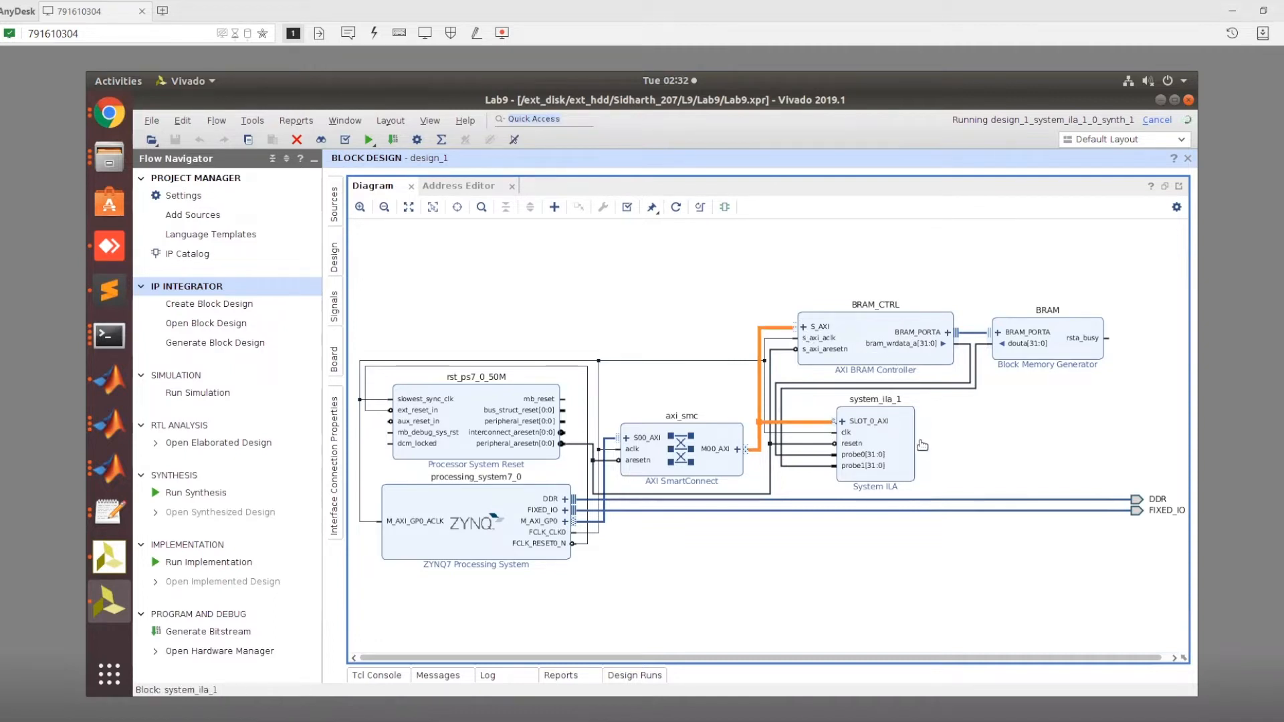
click(554, 206)
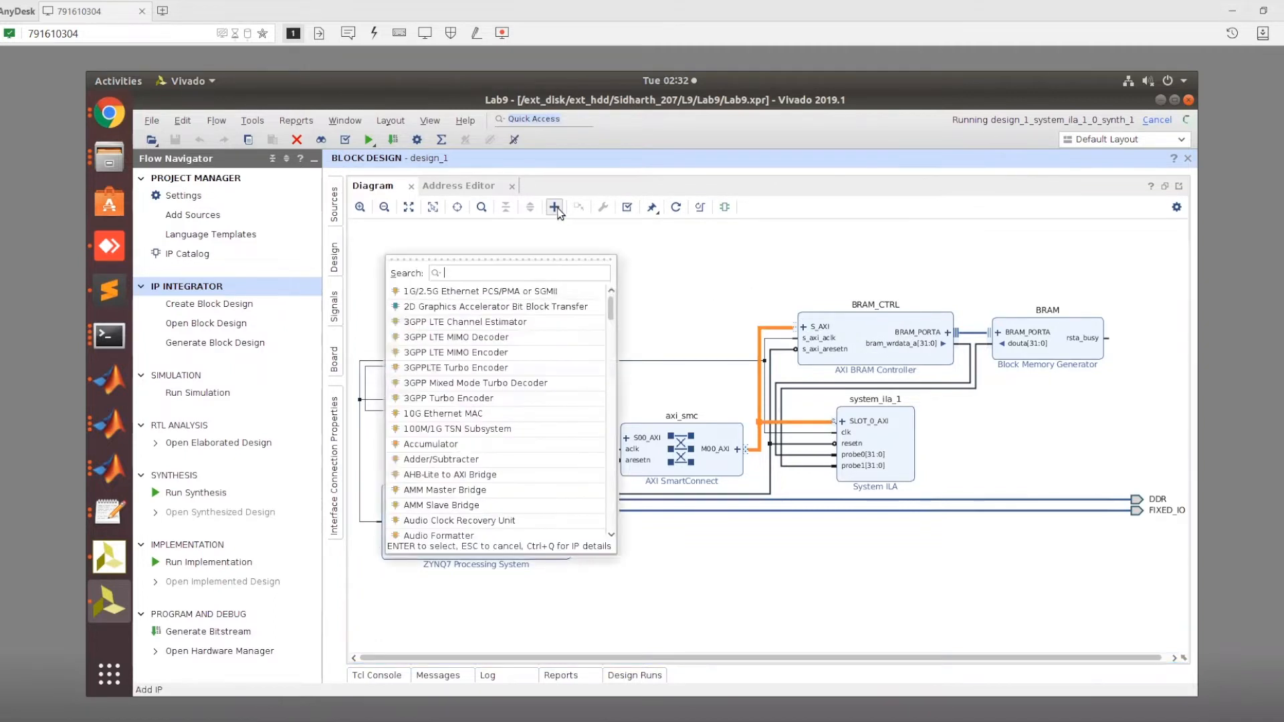
text(sysmte)
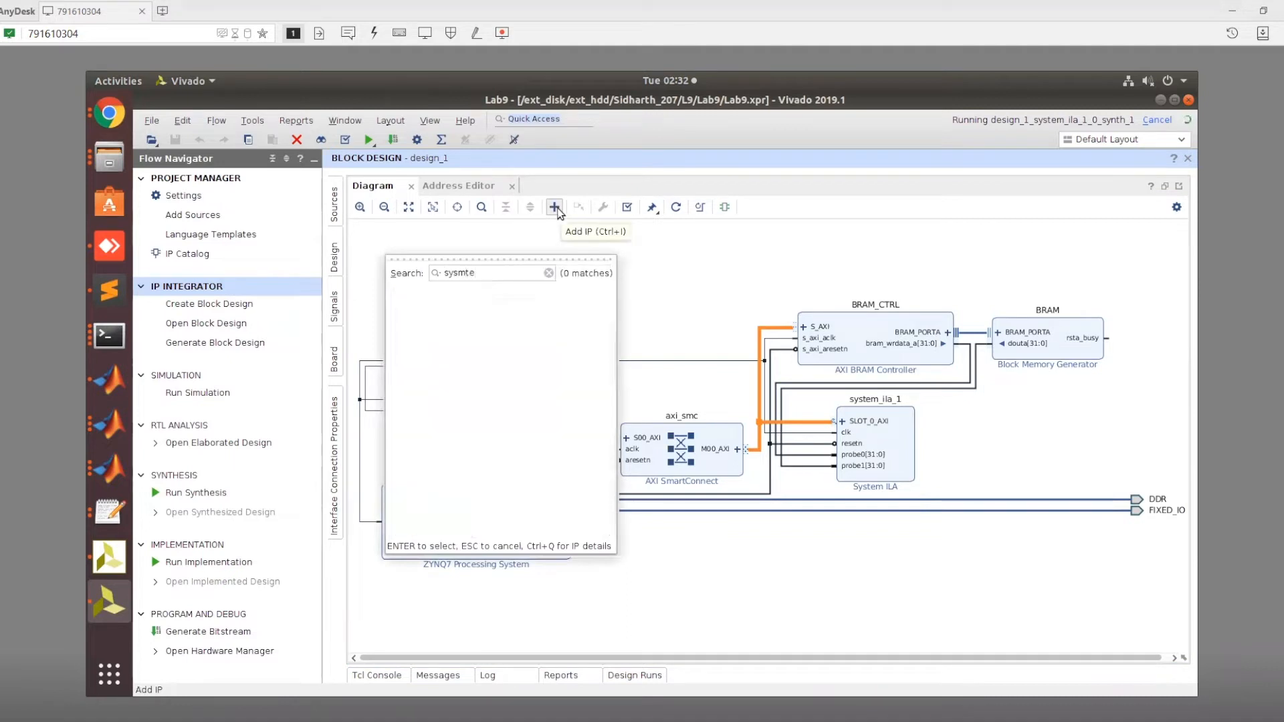
text(system)
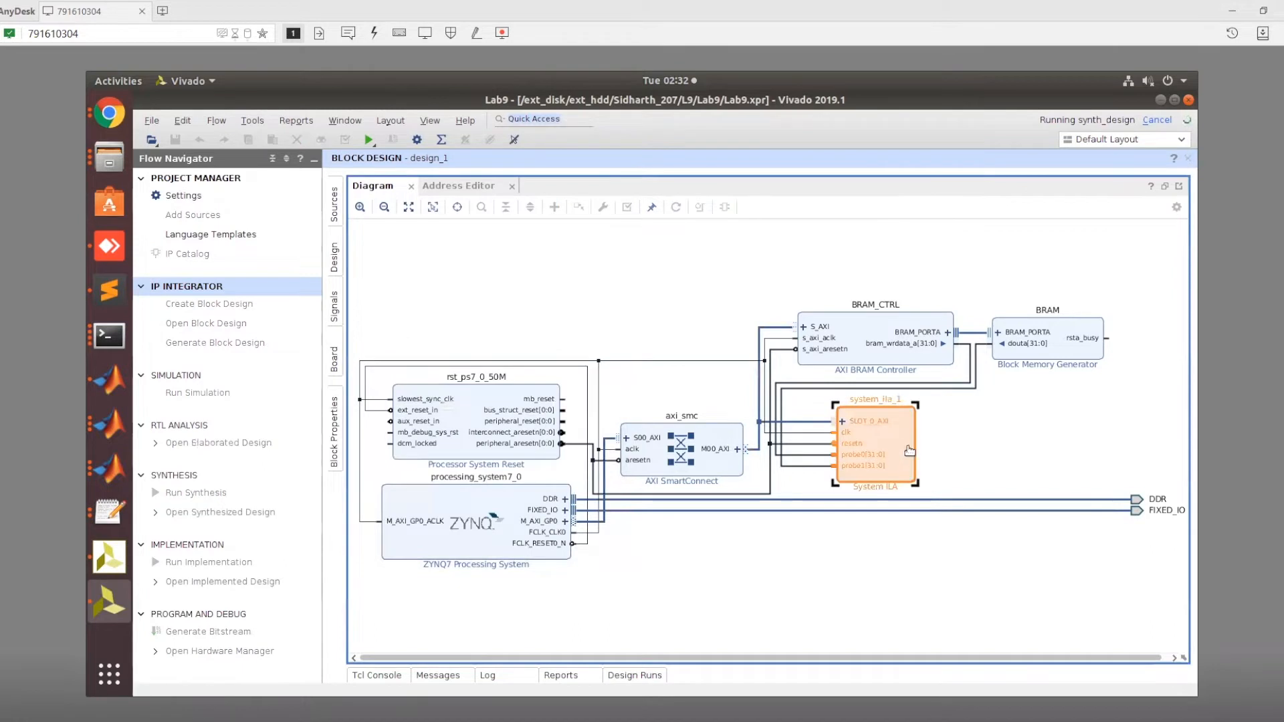
double_click(875, 445)
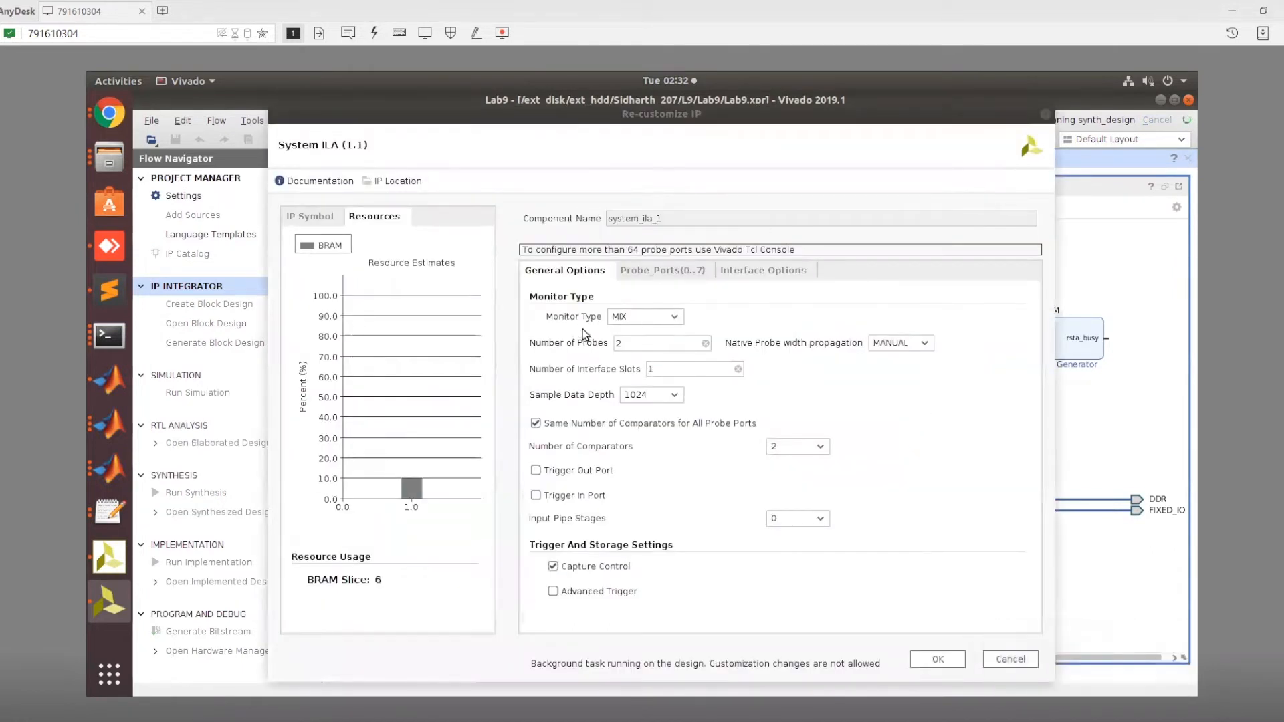
Review monitor type MIX, number of probes, manual probe width propagation and interface slot count.
click(672, 315)
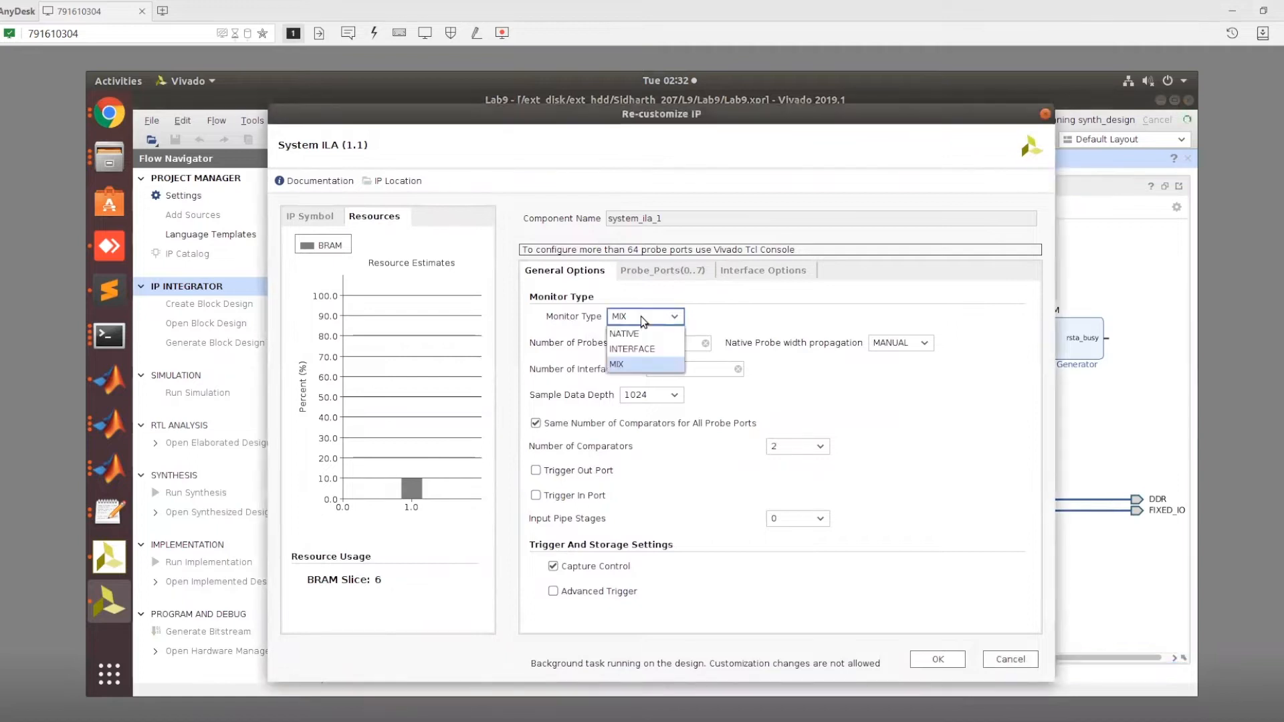
mouse_move(634, 334)
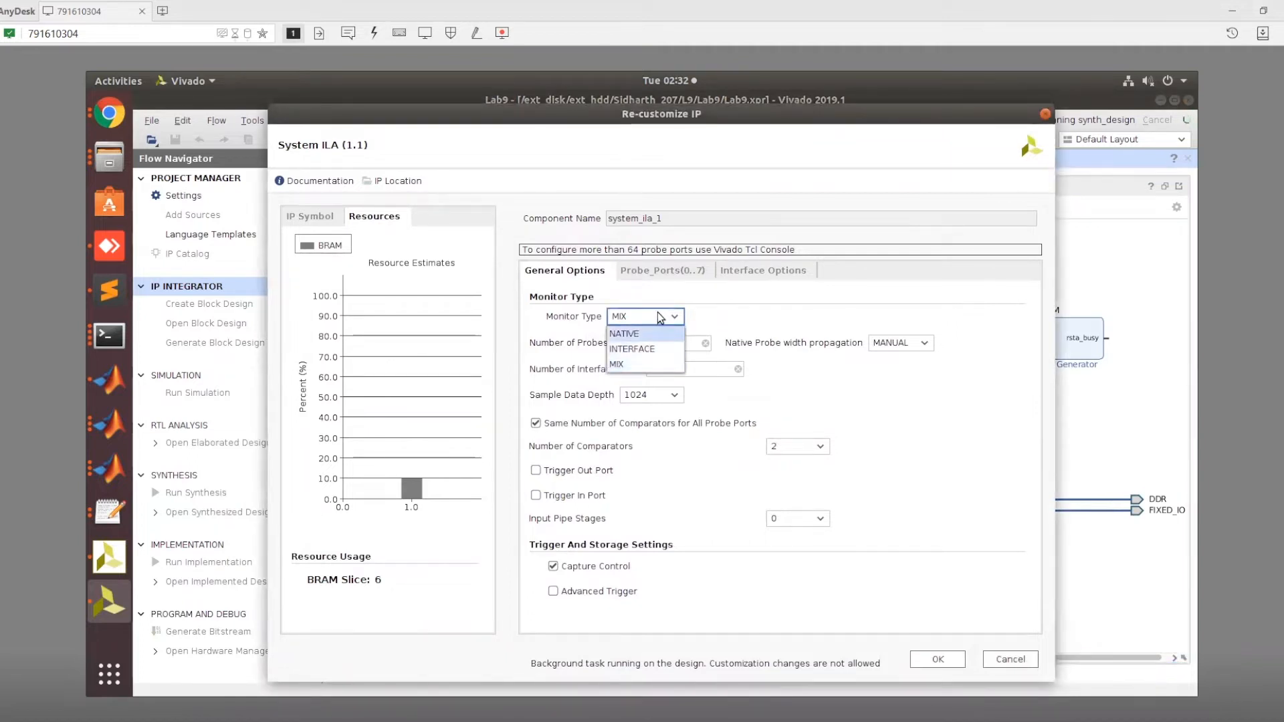
mouse_move(644, 345)
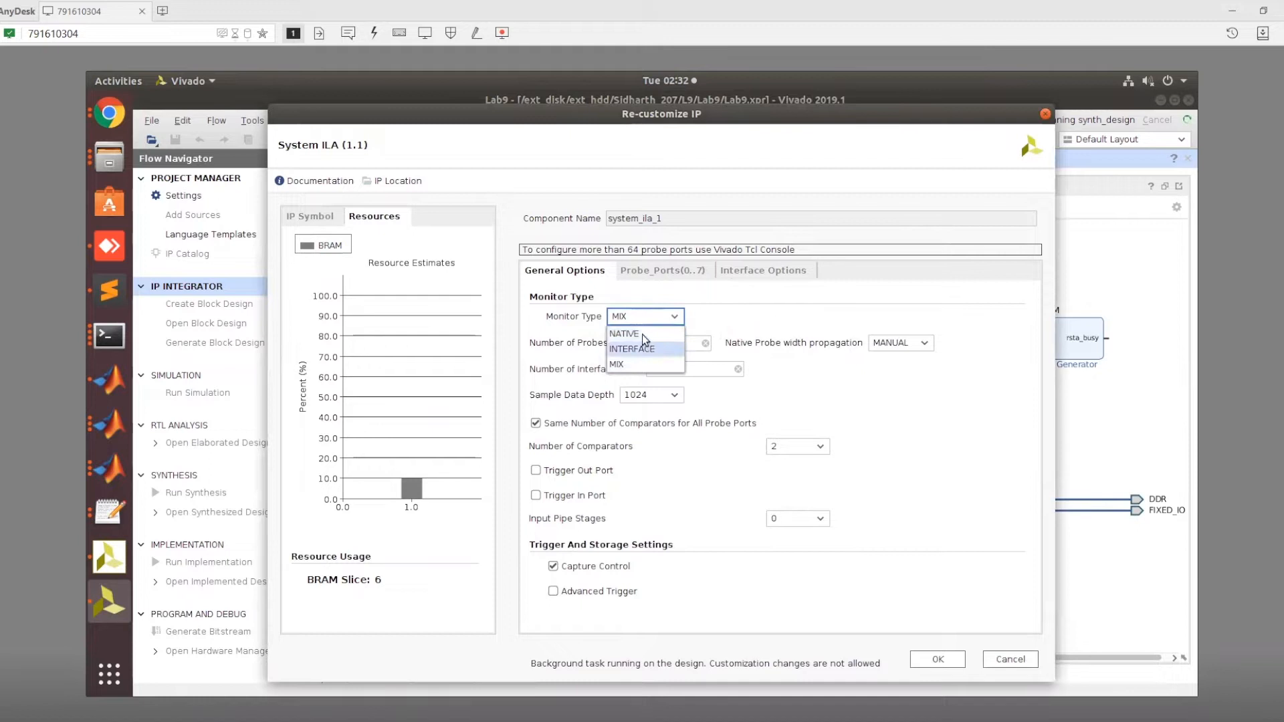
click(616, 363)
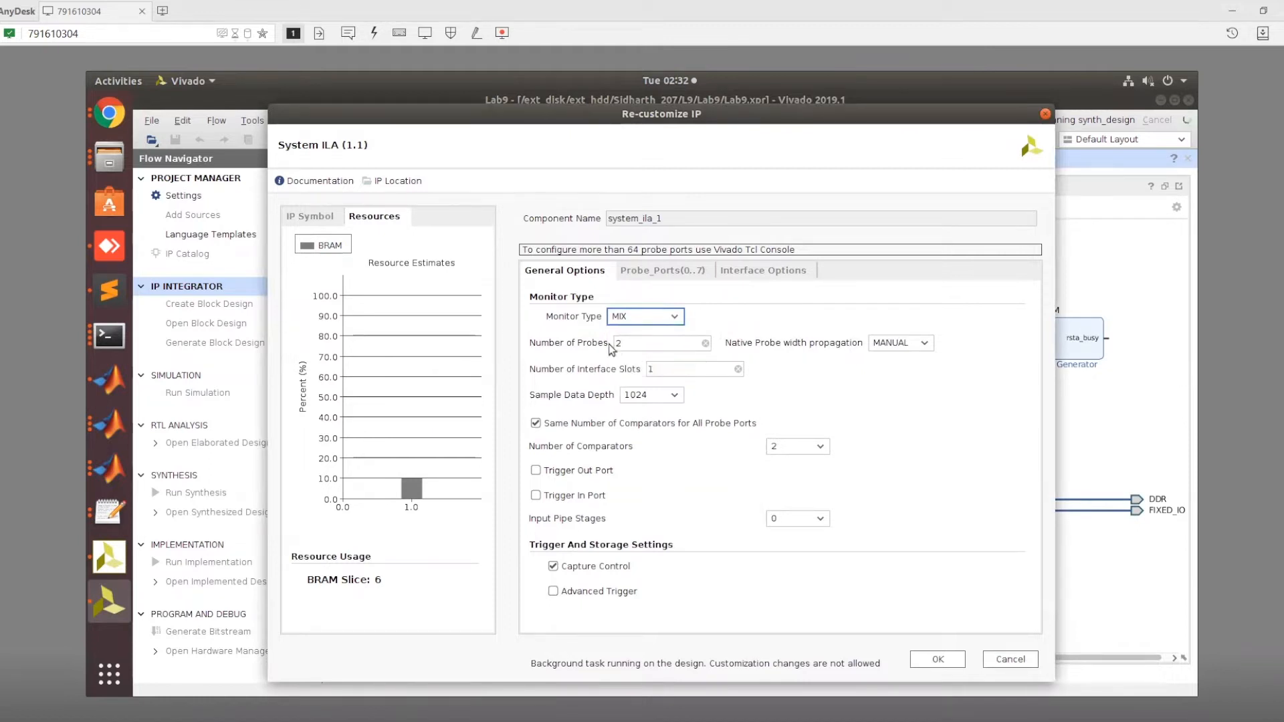
mouse_move(647, 342)
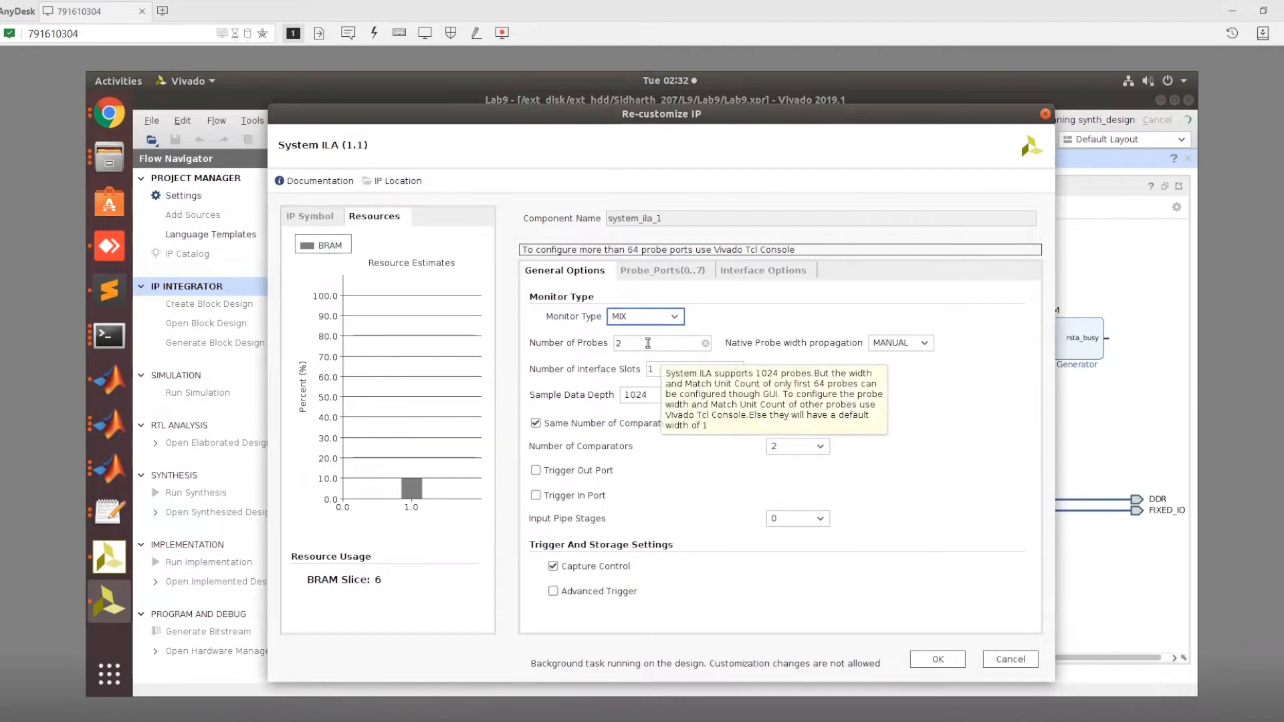
click(660, 342)
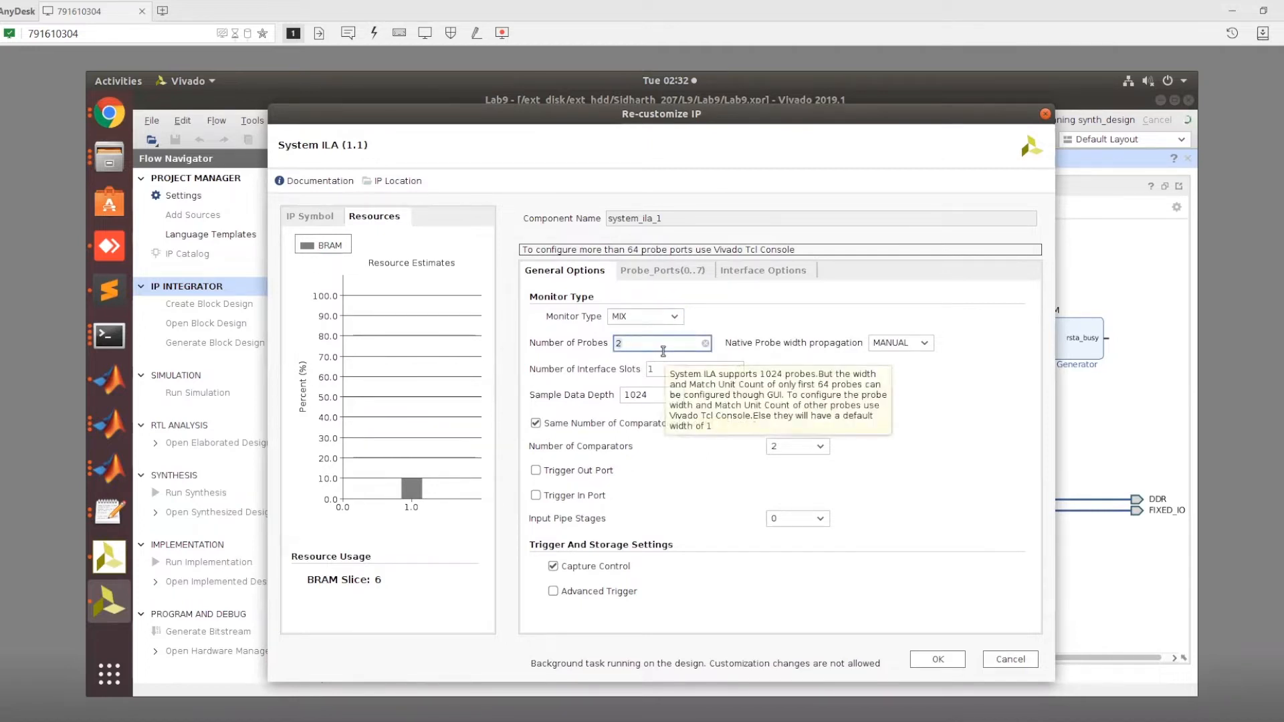
mouse_move(779, 345)
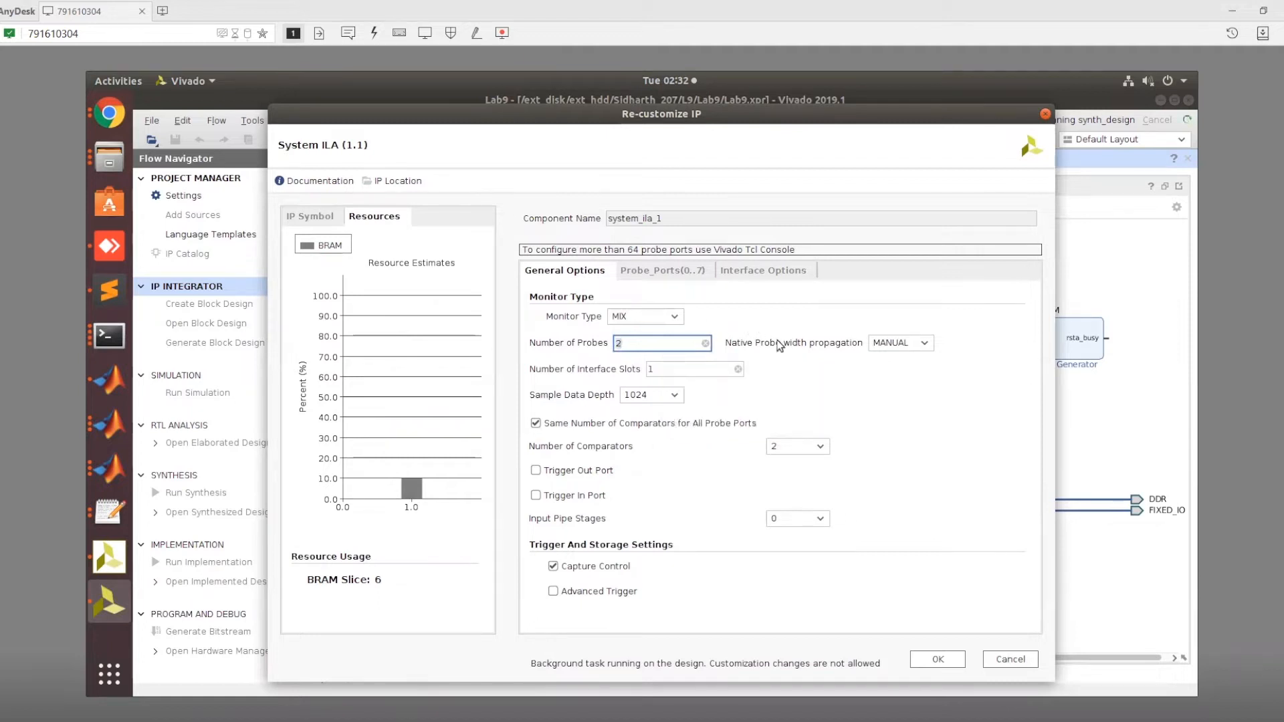
click(923, 342)
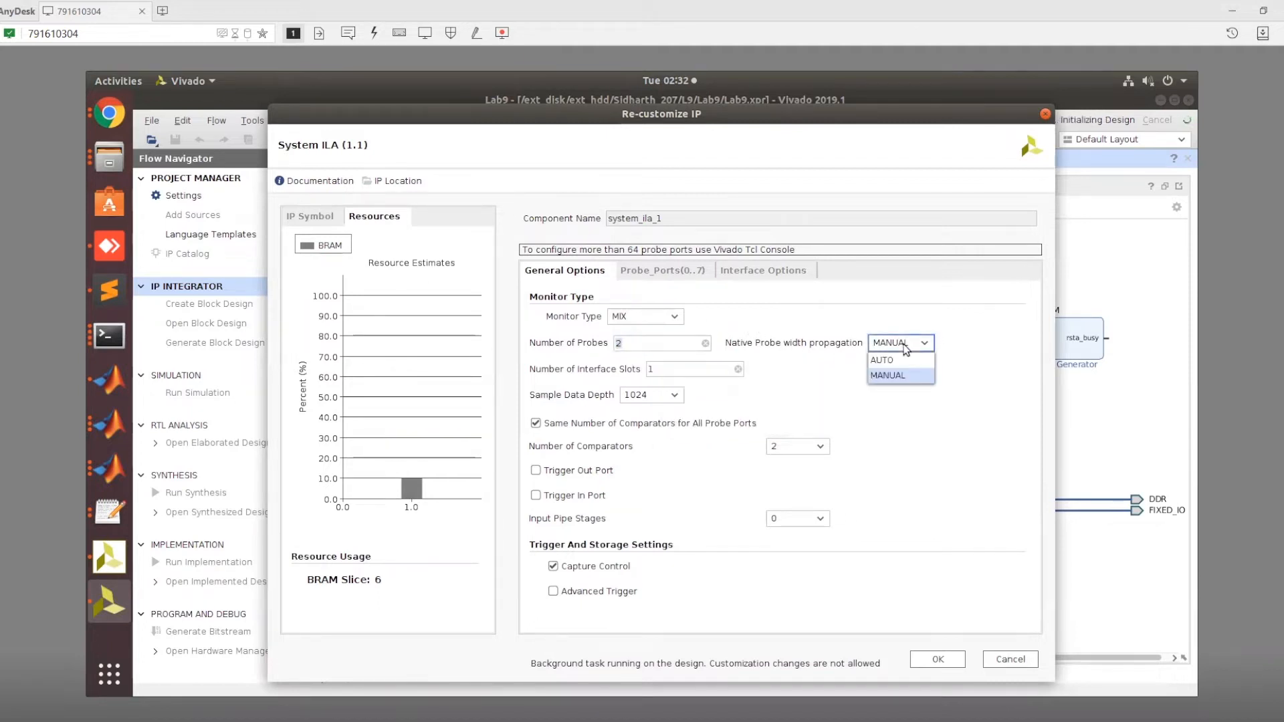
click(888, 374)
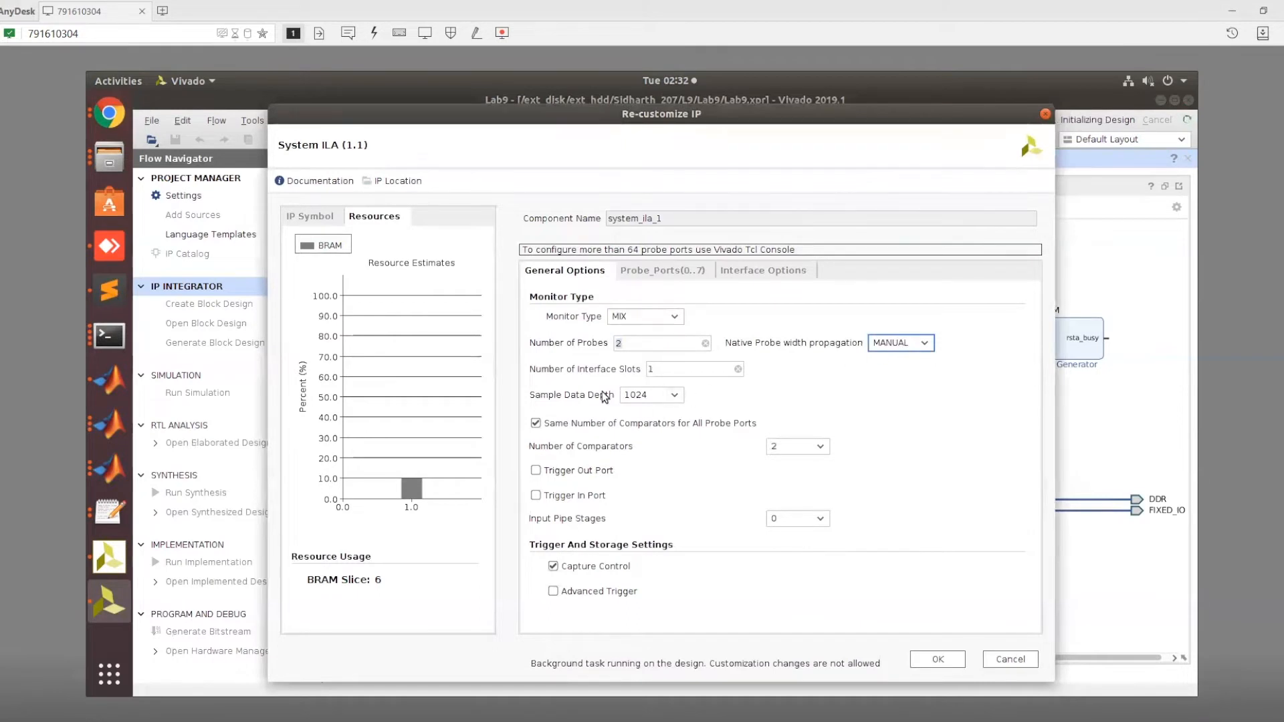
click(687, 369)
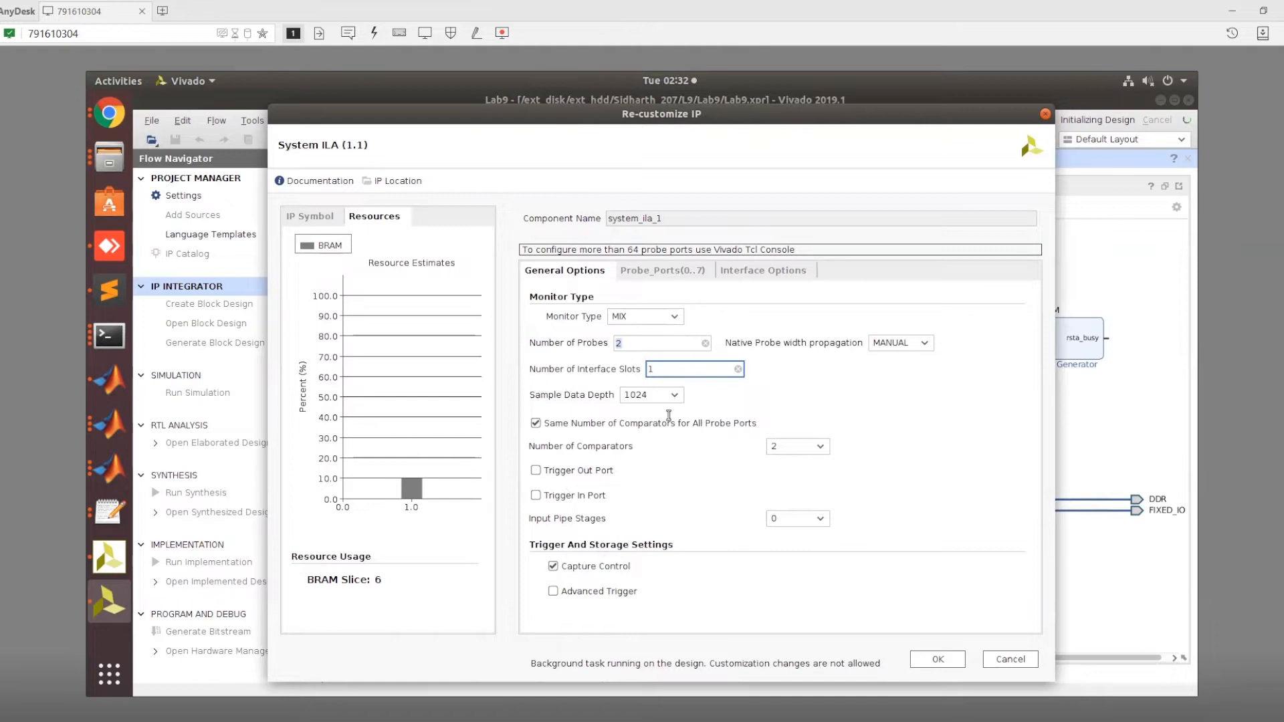
Review the two 32-bit probe widths and the AXI interface options for slot 0.
click(663, 270)
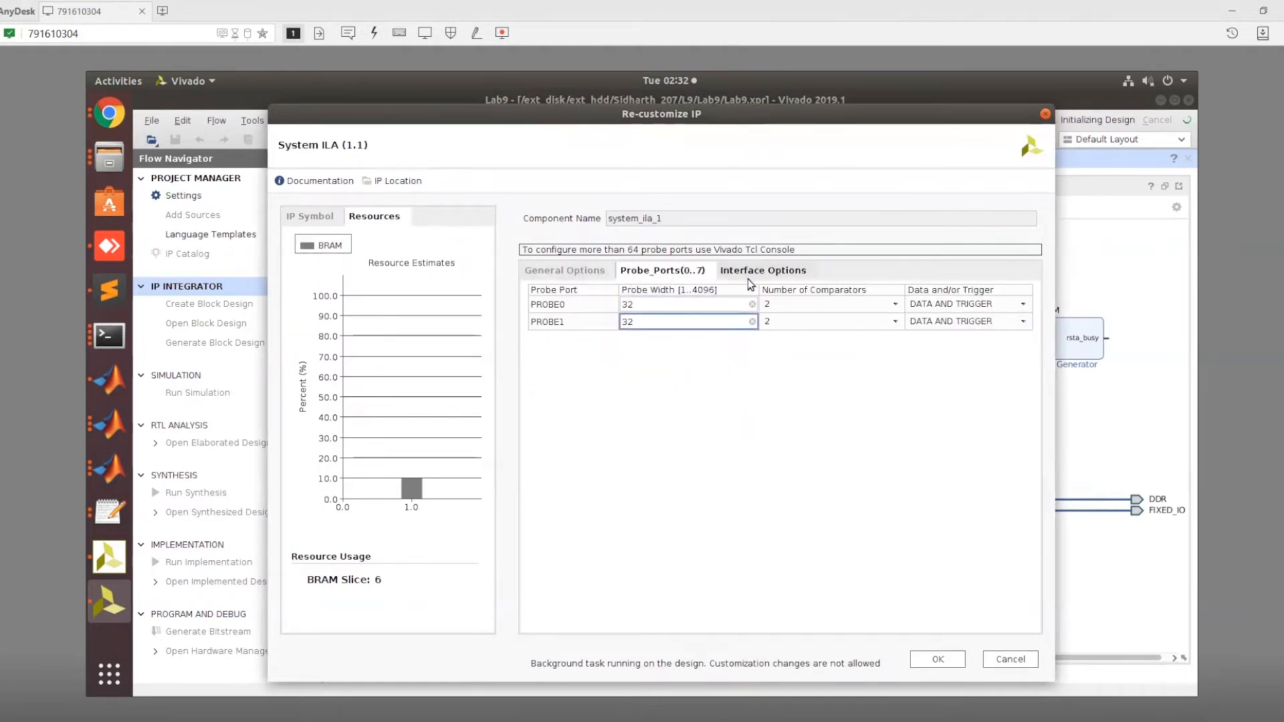
click(762, 270)
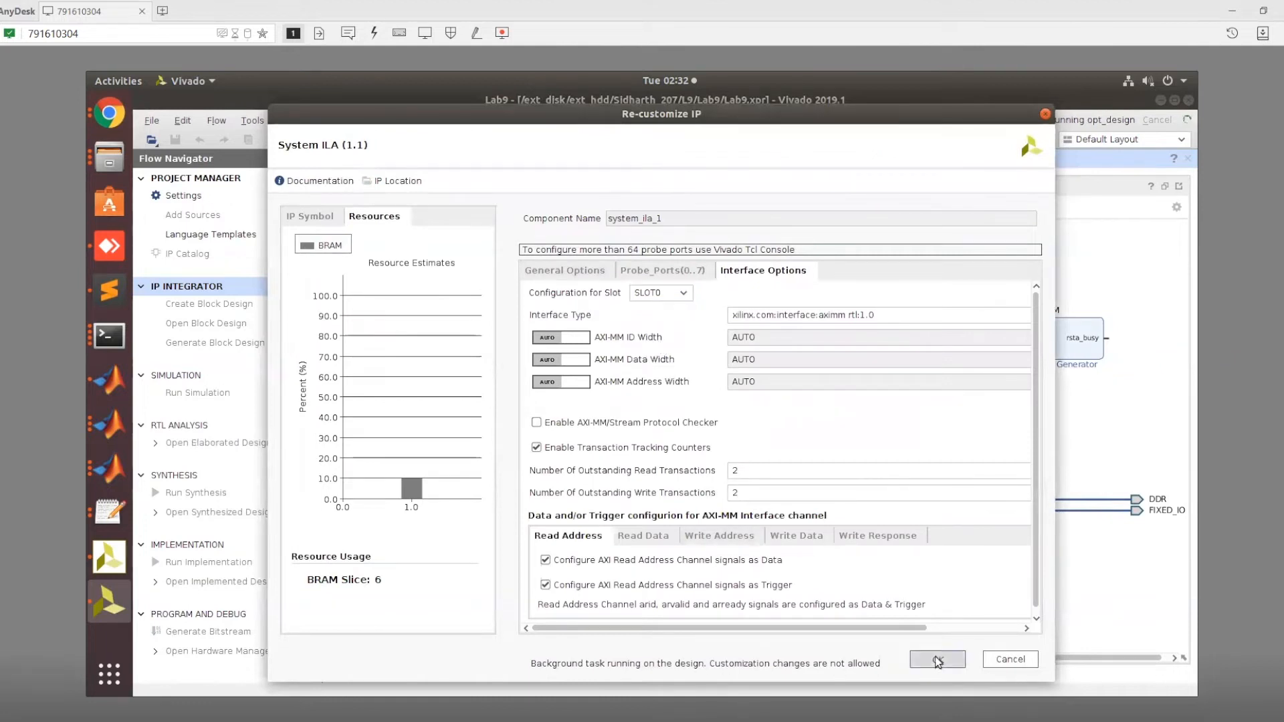
Confirm the ILA configuration and highlight the BRAM data net wired to the probes.
click(936, 659)
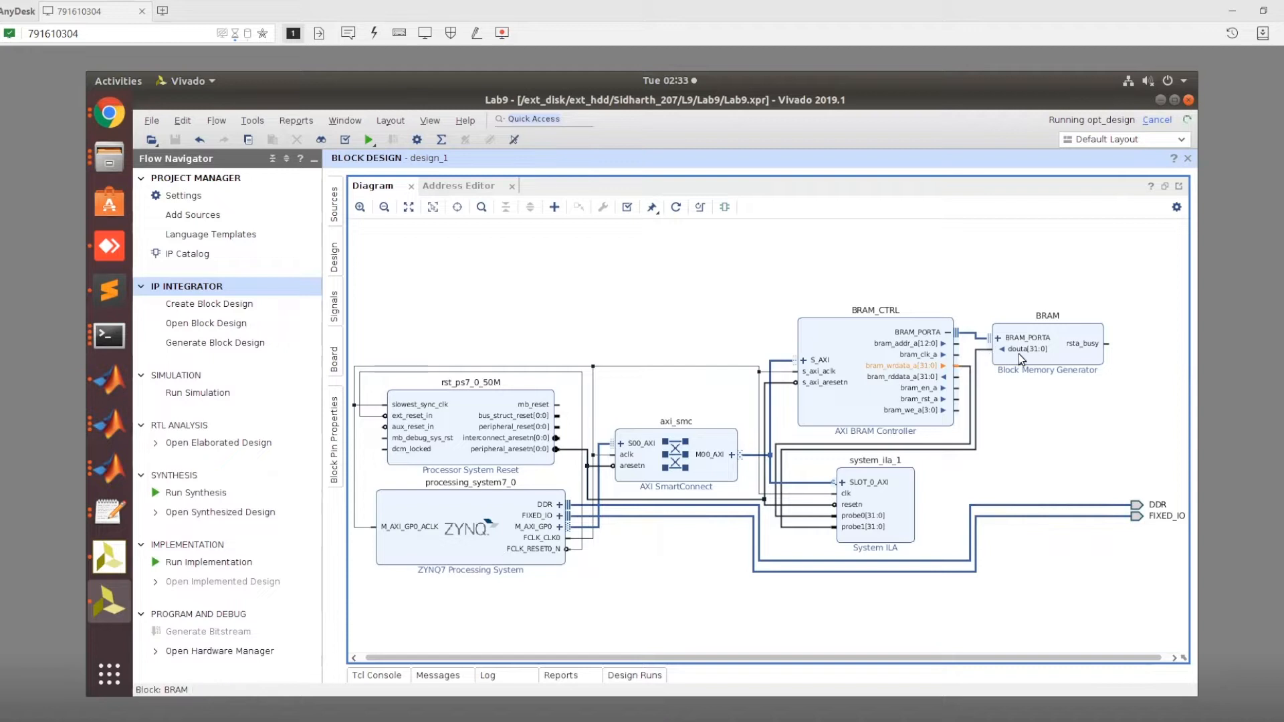
click(960, 447)
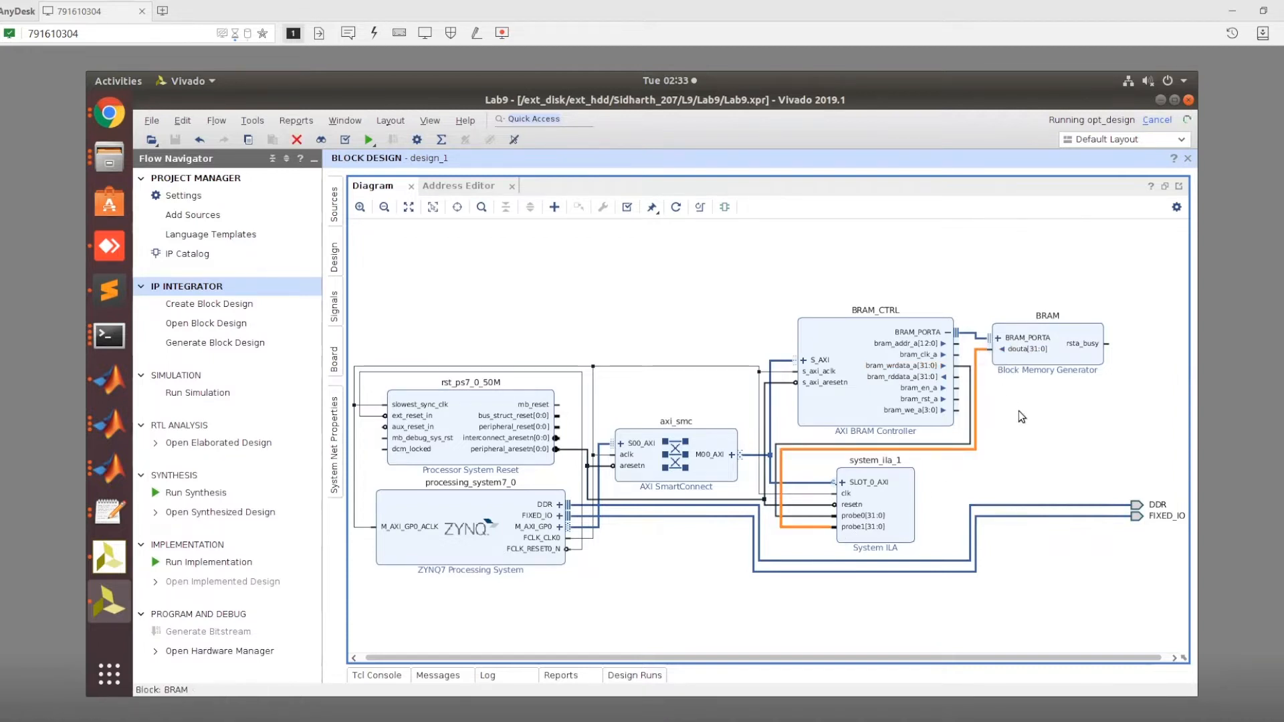
mouse_move(947, 341)
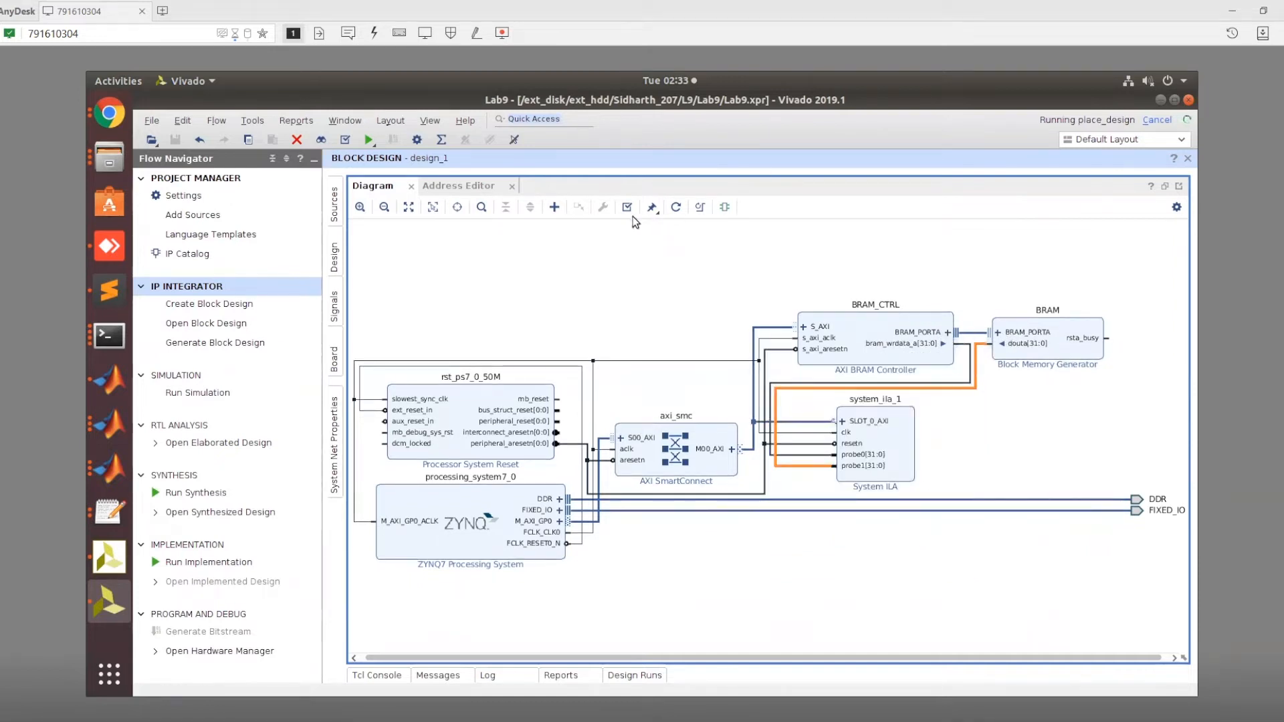
mouse_move(221, 631)
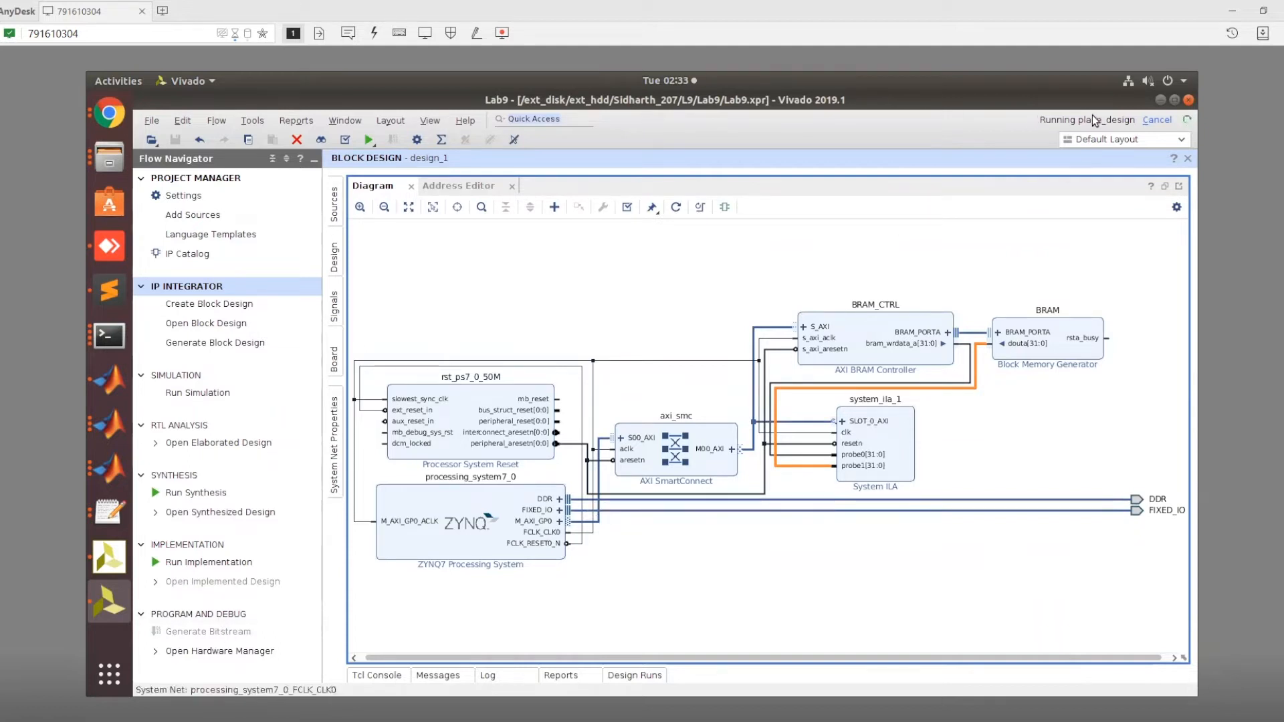
mouse_move(1176, 207)
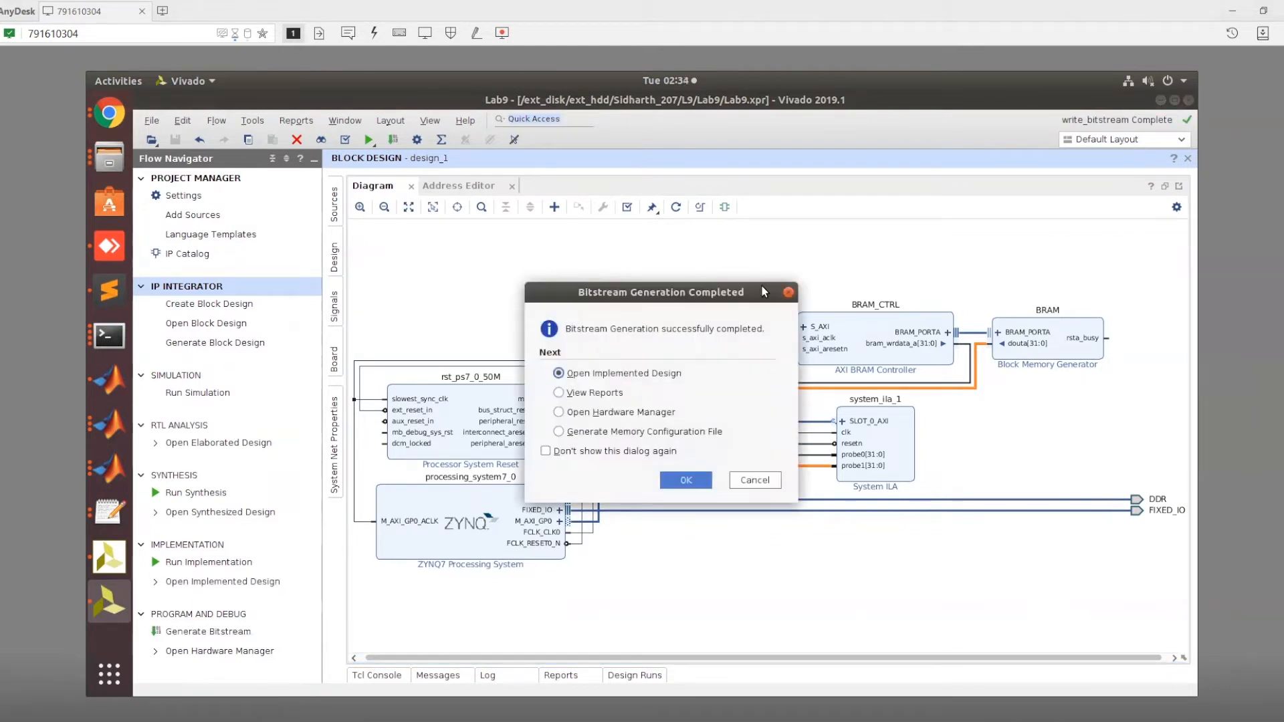
mouse_move(695, 506)
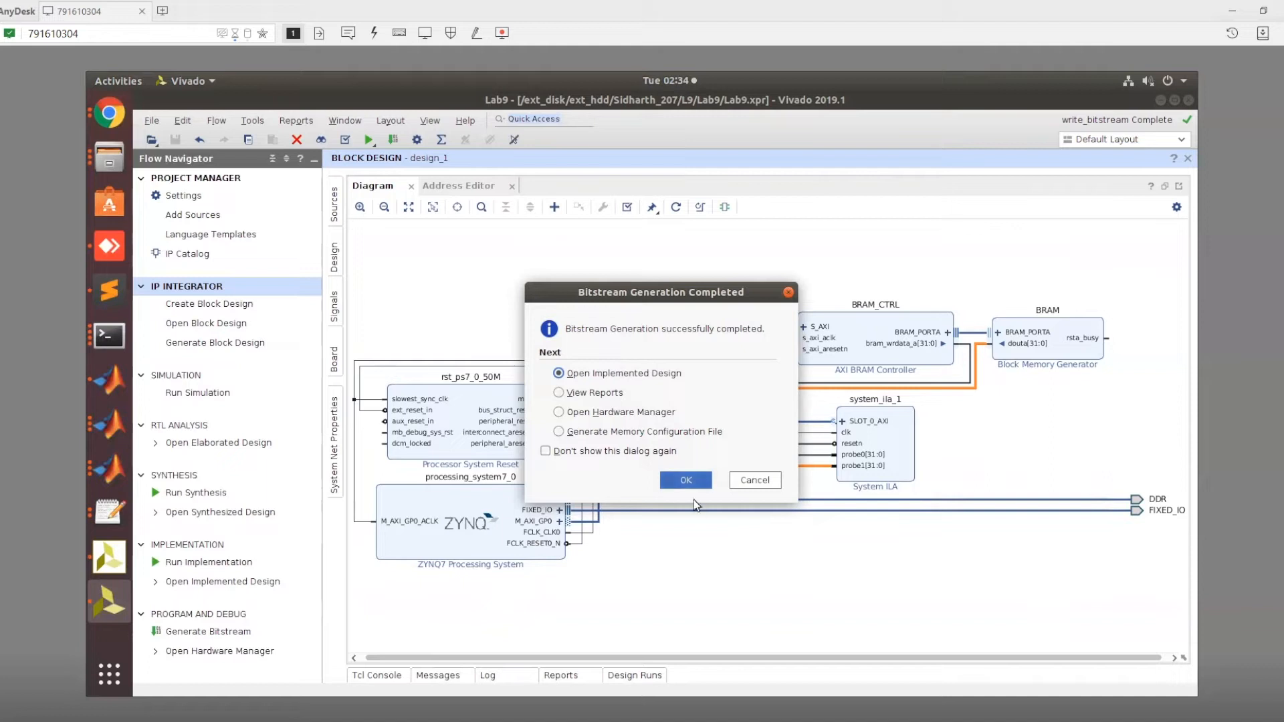
Open the implemented design after bitstream completion, then return to the block design diagram.
click(685, 480)
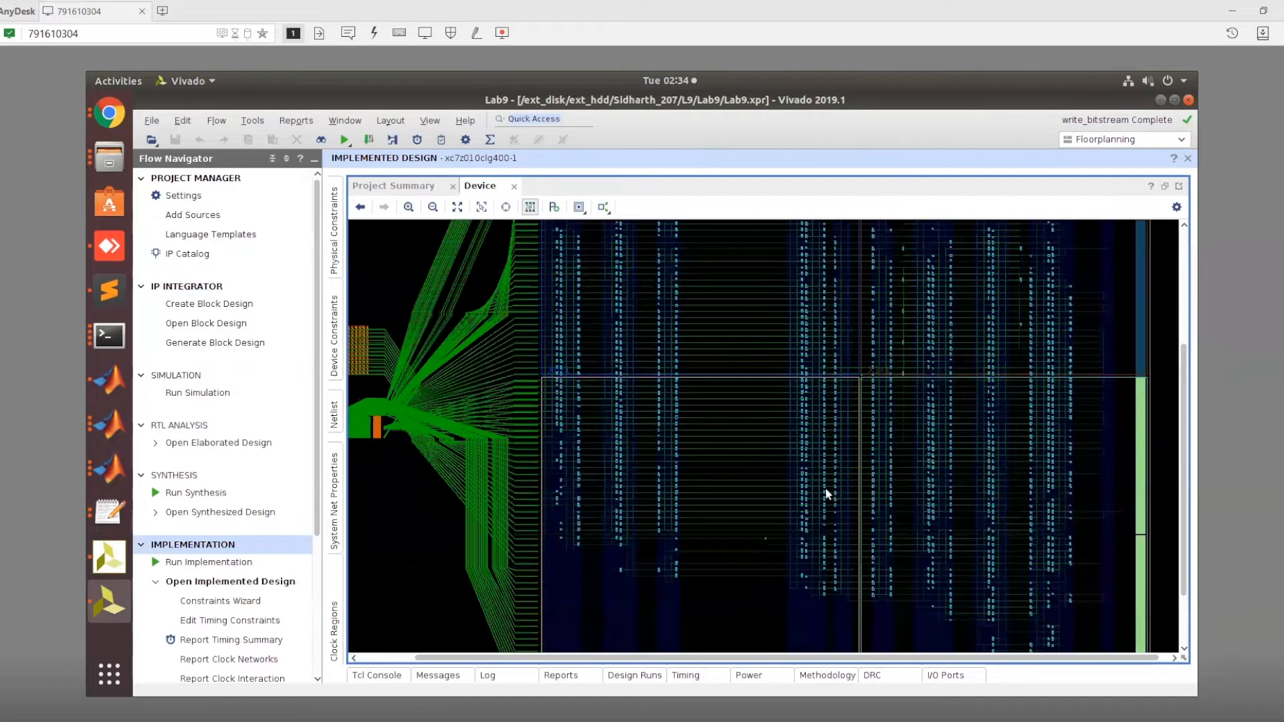
click(458, 206)
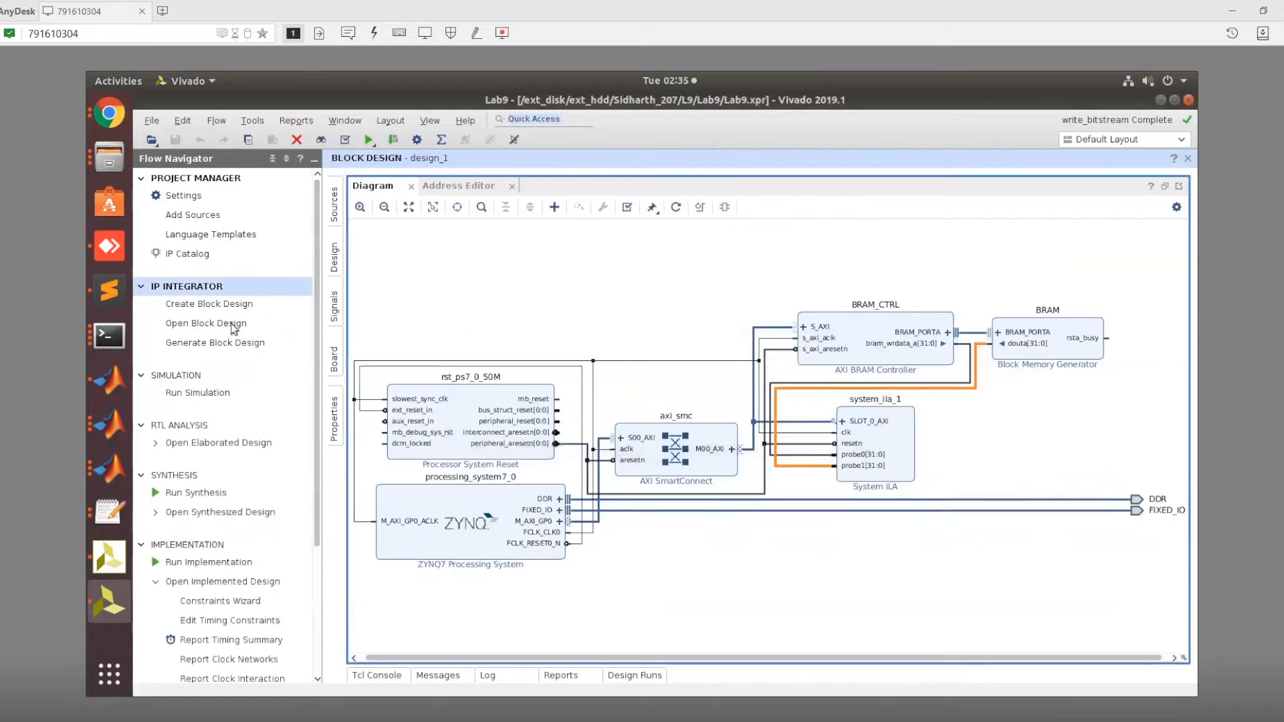
mouse_move(110, 56)
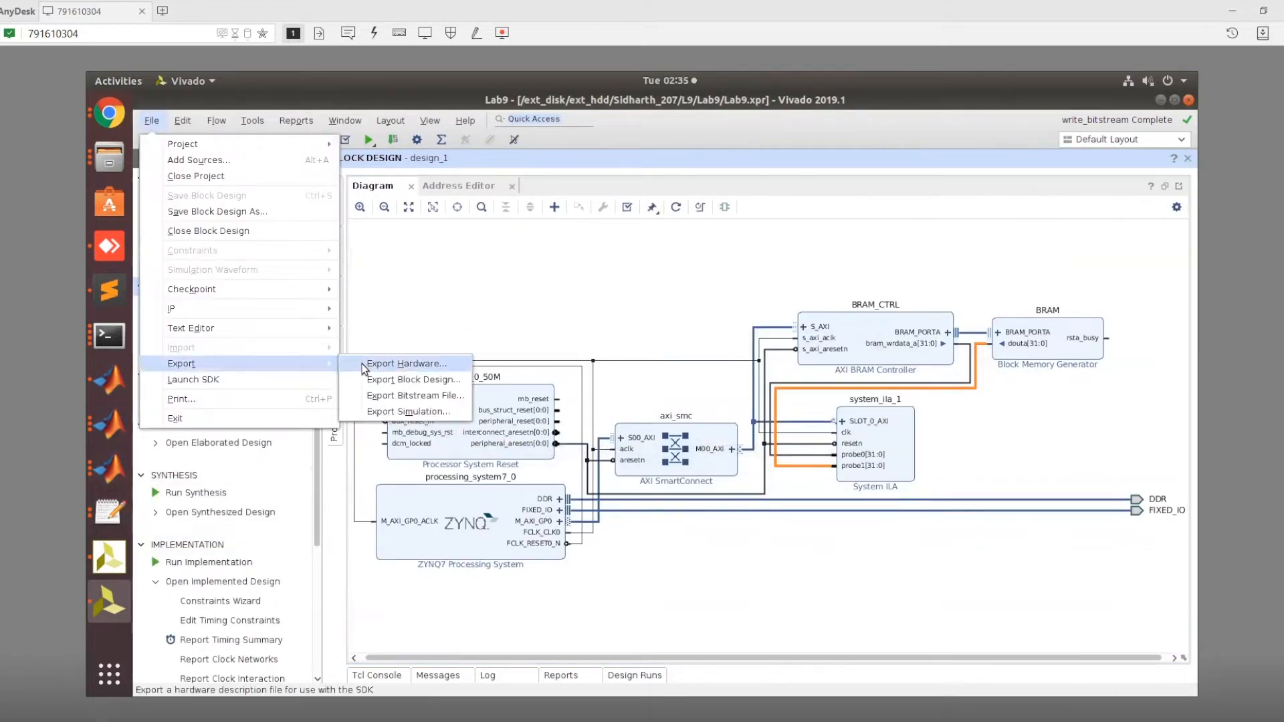
Export hardware including the bitstream, overwriting the previous export, and launch the SDK.
click(405, 364)
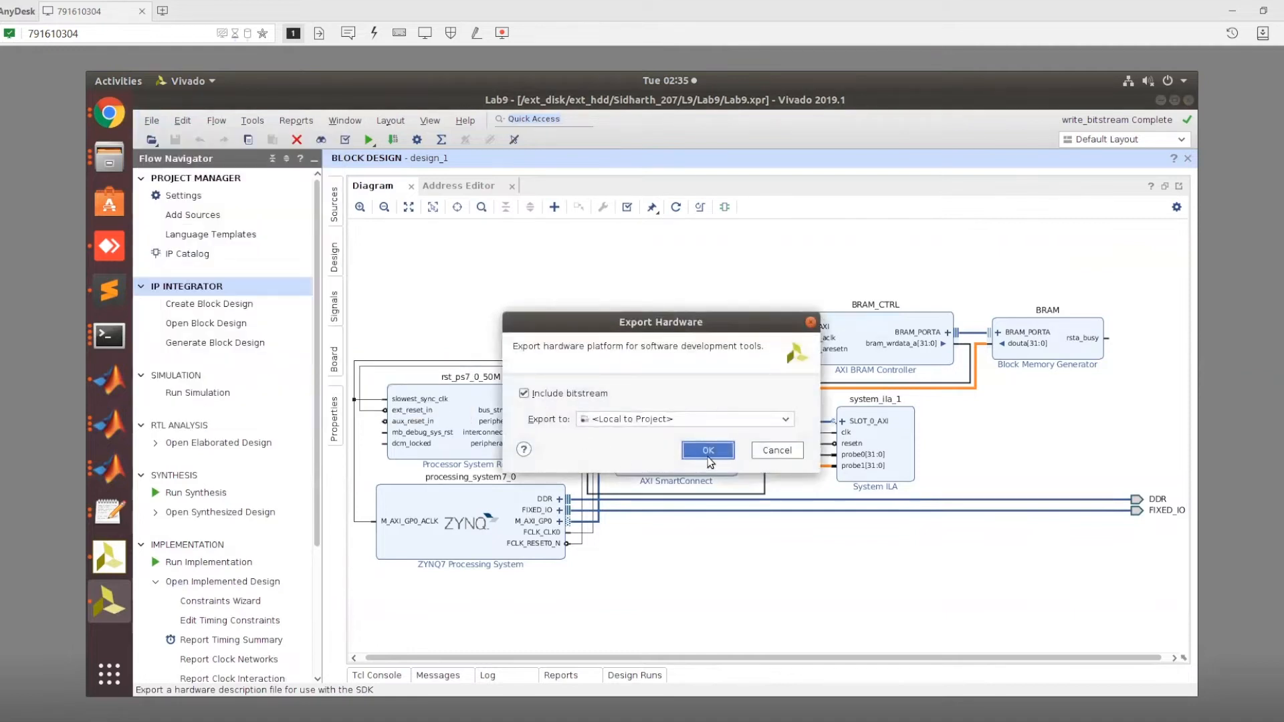
click(708, 449)
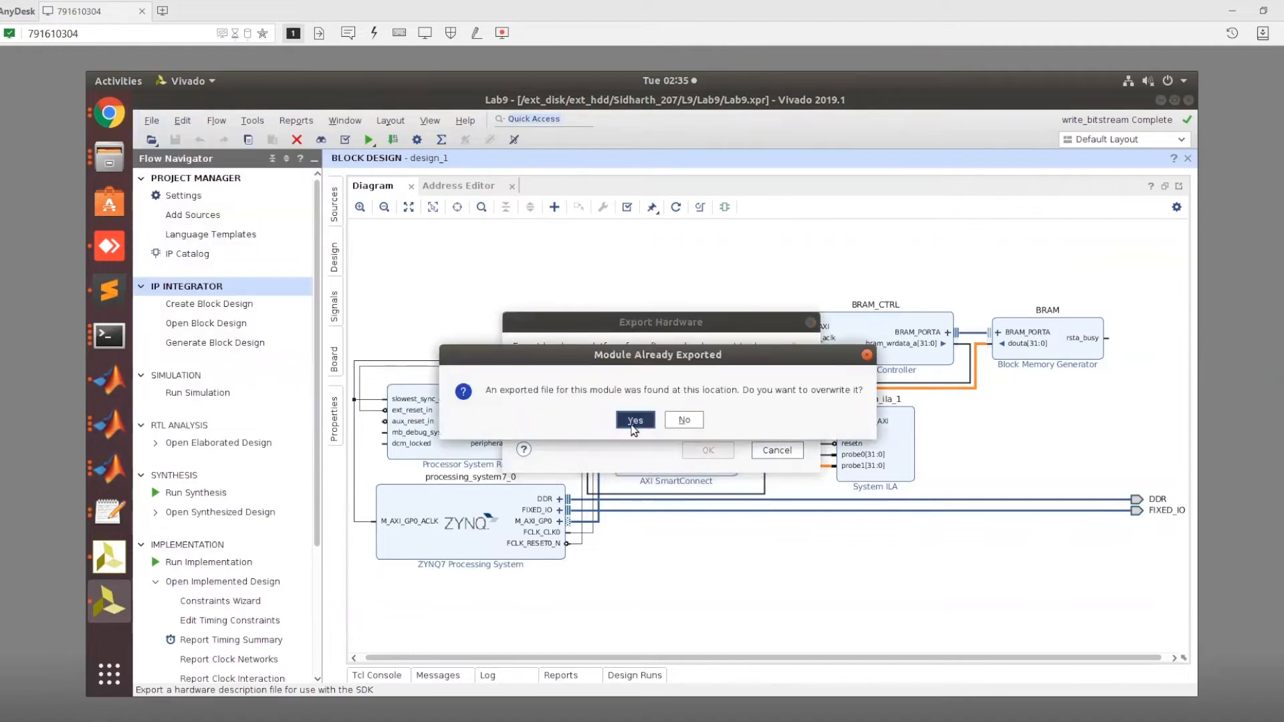
click(635, 420)
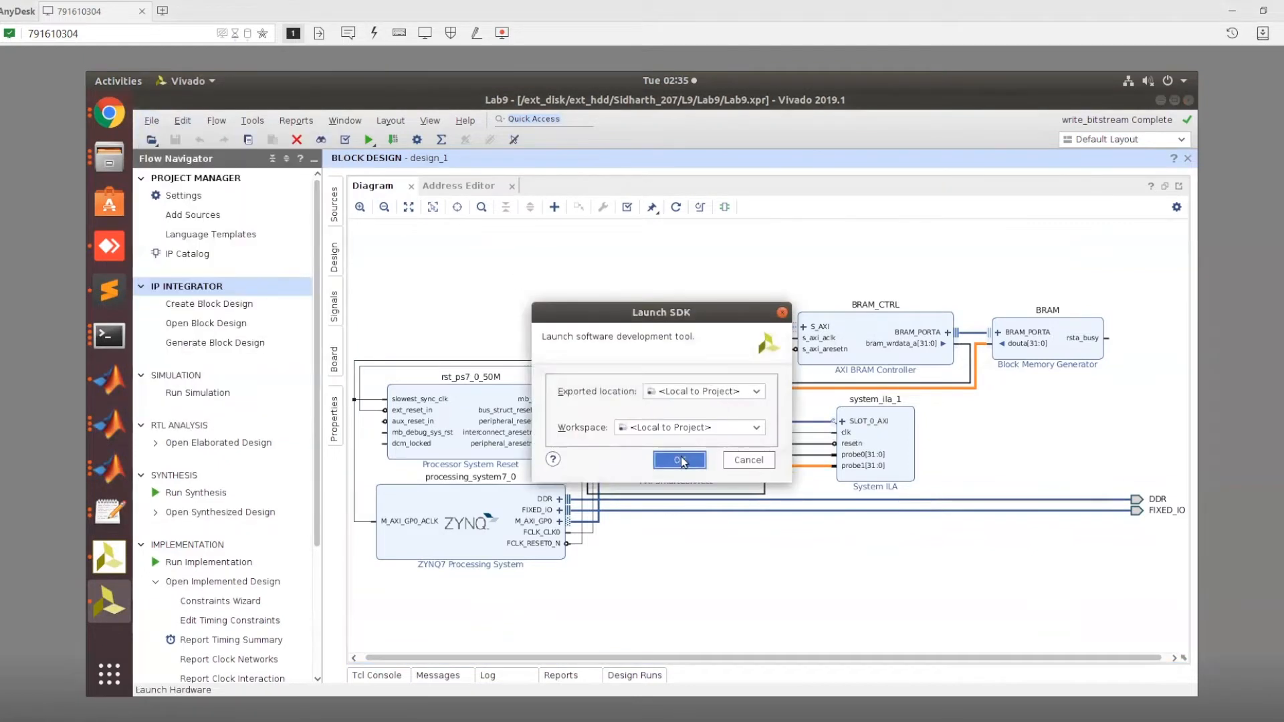
click(680, 460)
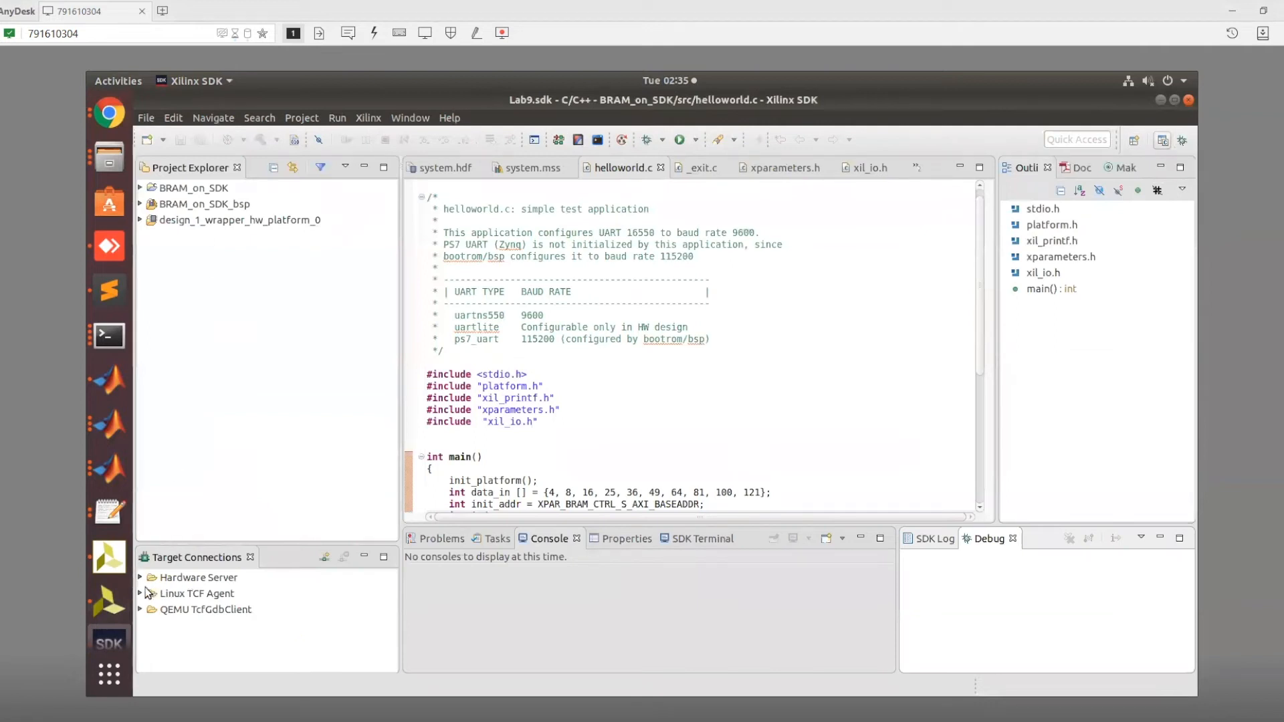
Expand the hardware server connections and accept the Zybo target connection settings.
click(140, 578)
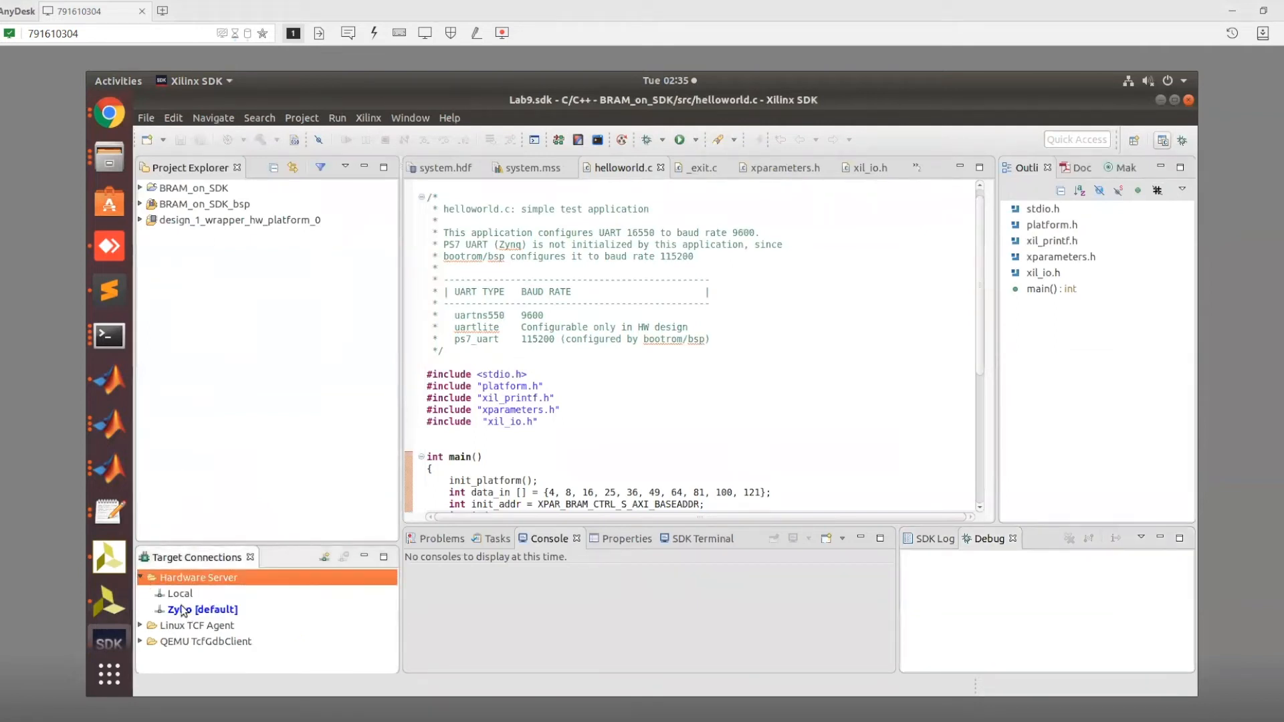
double_click(201, 610)
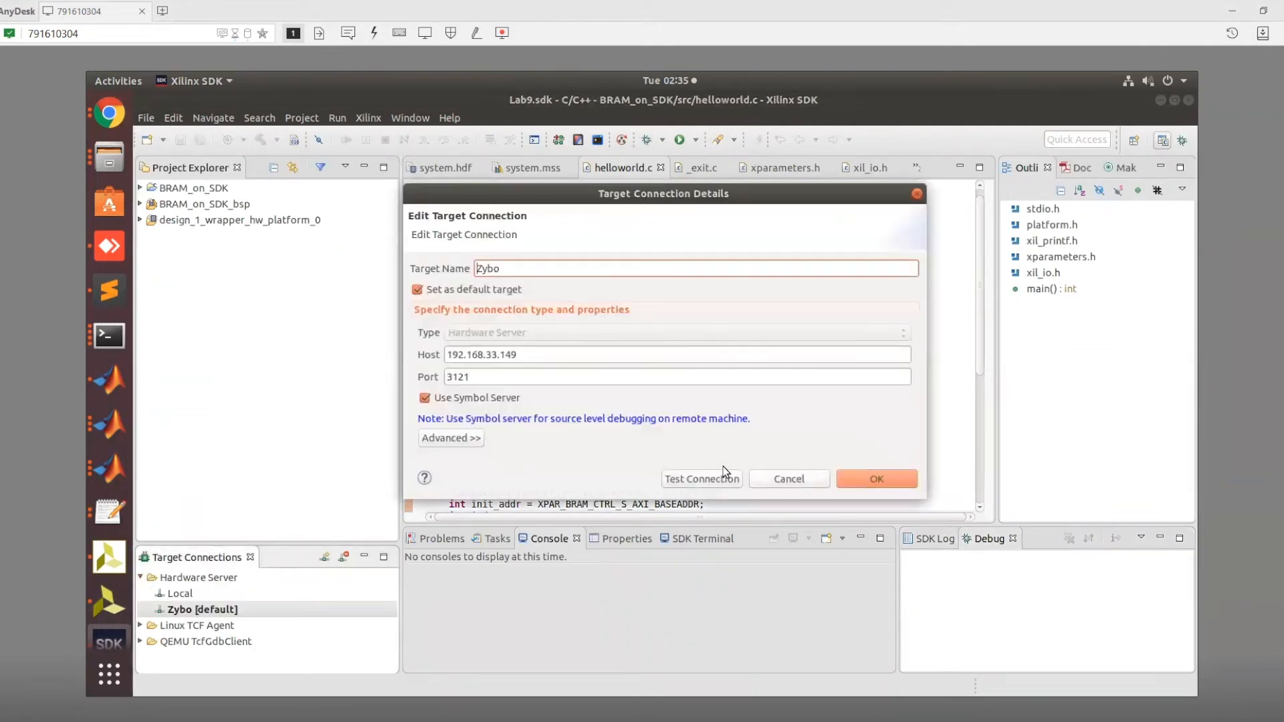
click(876, 479)
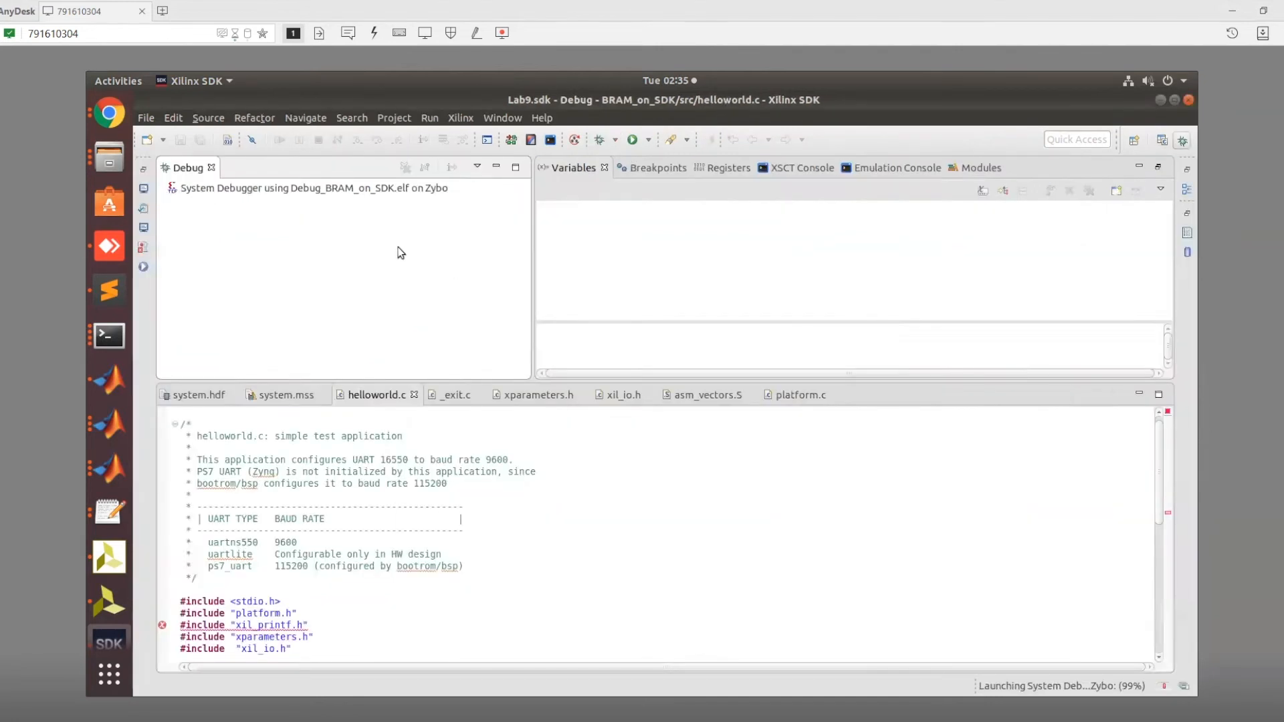
mouse_move(901, 569)
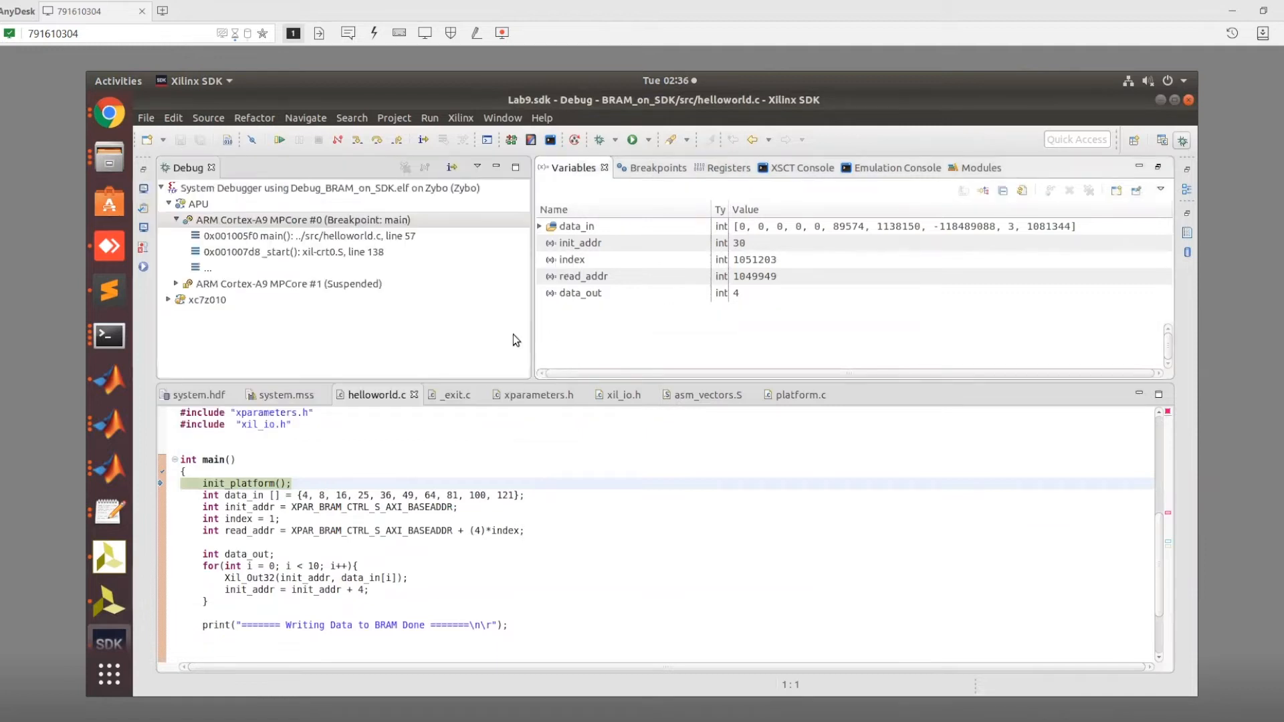
mouse_move(515, 524)
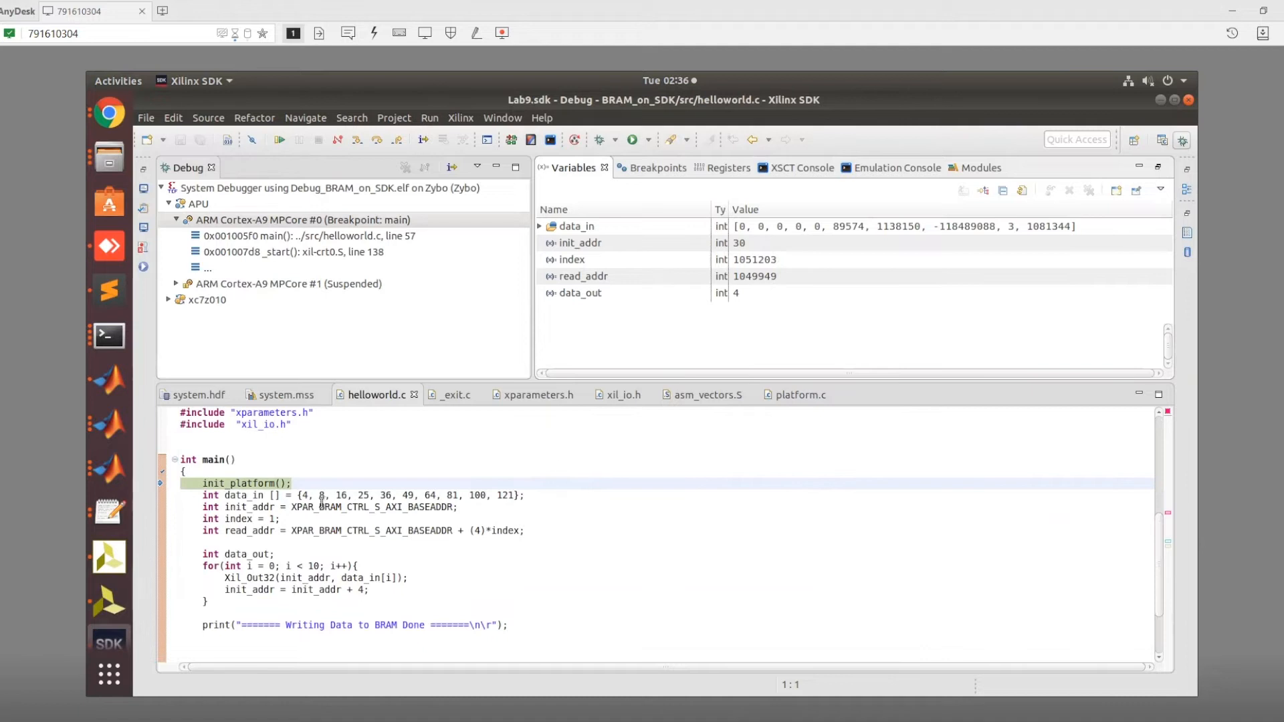
scroll(down, 3)
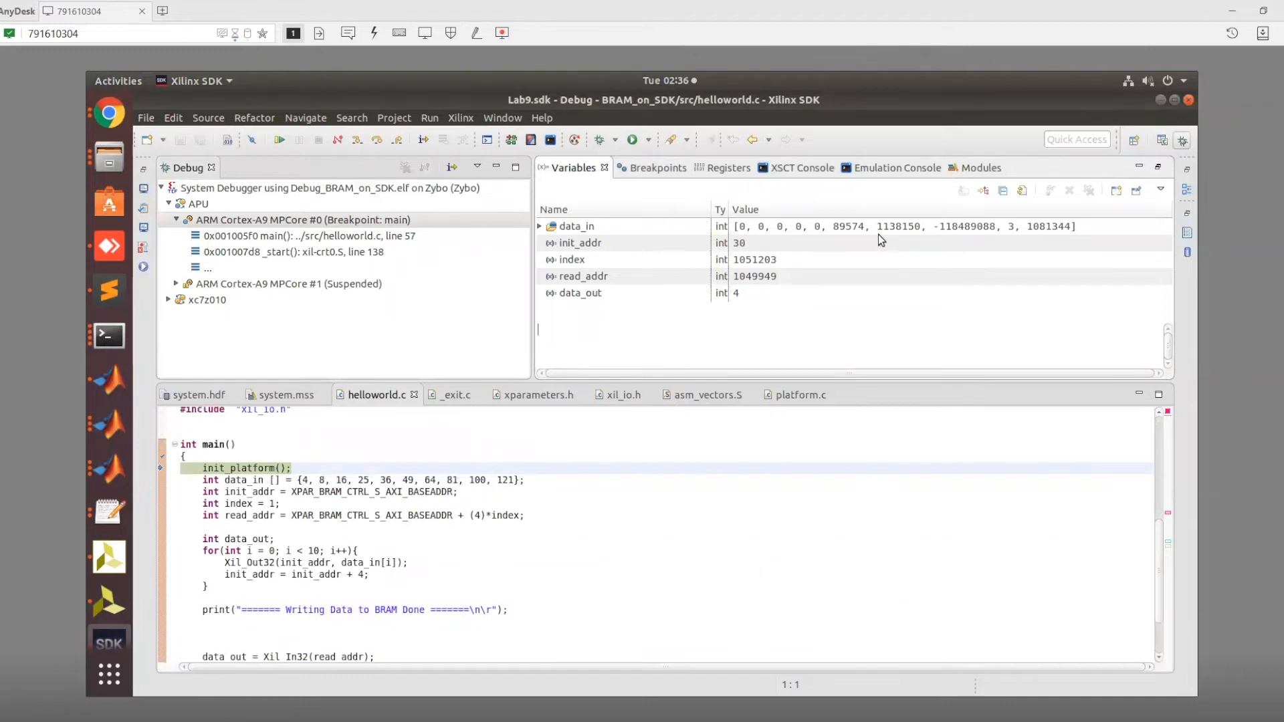
mouse_move(100, 388)
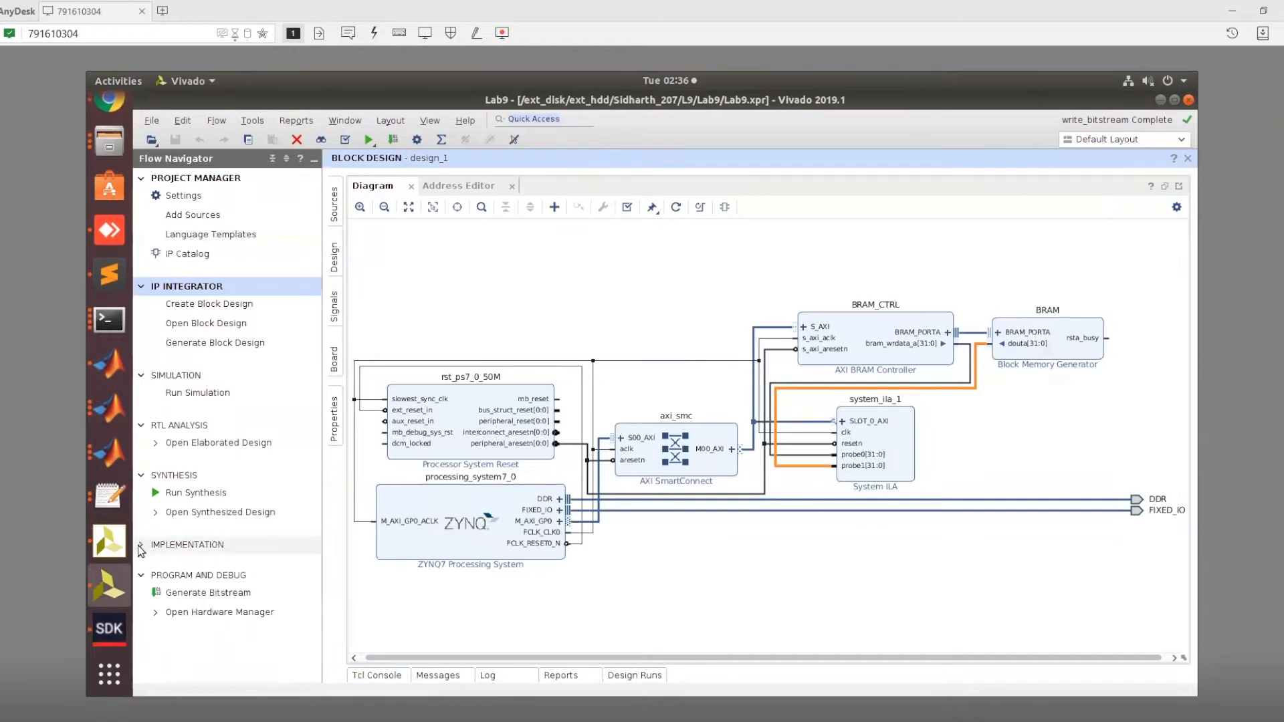
Open the Hardware Manager and try the recent 192.168.33.149 target and auto-connect before starting a new target.
click(219, 612)
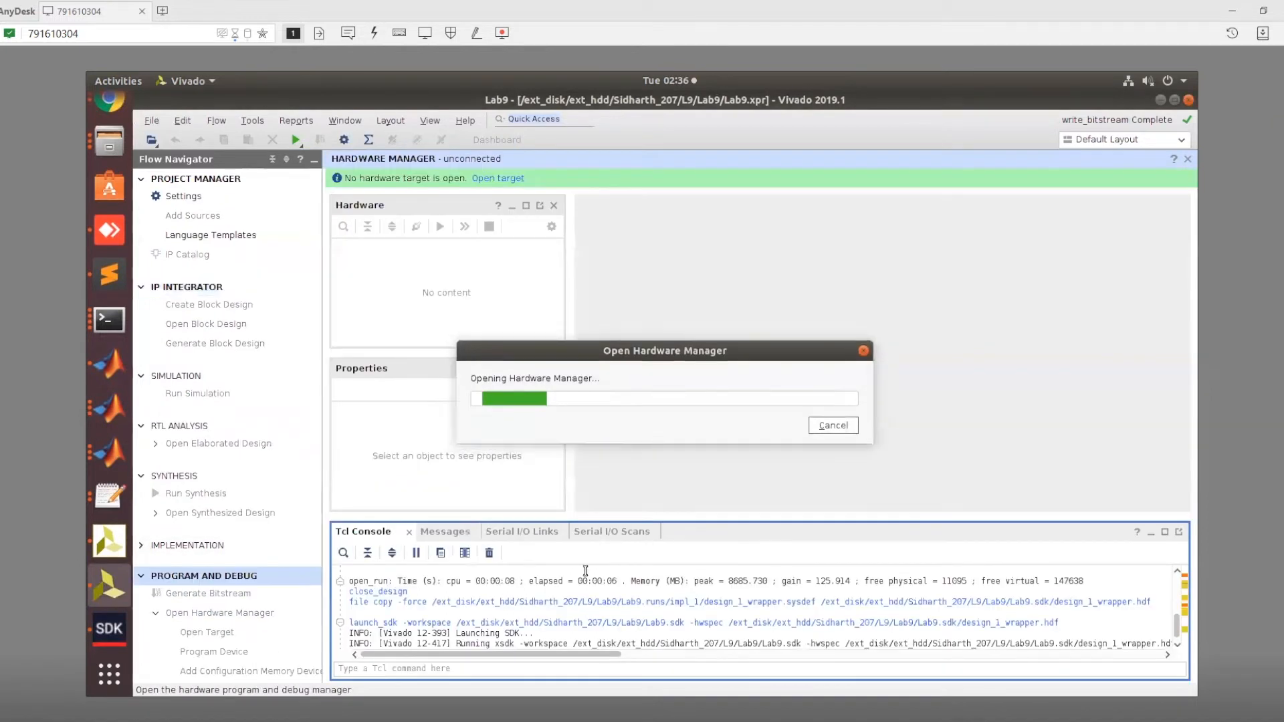
click(498, 178)
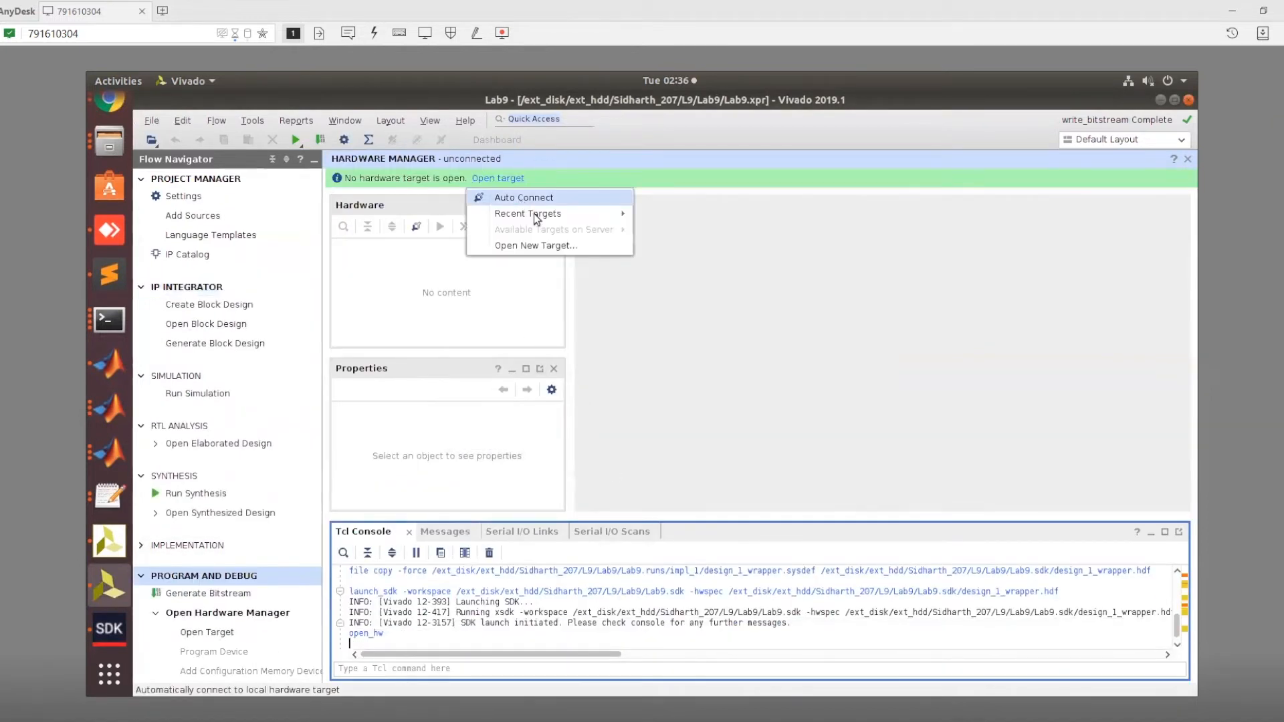
mouse_move(538, 214)
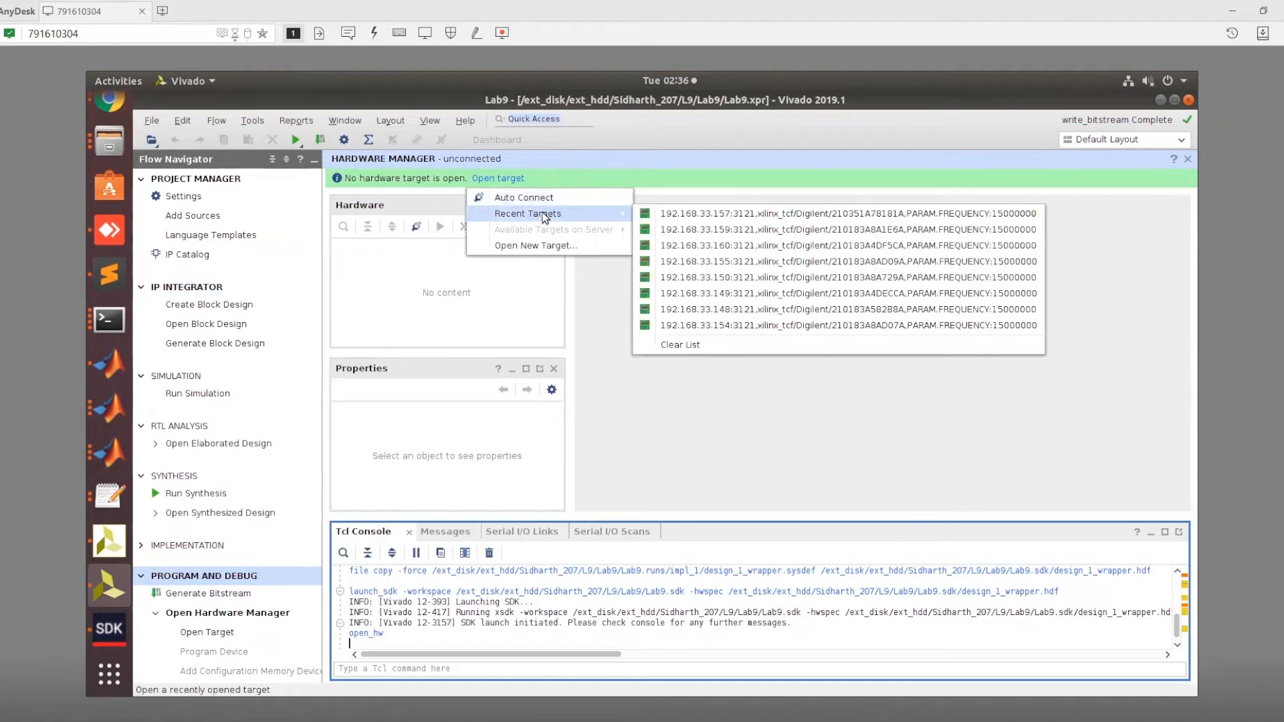
click(850, 293)
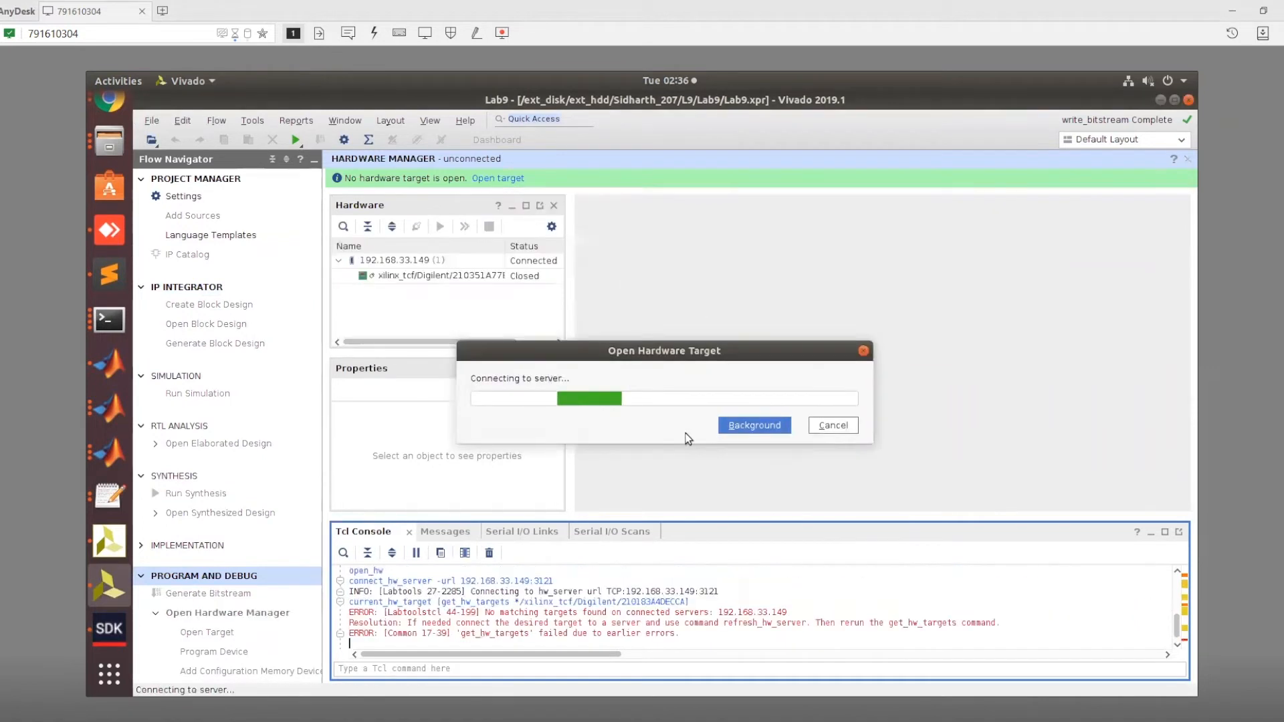
click(754, 426)
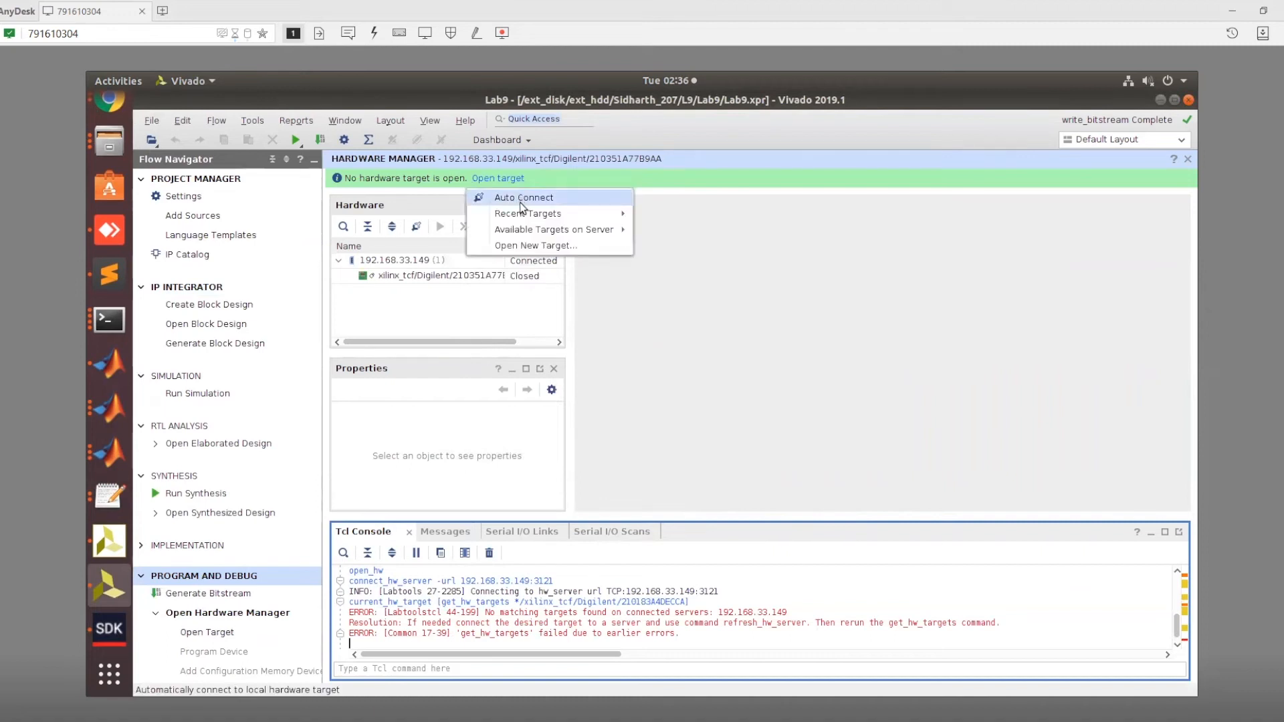
click(523, 198)
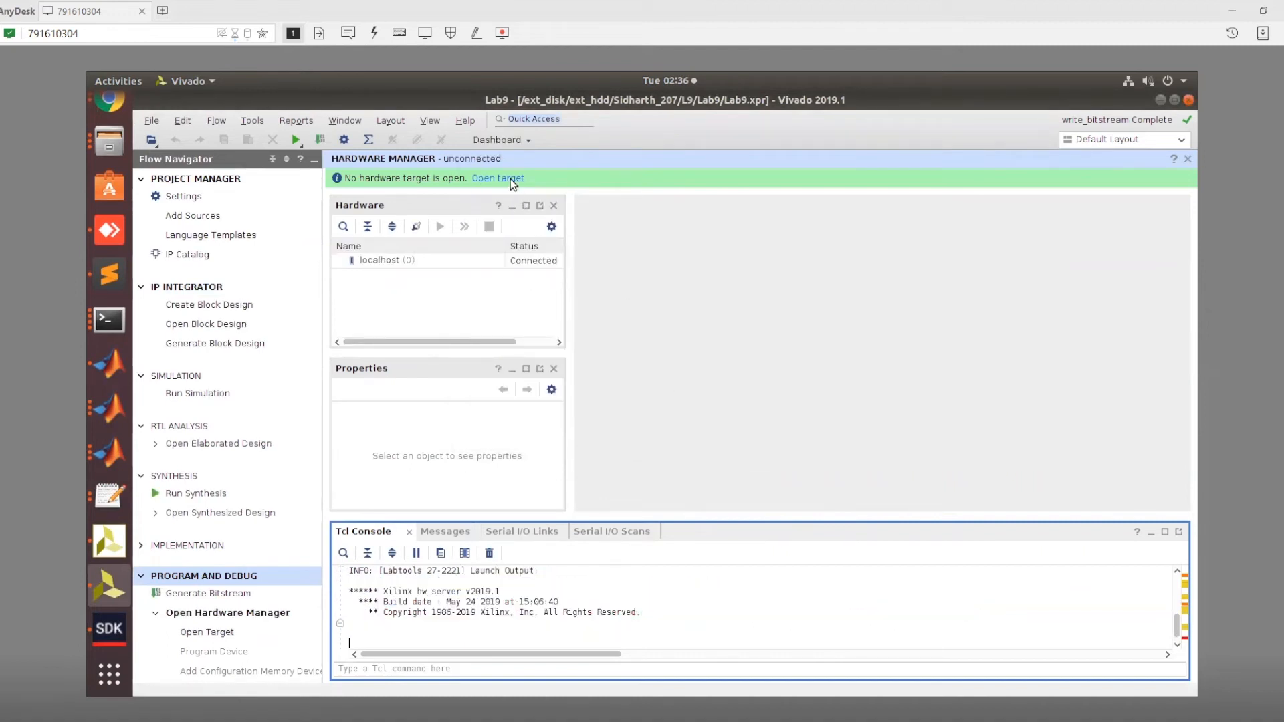
click(498, 178)
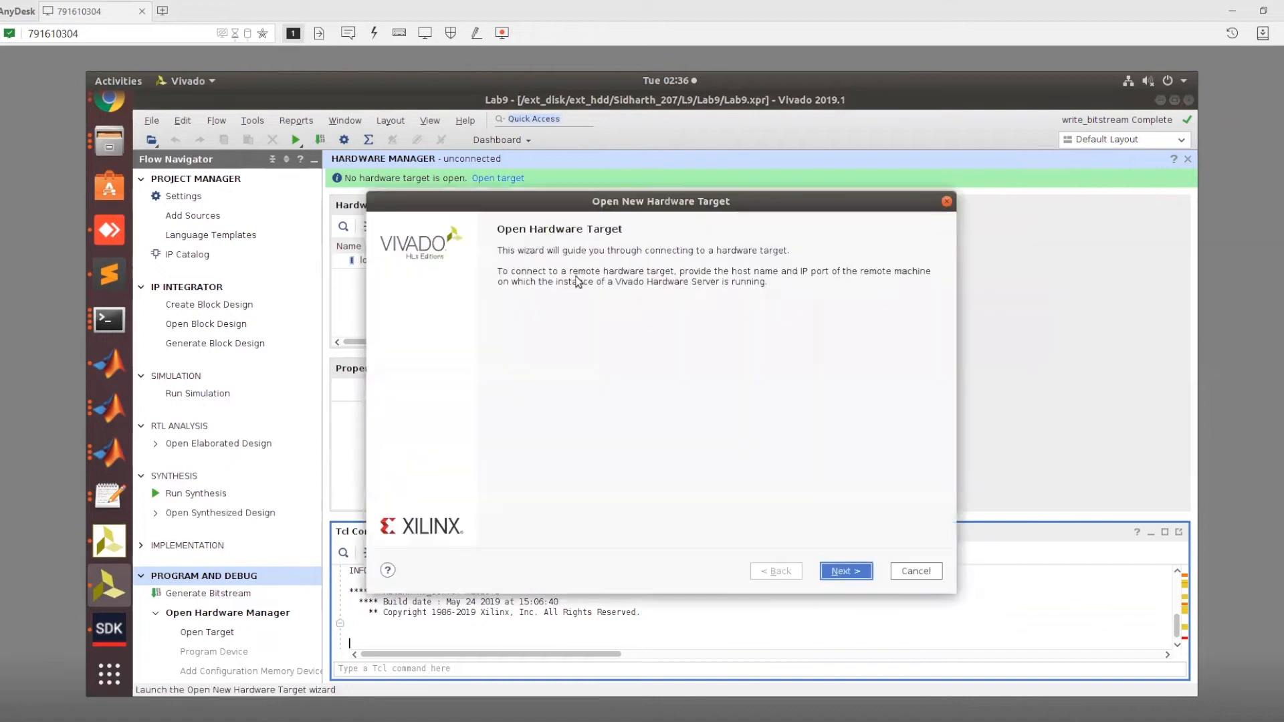
Connect to remote server 192.168.33.149, accept the detected Digilent target and finish in the background.
click(845, 570)
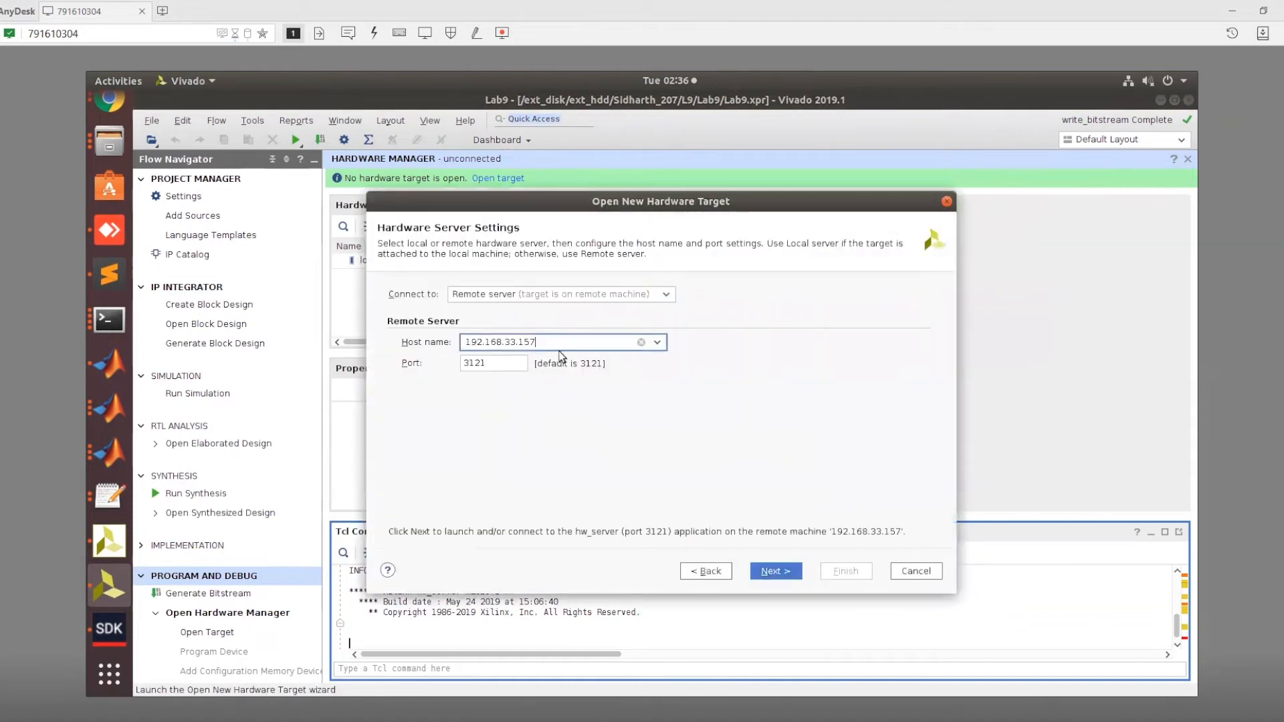
key(BackSpace)
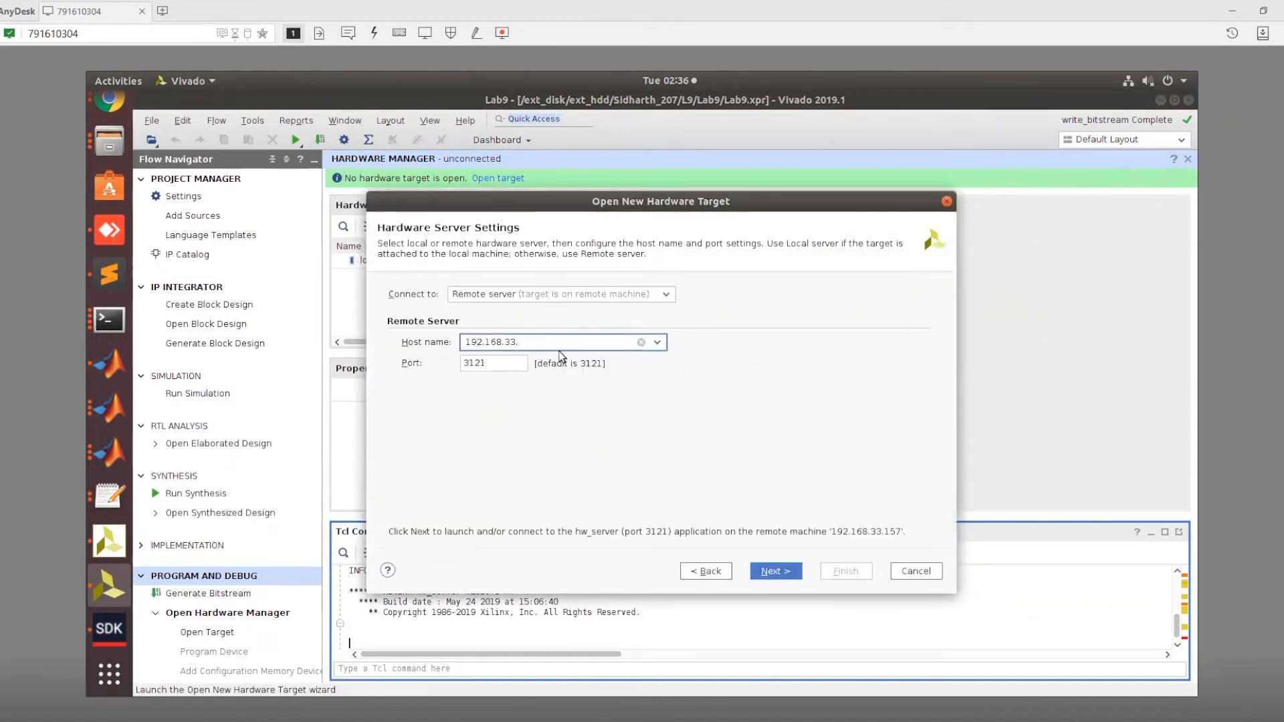
text(149)
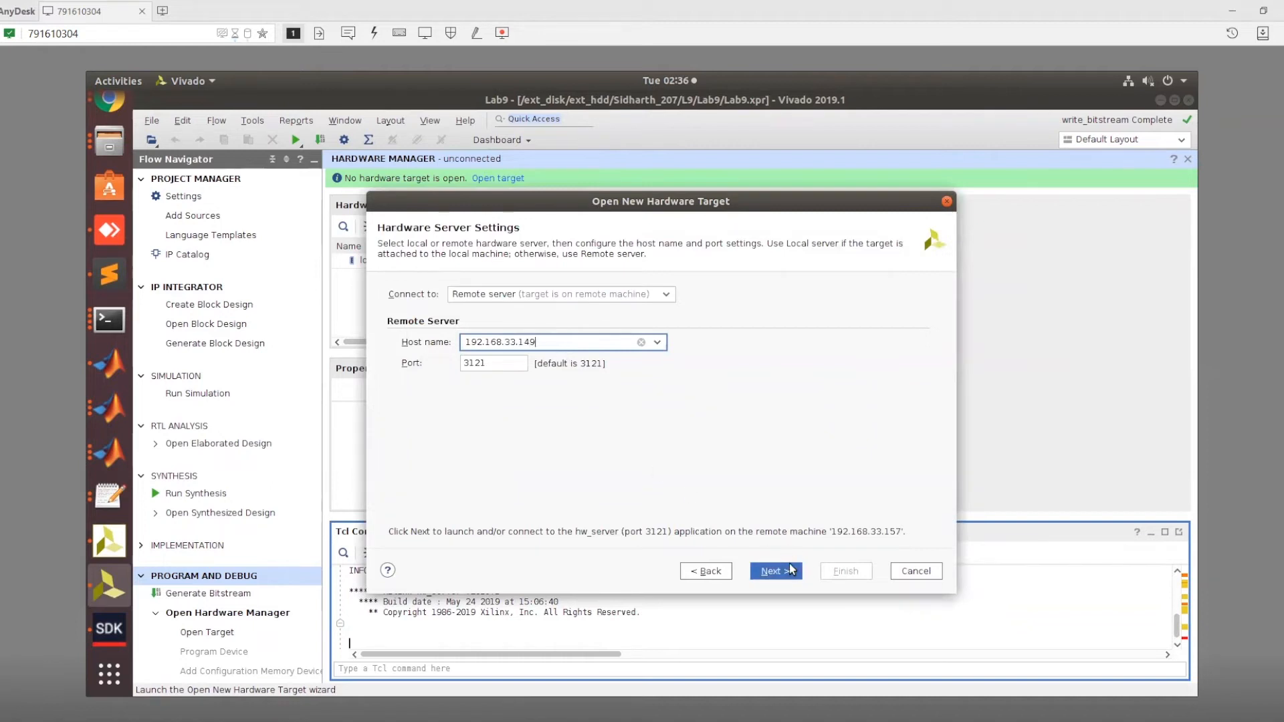
click(775, 570)
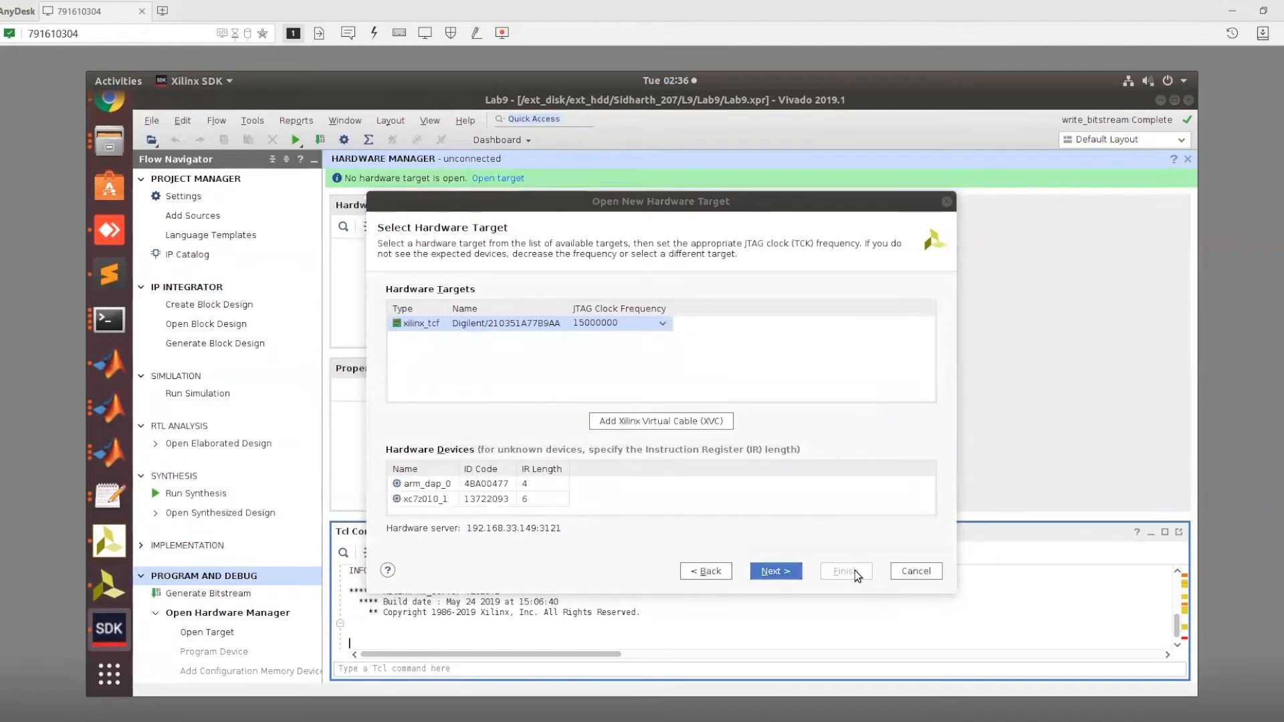
click(775, 571)
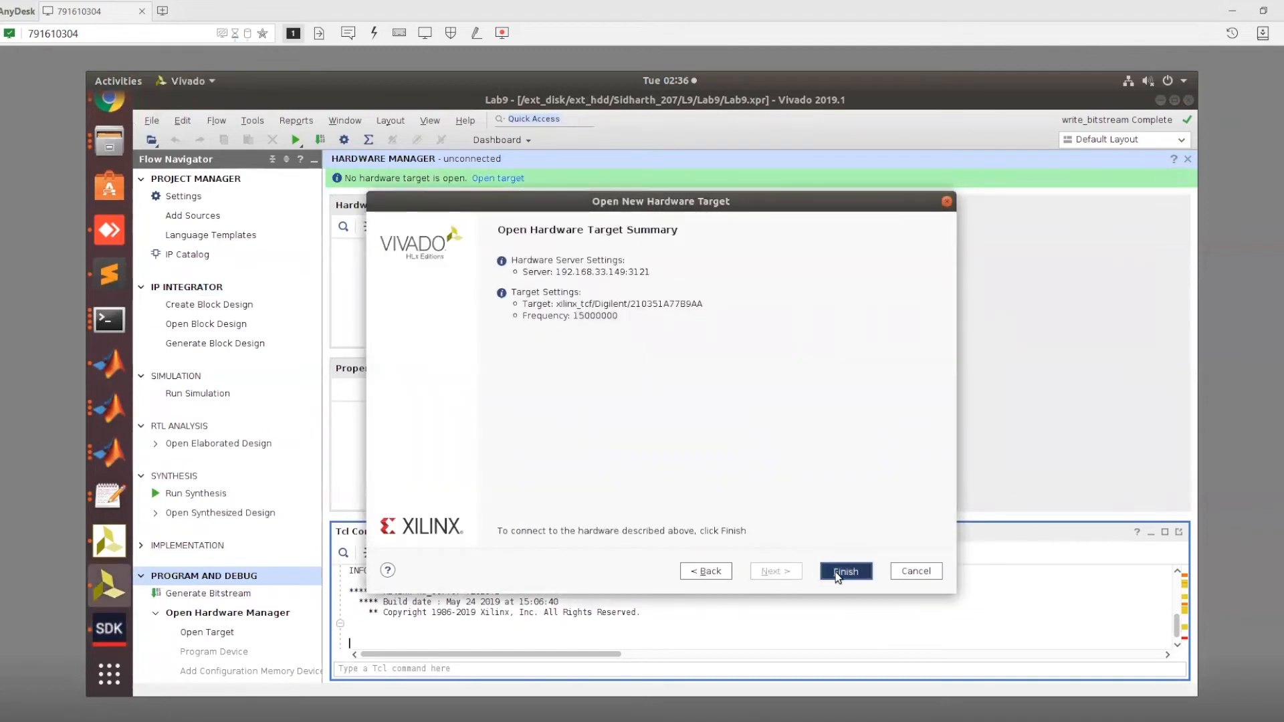
click(844, 571)
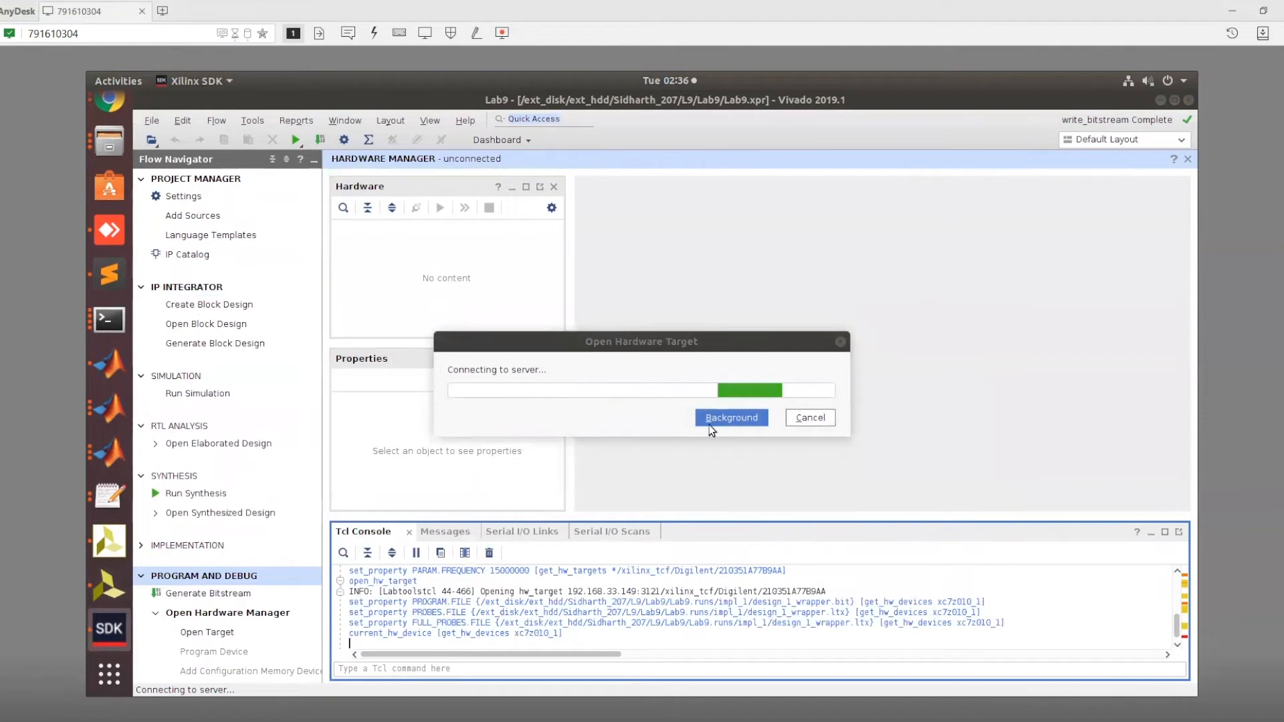
click(730, 417)
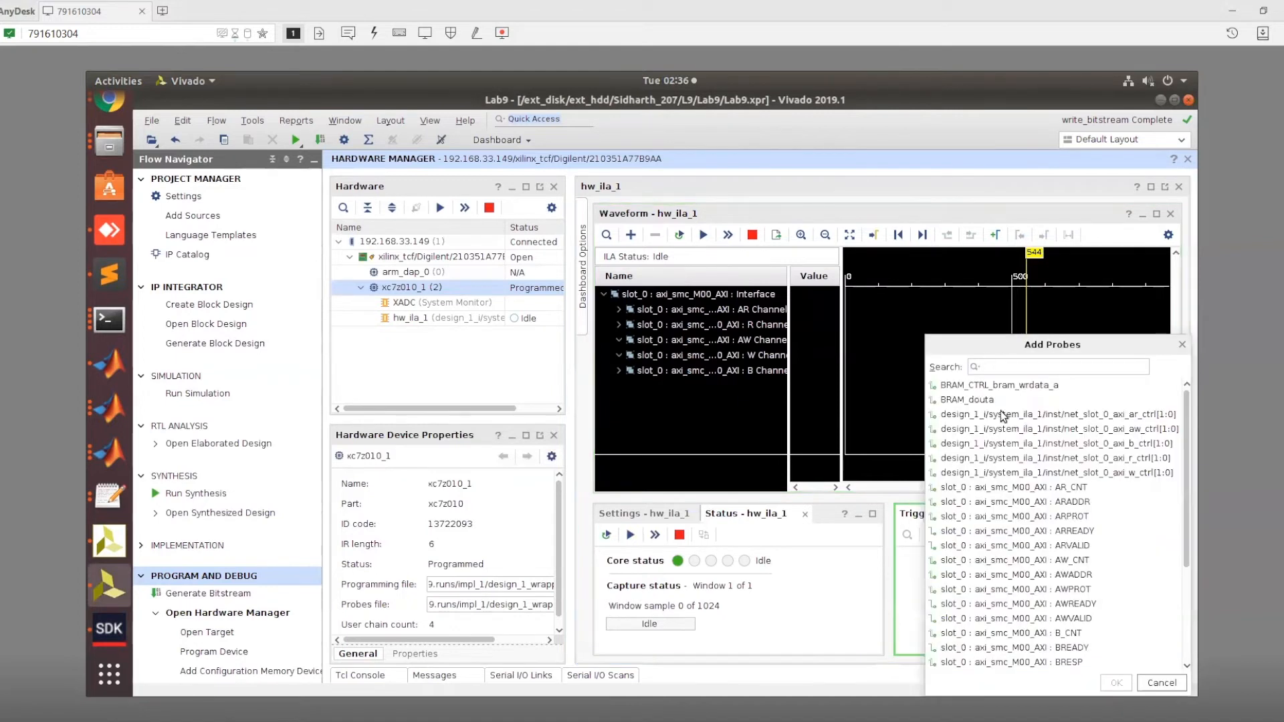
Add WVALID as a trigger on a transition and arm the ILA to wait for it.
scroll(down, 3)
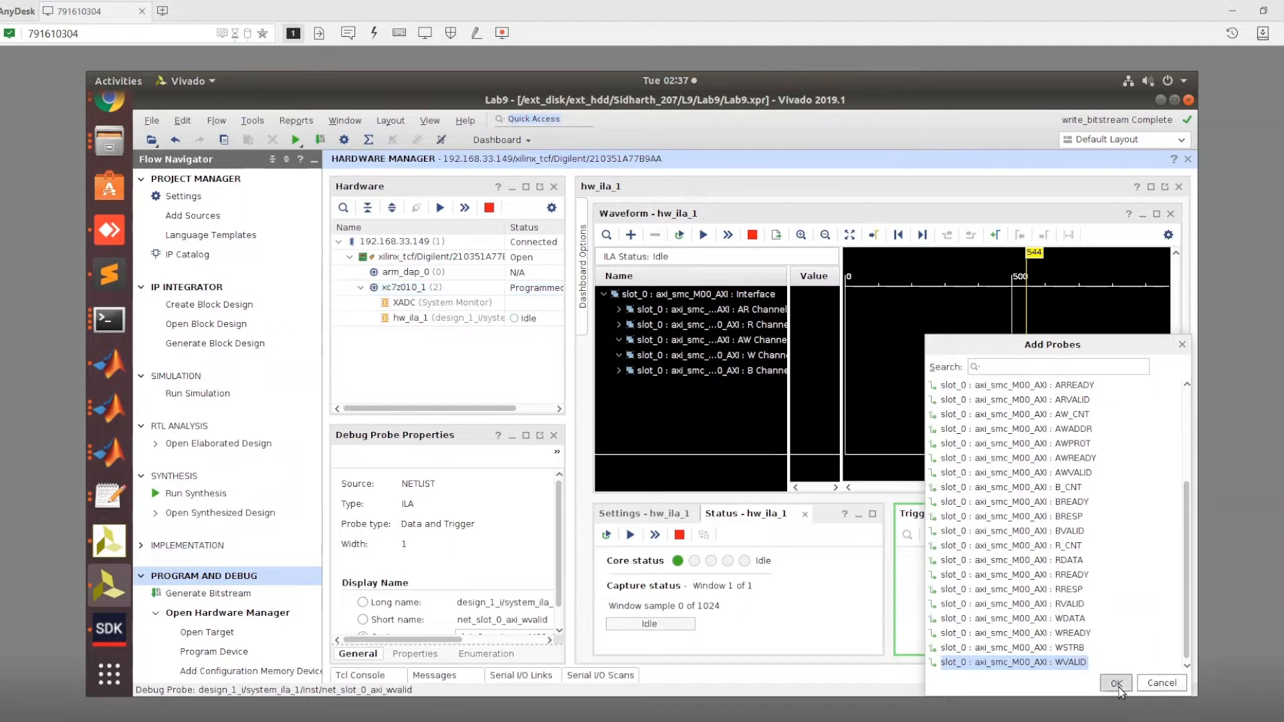
click(1115, 682)
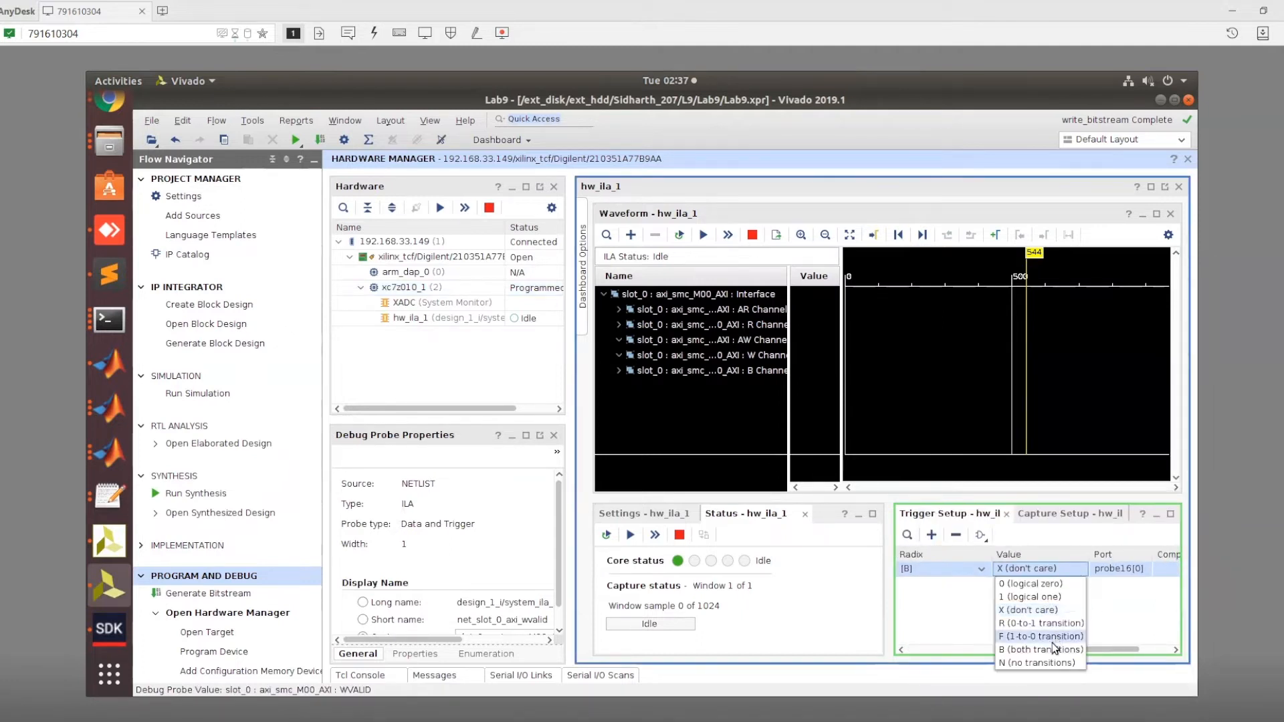
click(1031, 622)
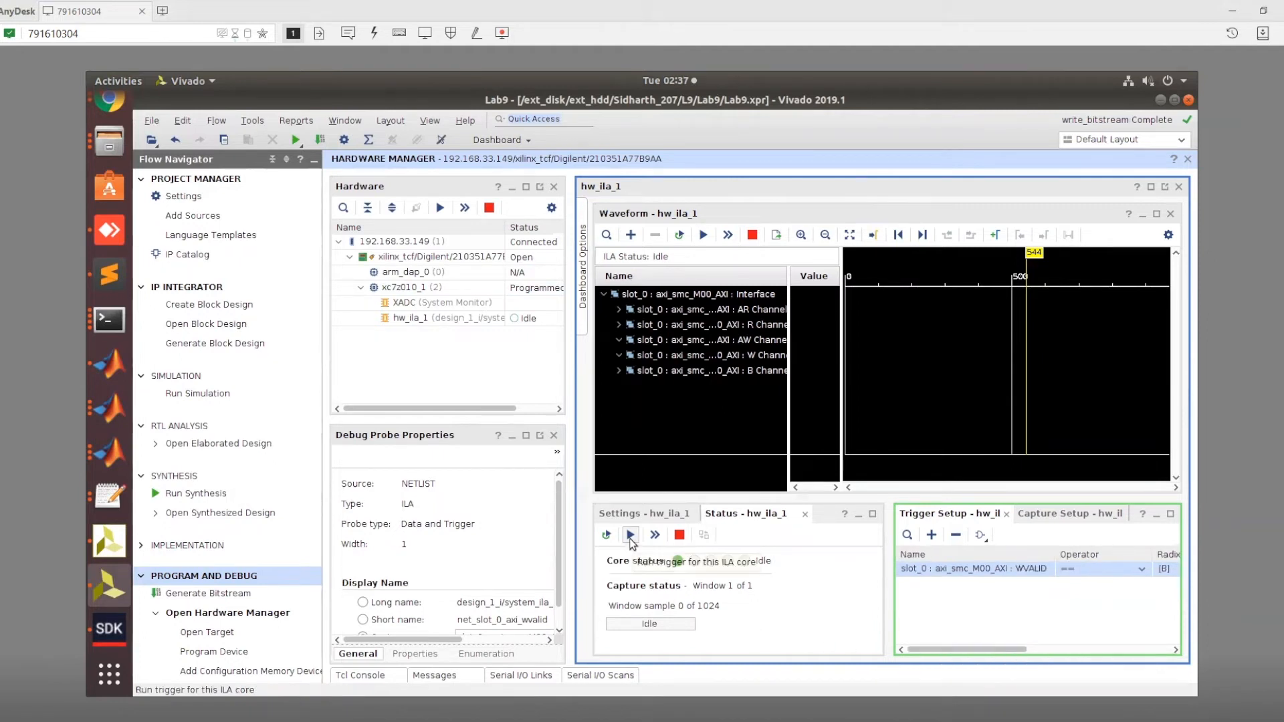
click(630, 535)
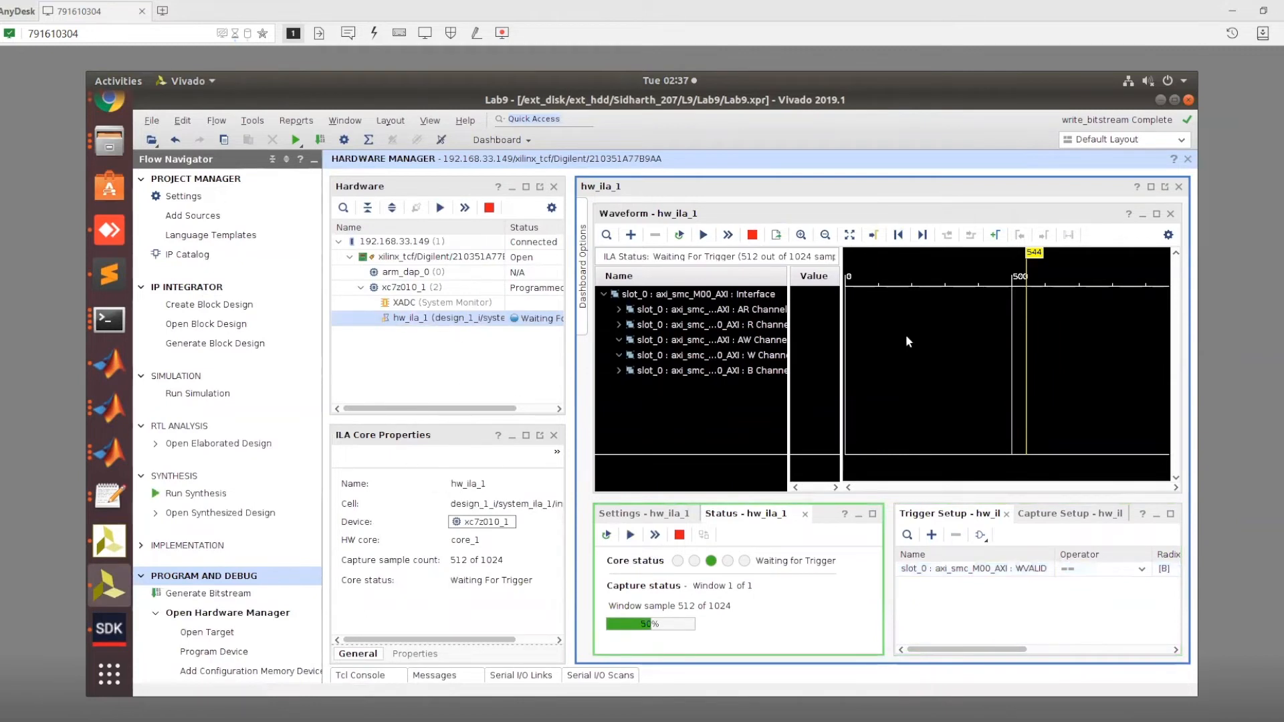
mouse_move(660, 362)
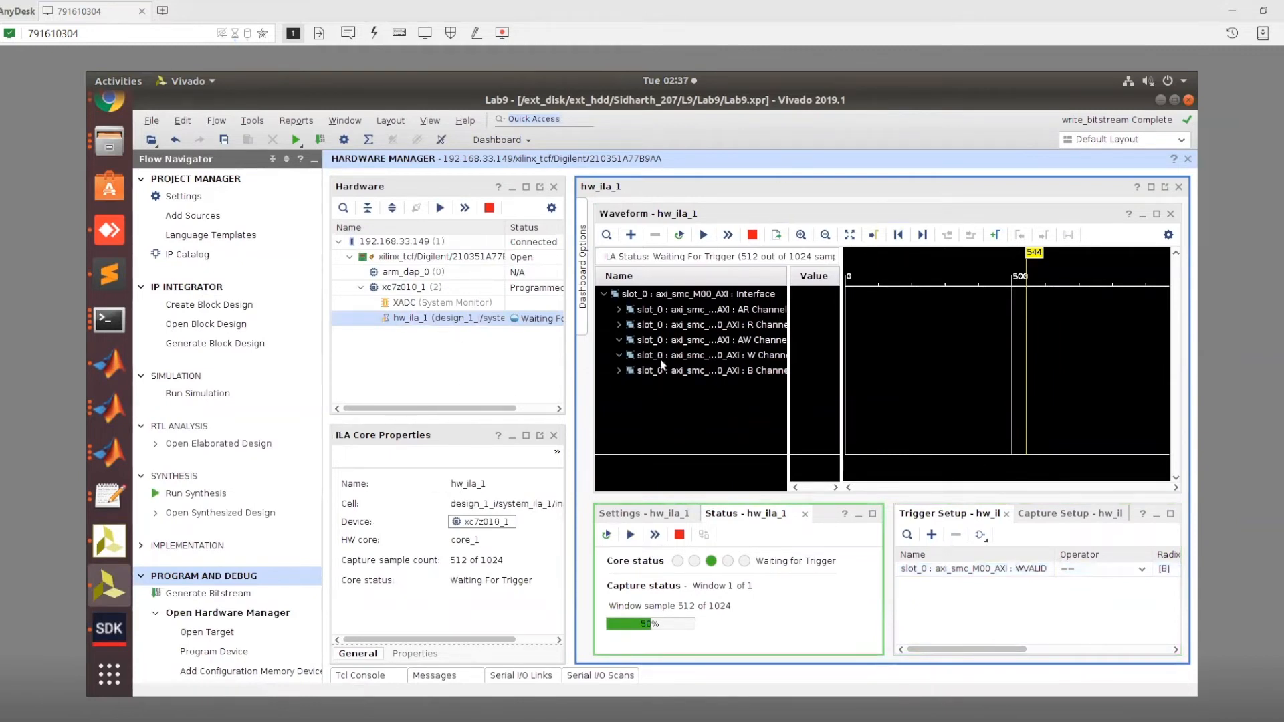
Bring the SDK debugger forward and resume the paused program to run the BRAM writes.
click(108, 629)
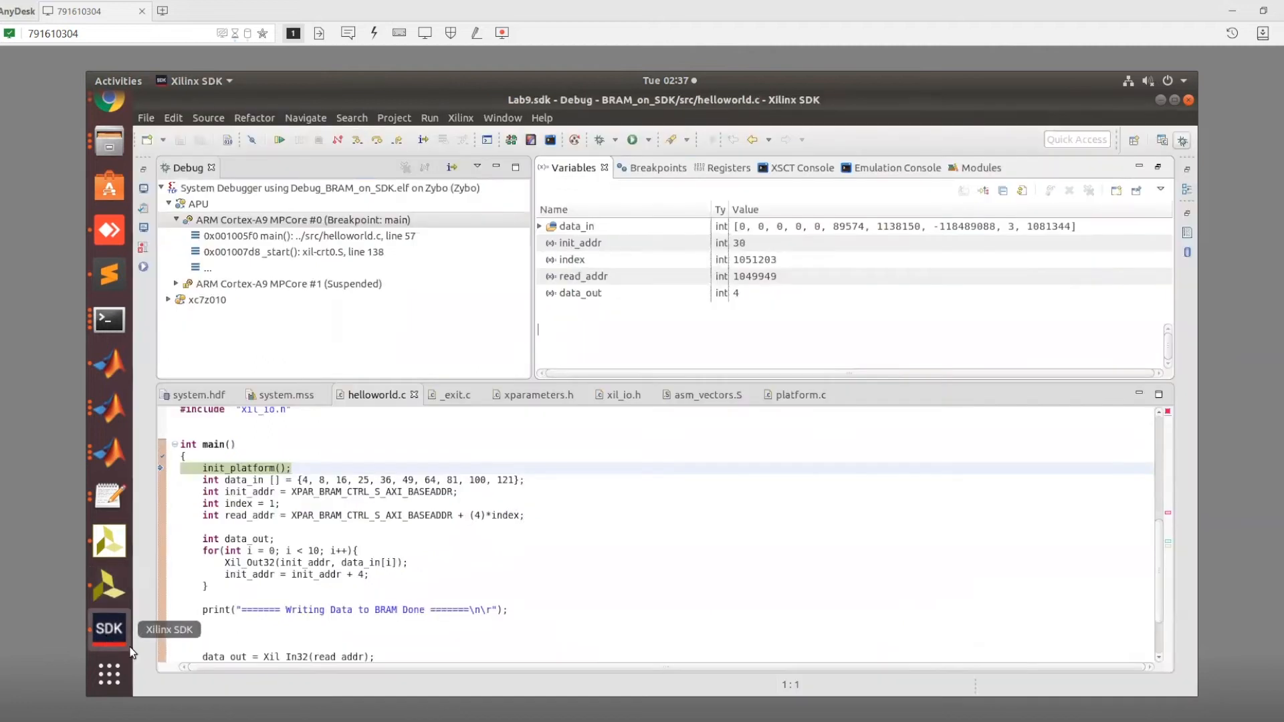
scroll(down, 3)
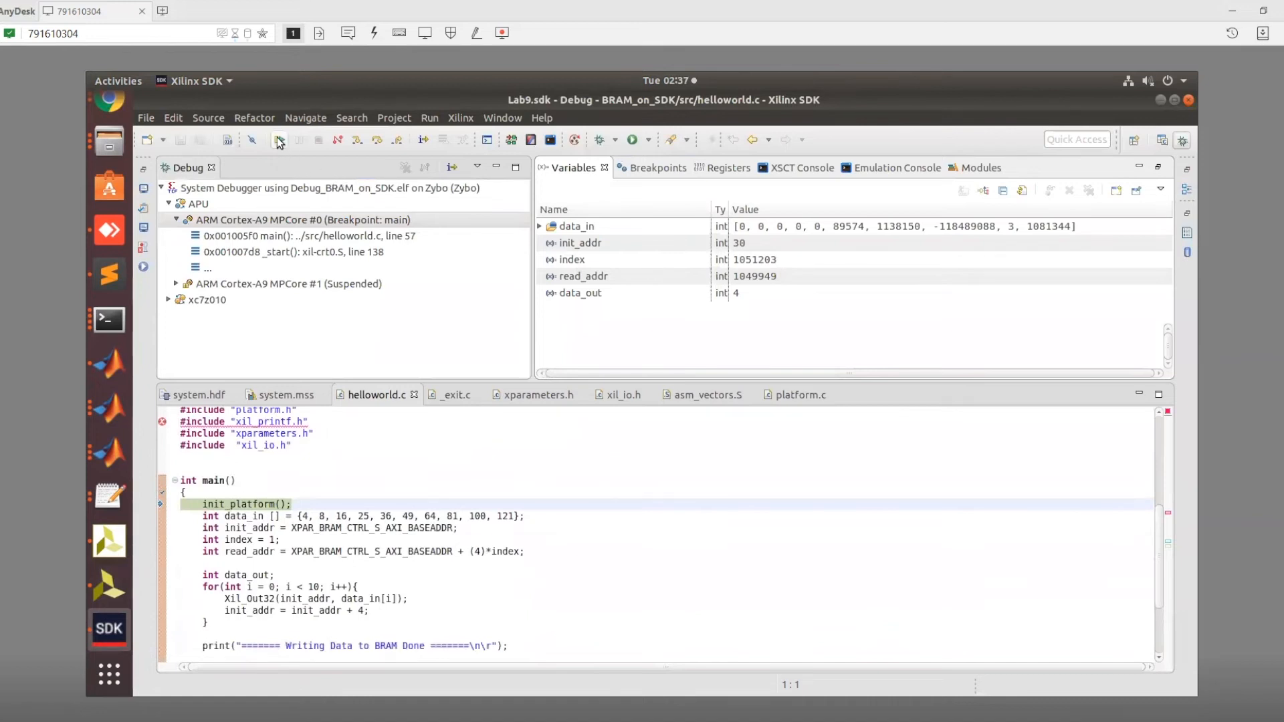
click(278, 140)
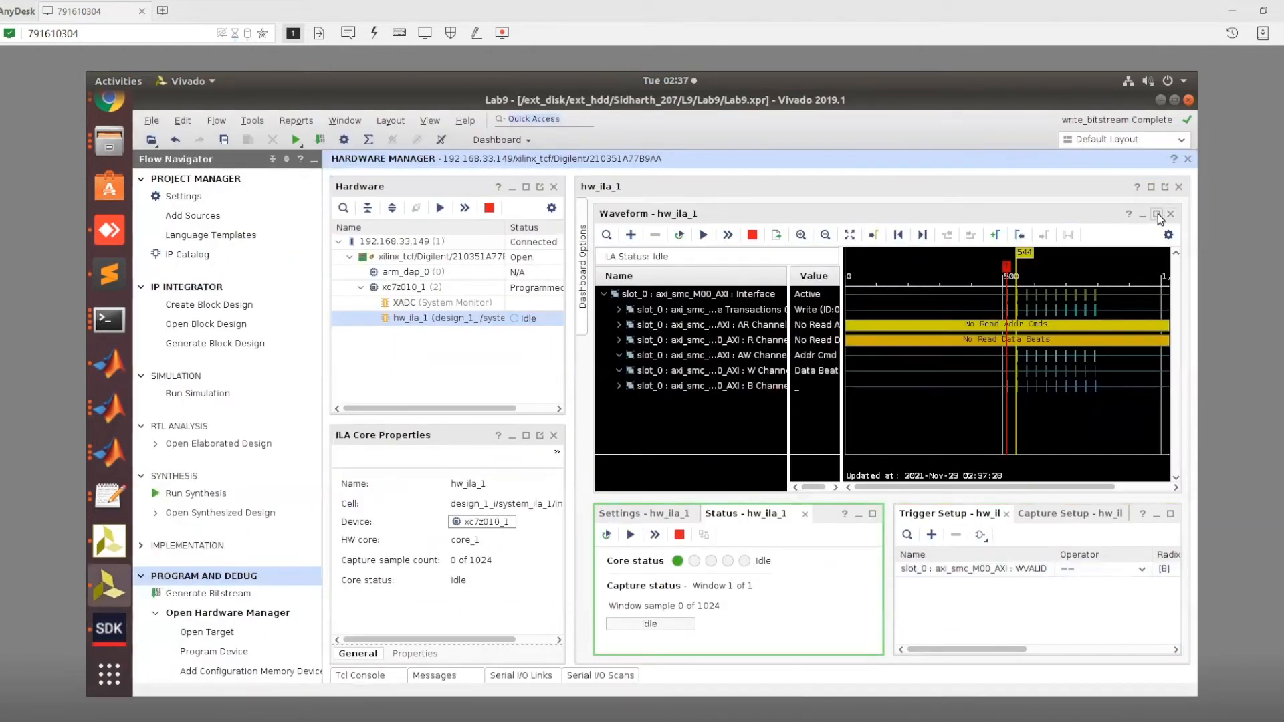
Maximize the hw_ila_1 waveform panel to fill the workspace.
click(1155, 214)
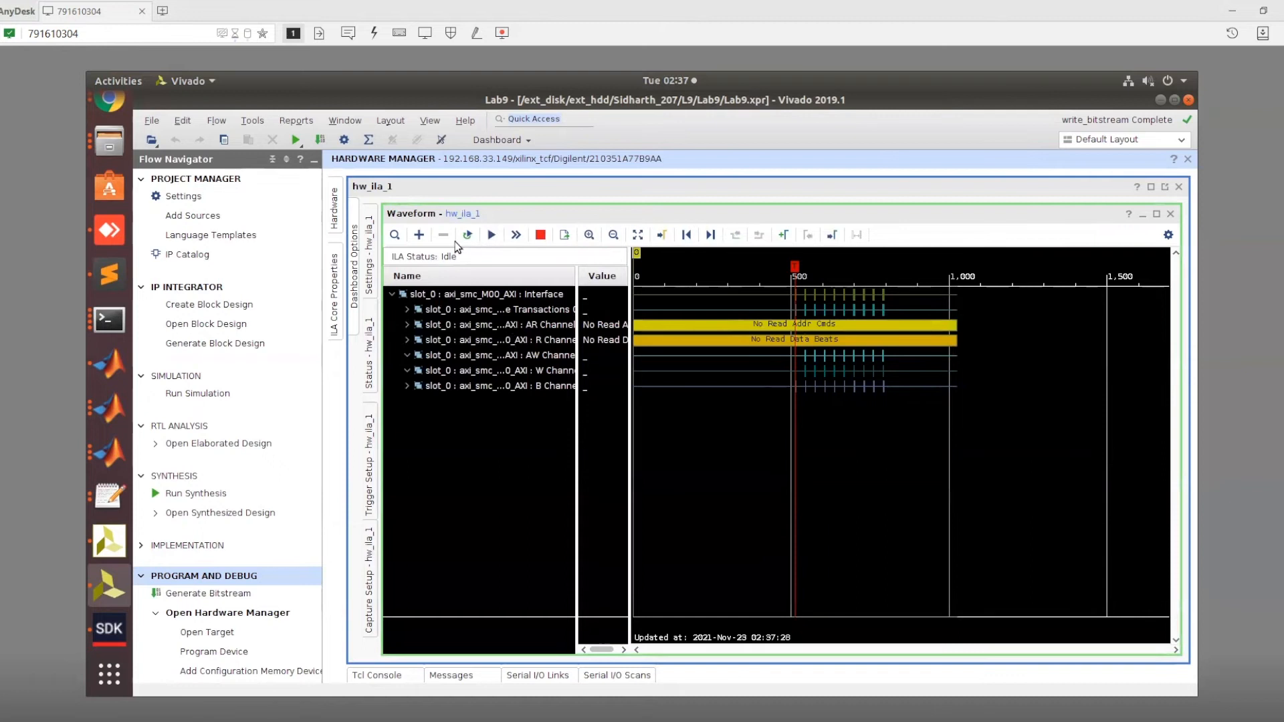
Add the BRAM and slot_0 AXI probes to the waveform, then dismiss the reopened probe list.
click(418, 234)
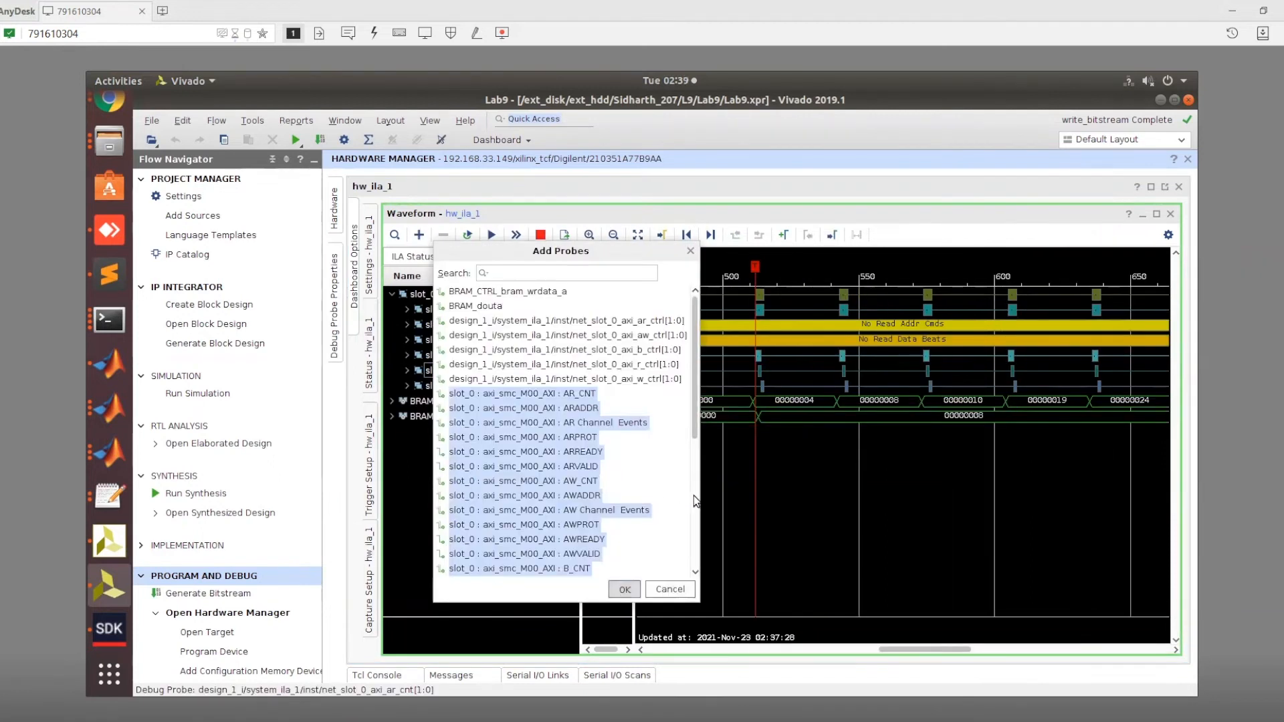
click(623, 588)
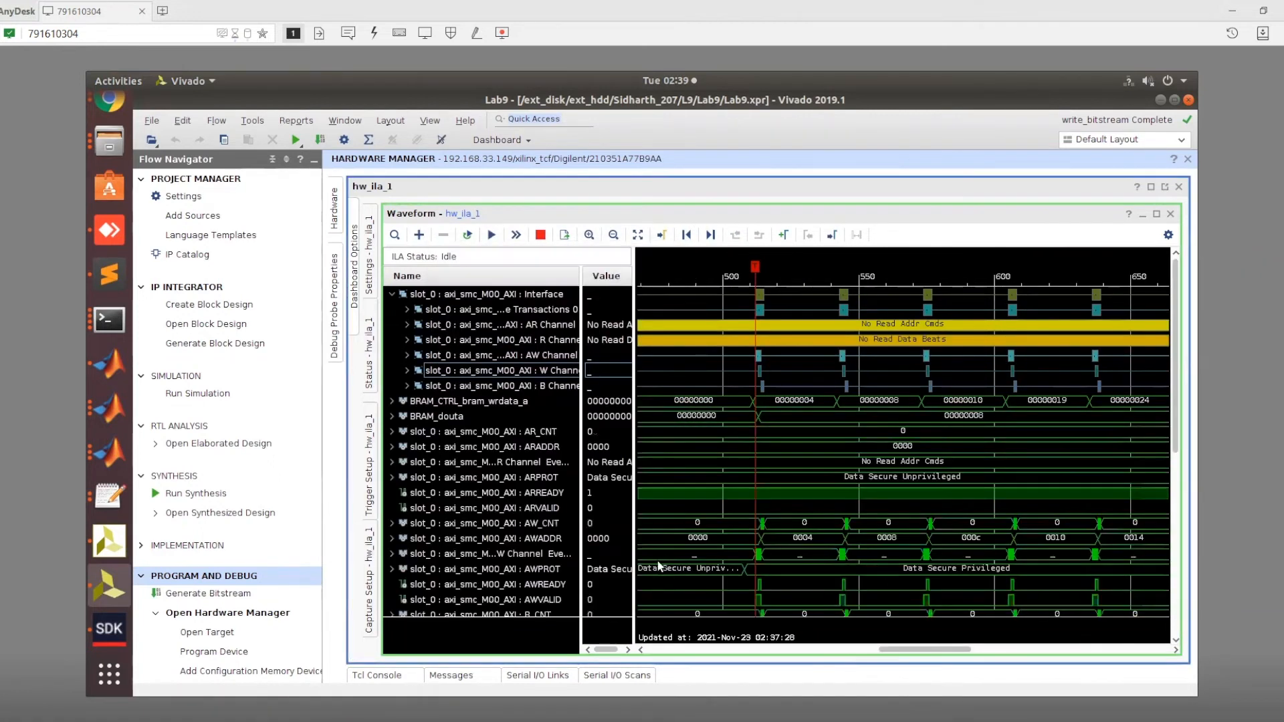
scroll(down, 3)
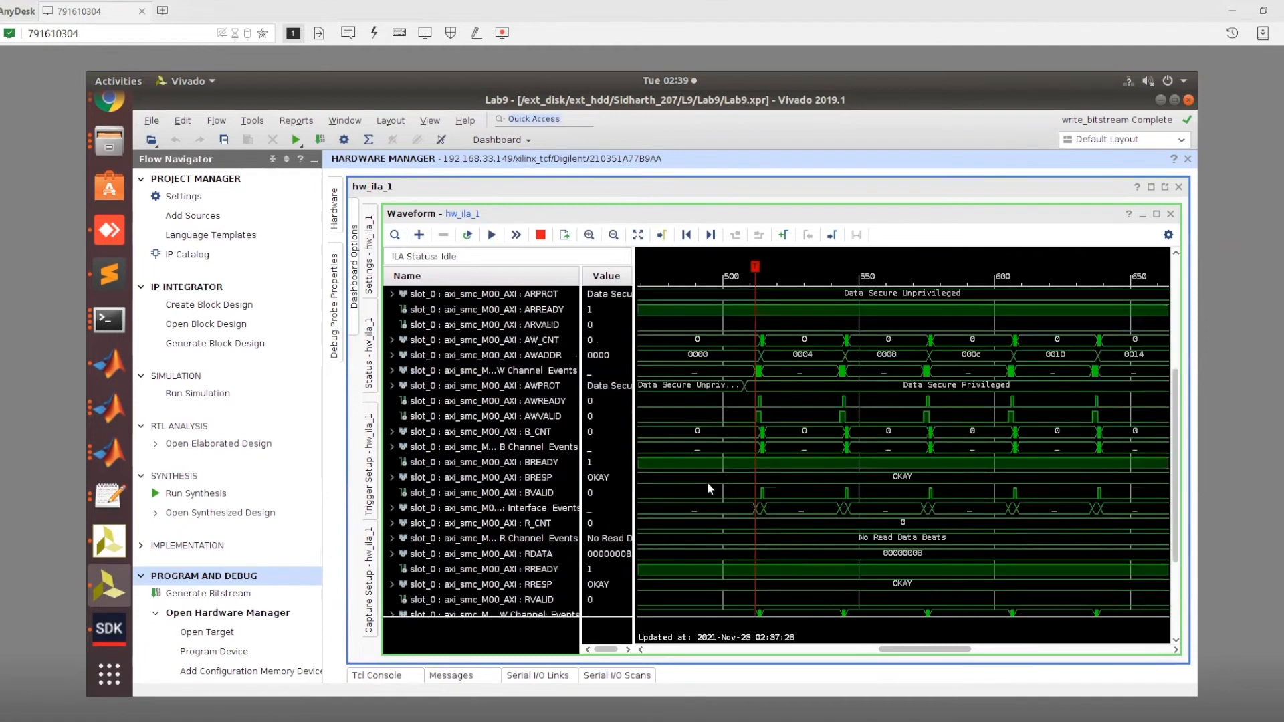
click(419, 234)
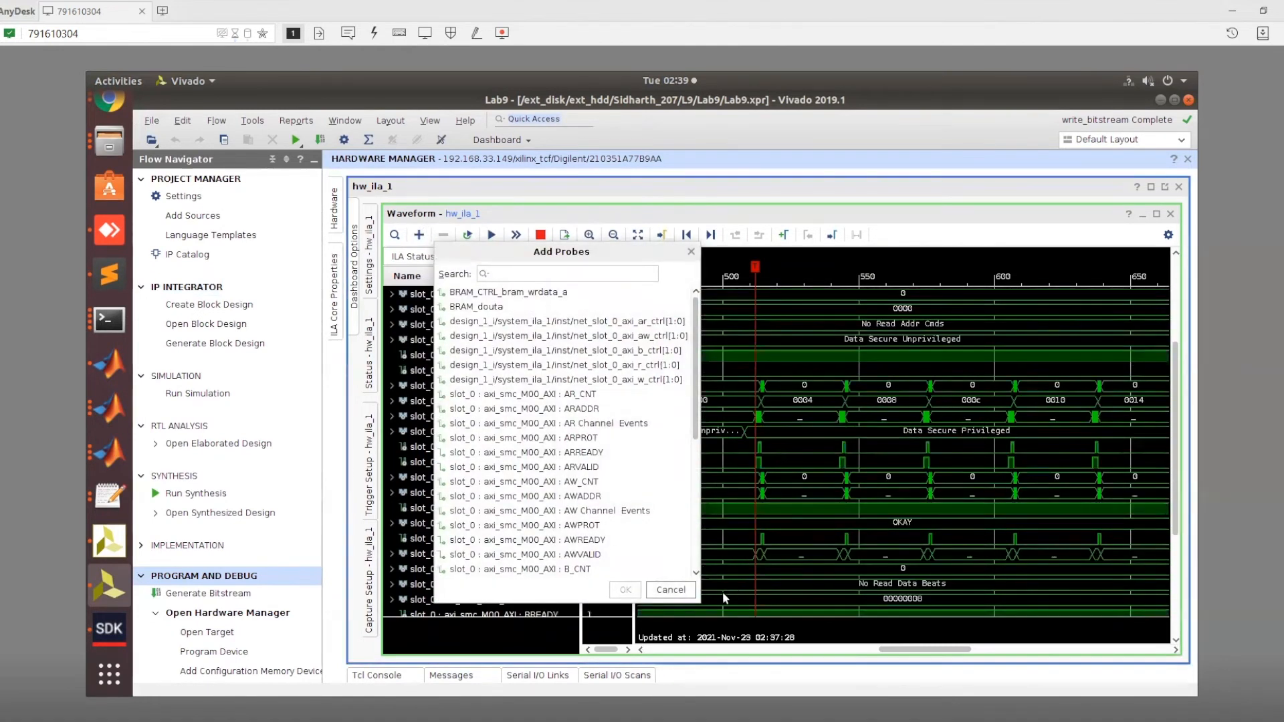
click(670, 590)
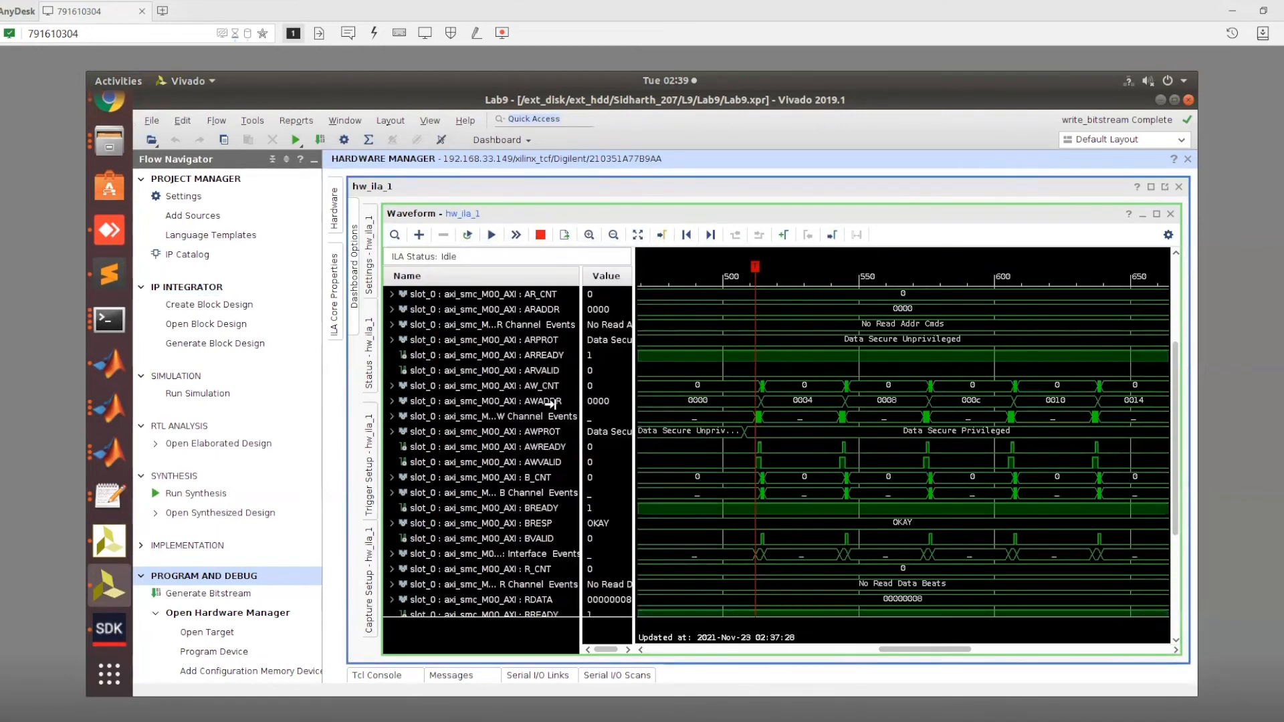
Select the WDATA signal among the newly listed AXI channel probes.
click(493, 402)
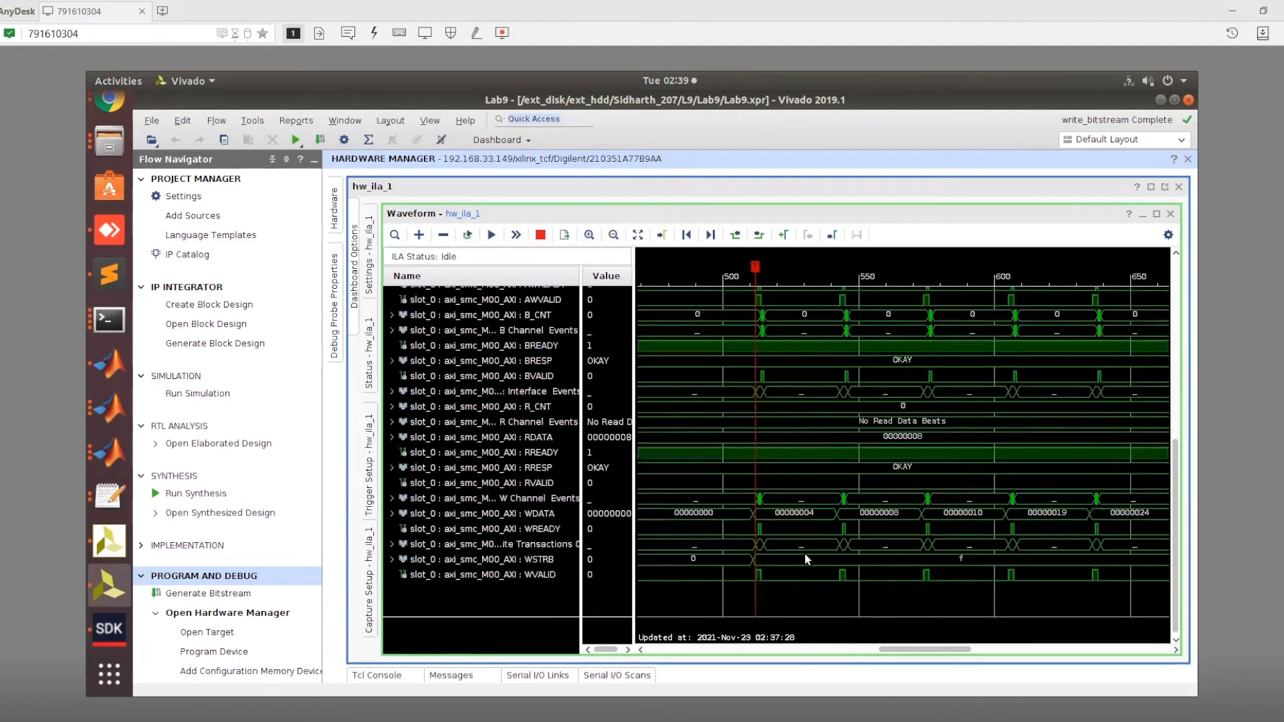
click(491, 513)
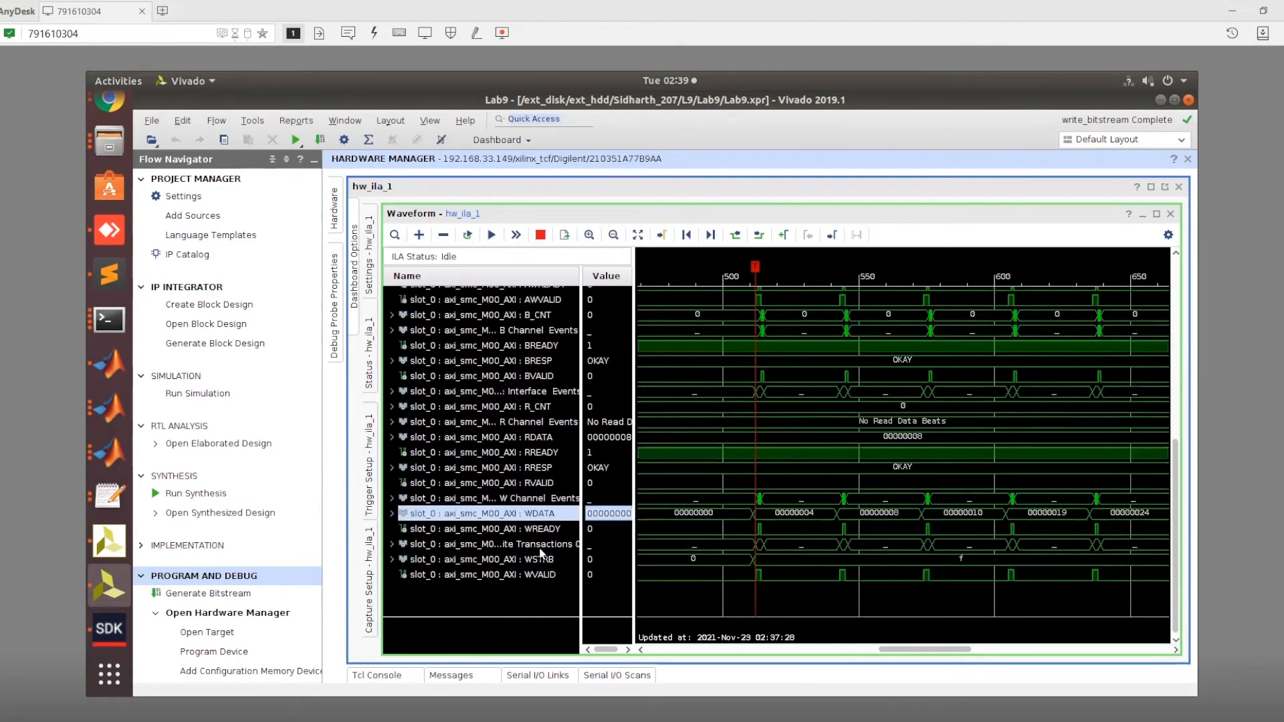
click(507, 528)
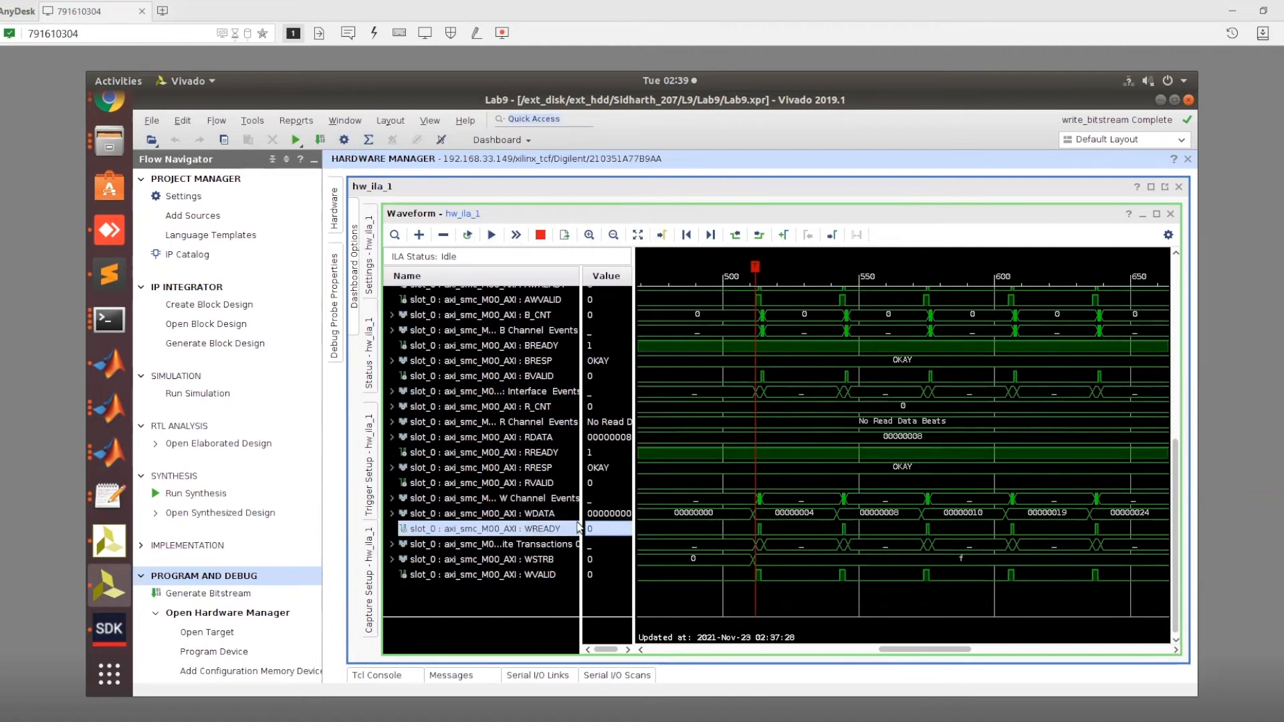
Set WDATA radix to Unsigned Decimal and zoom to the first write near sample 510 with WREADY selected.
right_click(483, 513)
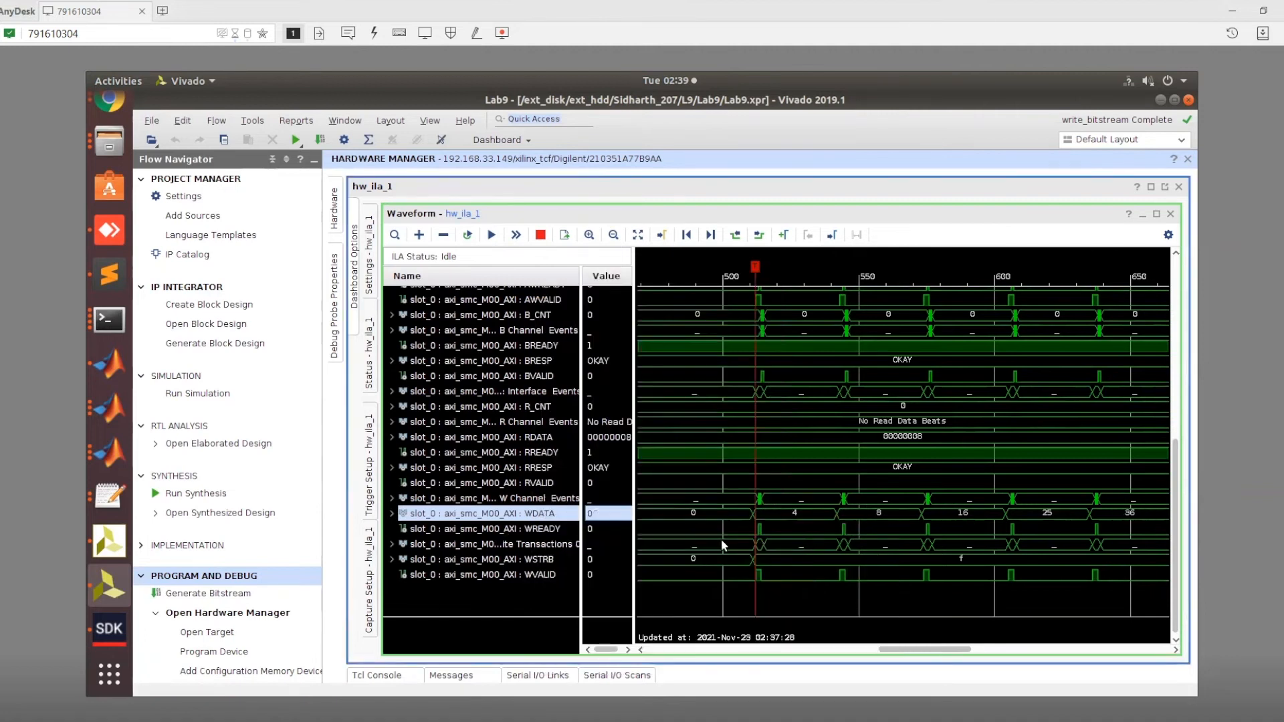
click(588, 234)
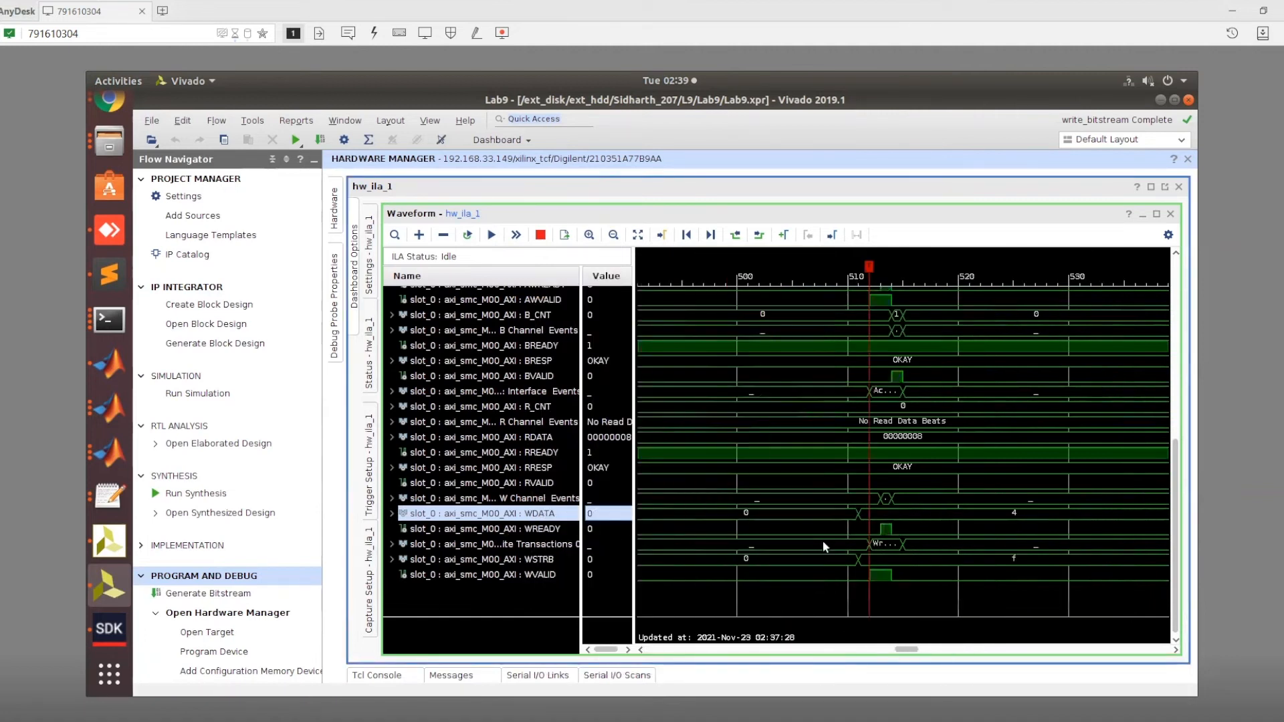
mouse_move(870, 538)
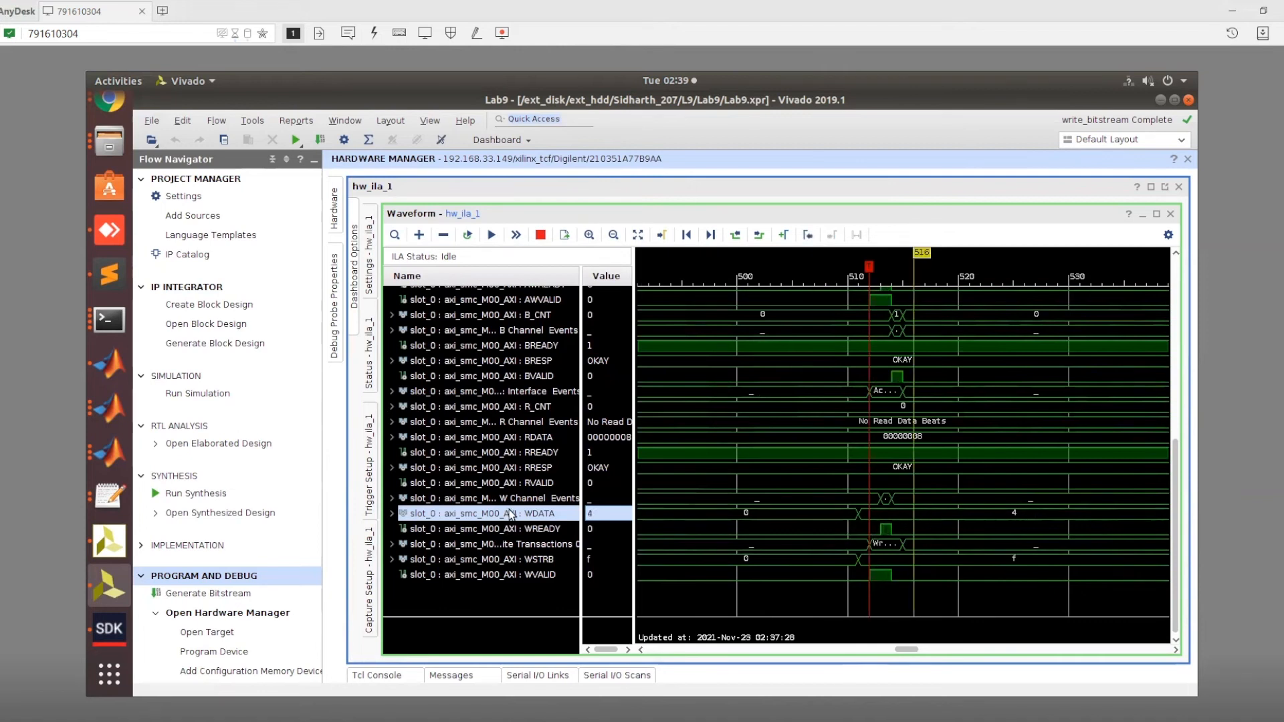
click(504, 528)
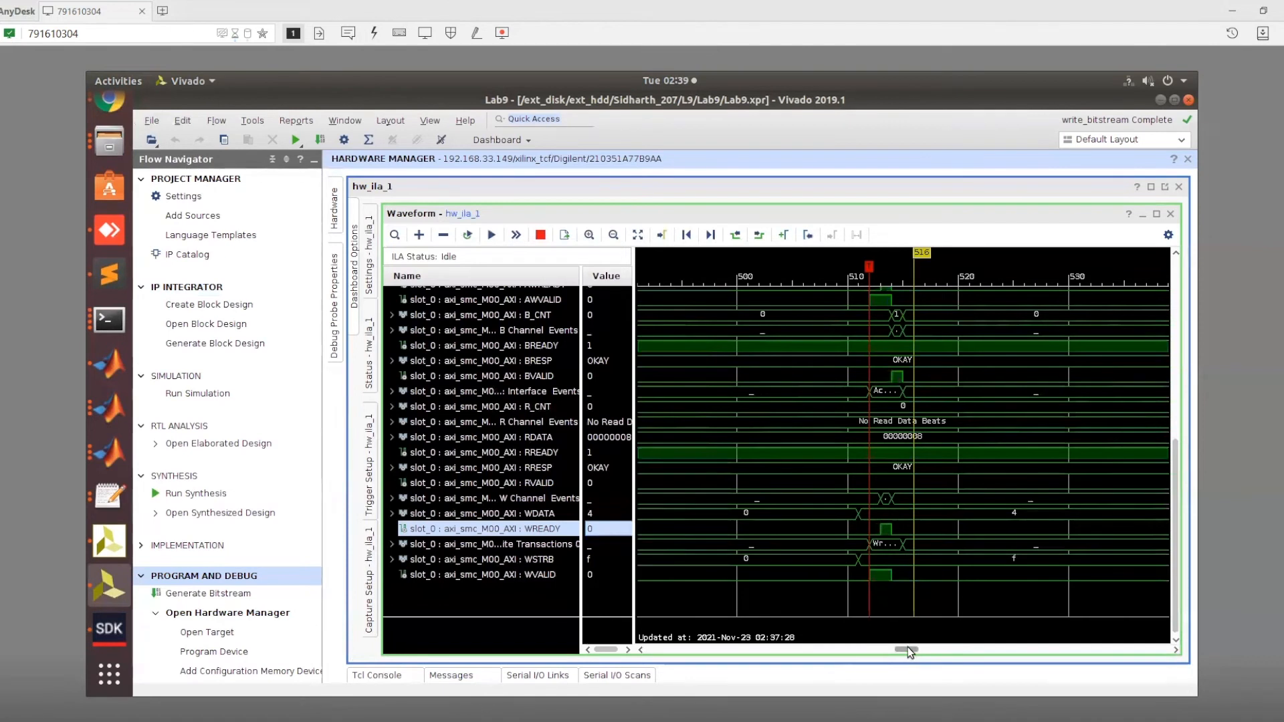
click(612, 234)
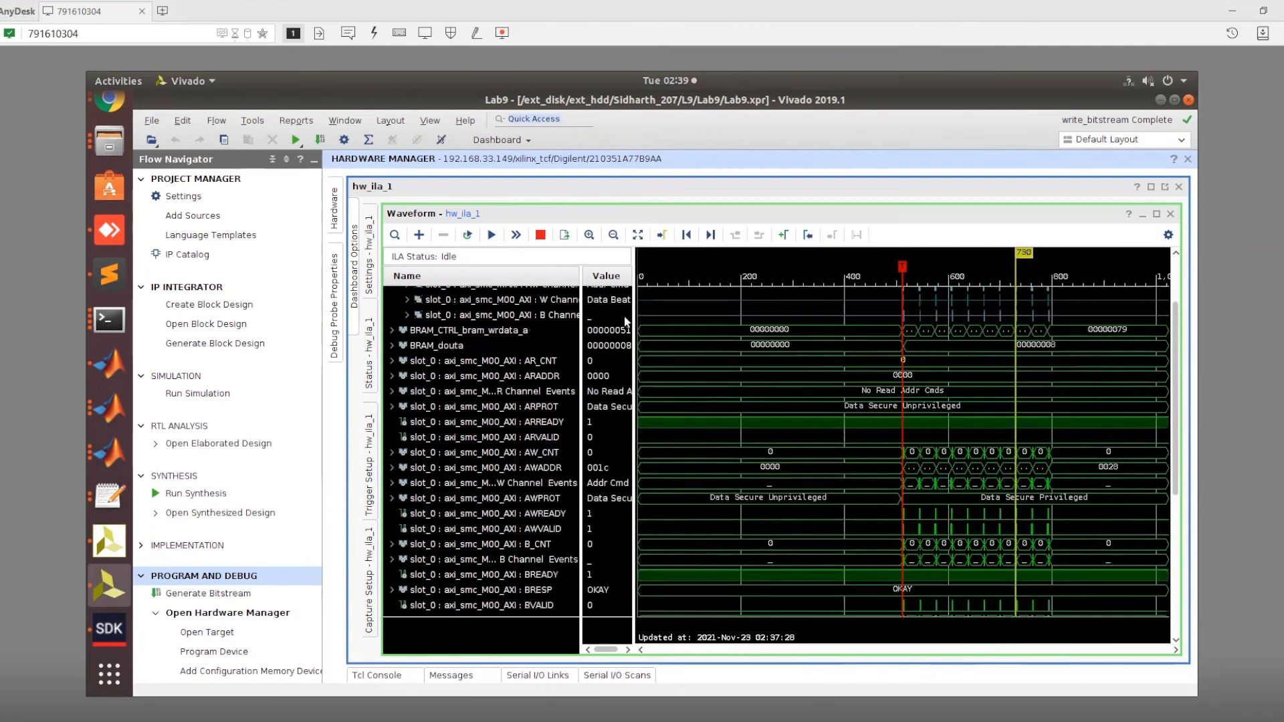
Zoom out to the whole capture, then zoom in on the write burst near sample 500.
click(612, 234)
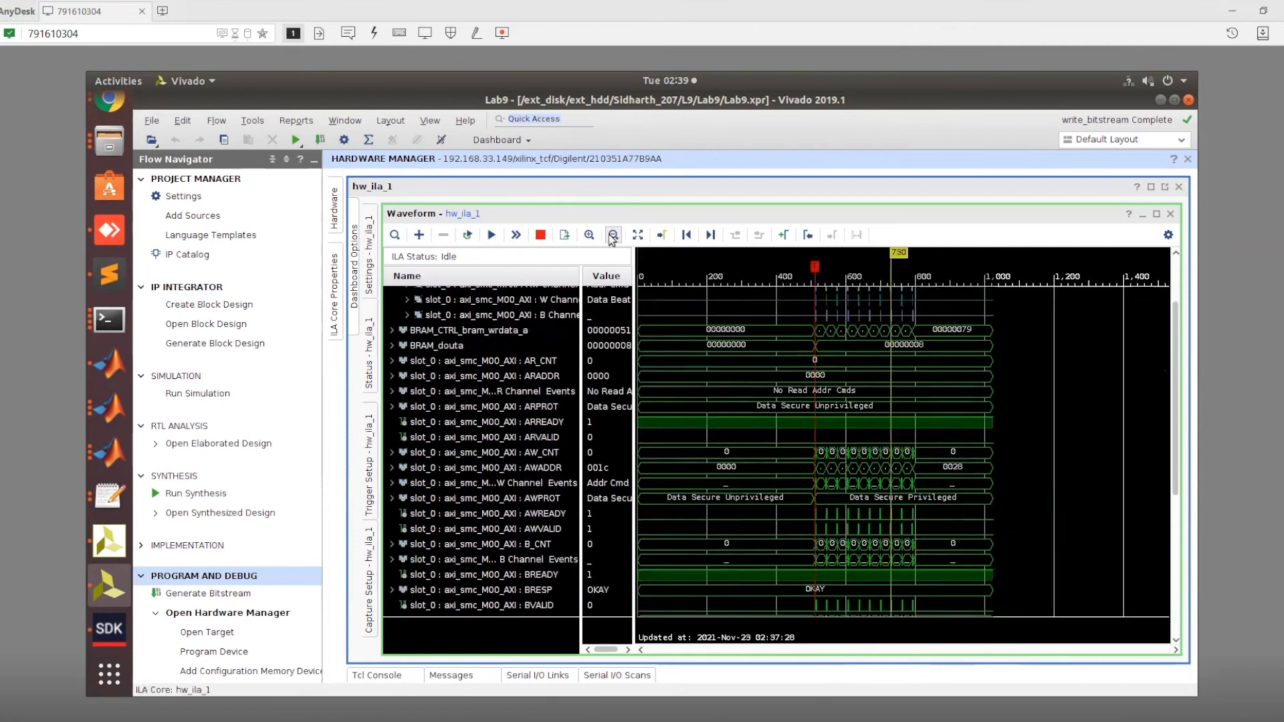
click(612, 234)
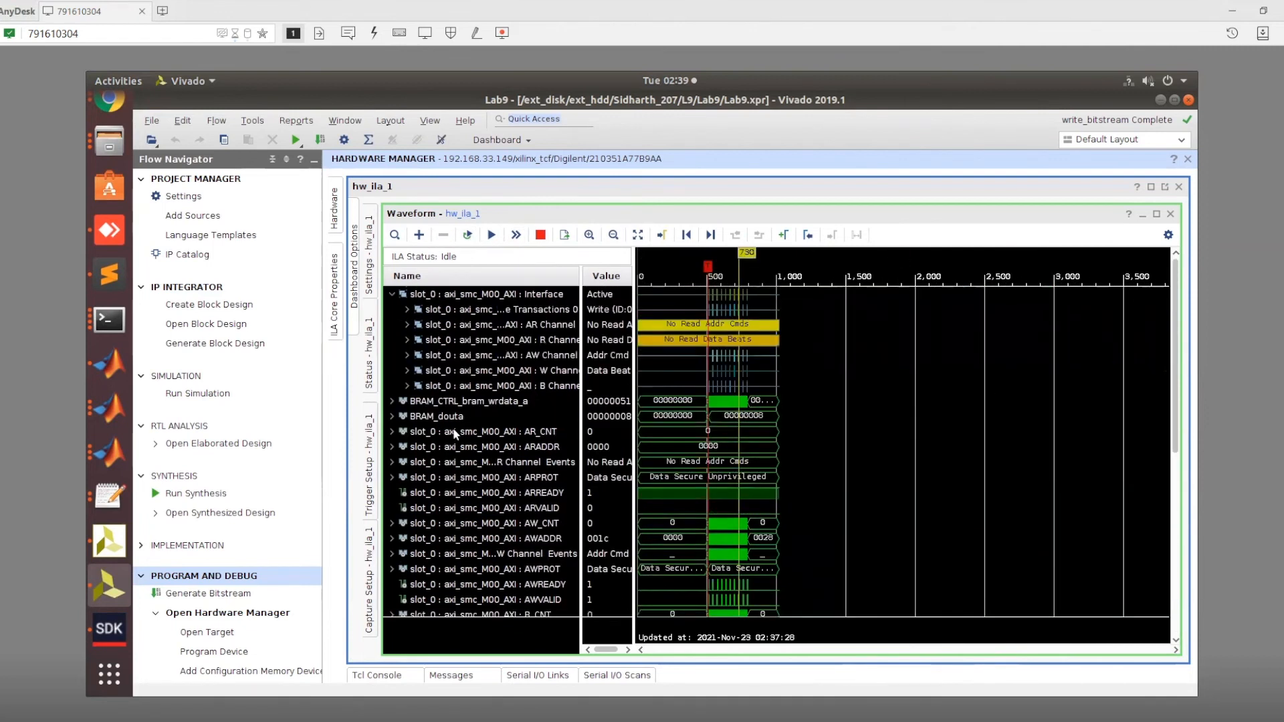
scroll(down, 3)
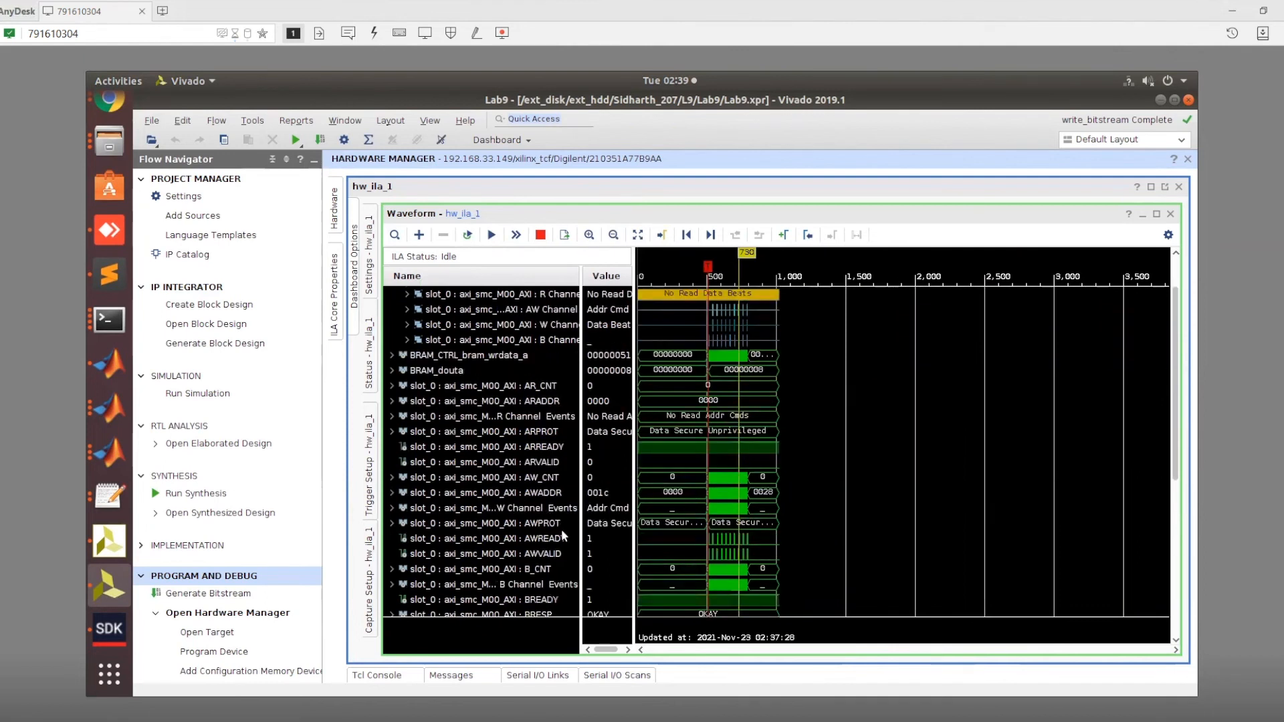
click(496, 385)
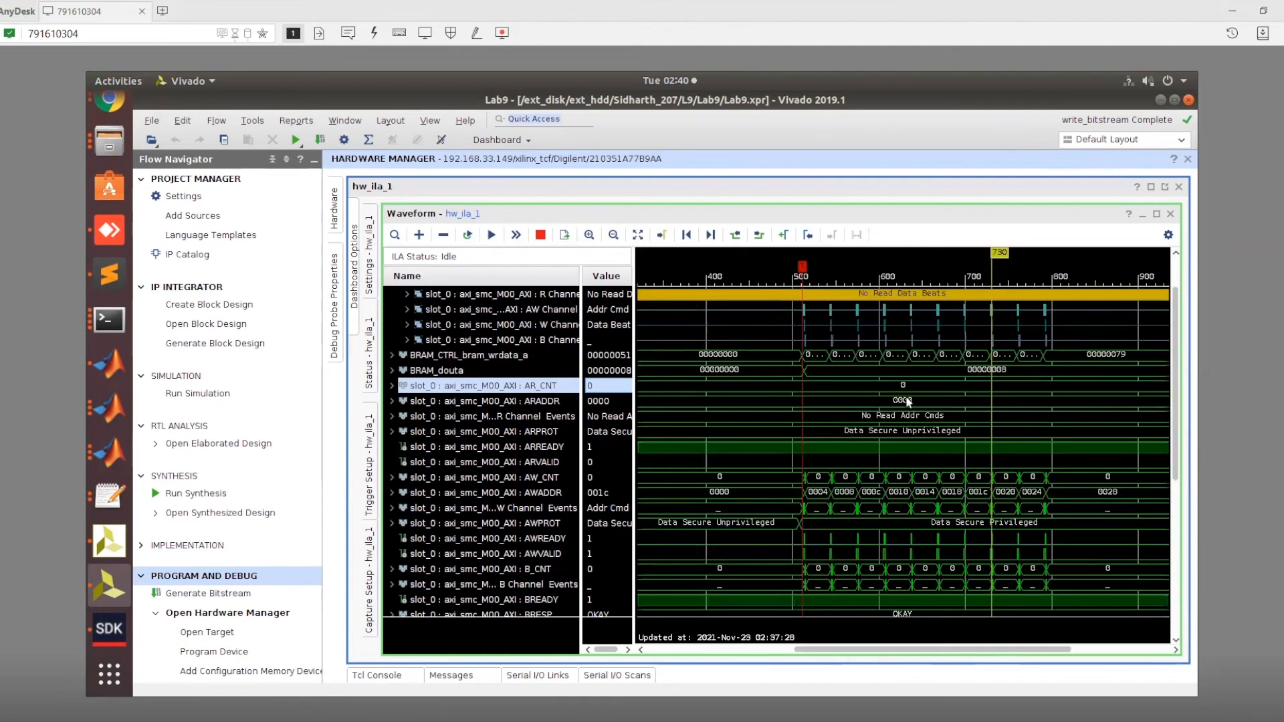
mouse_move(998, 366)
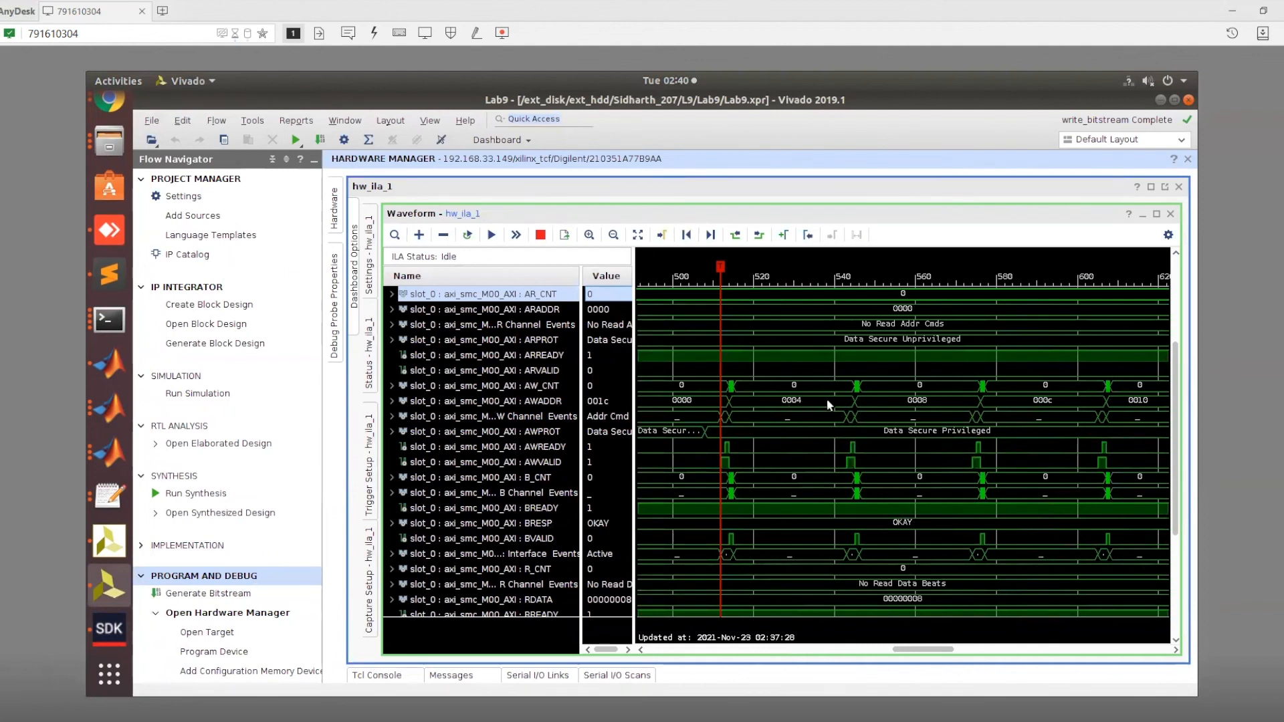
mouse_move(591, 473)
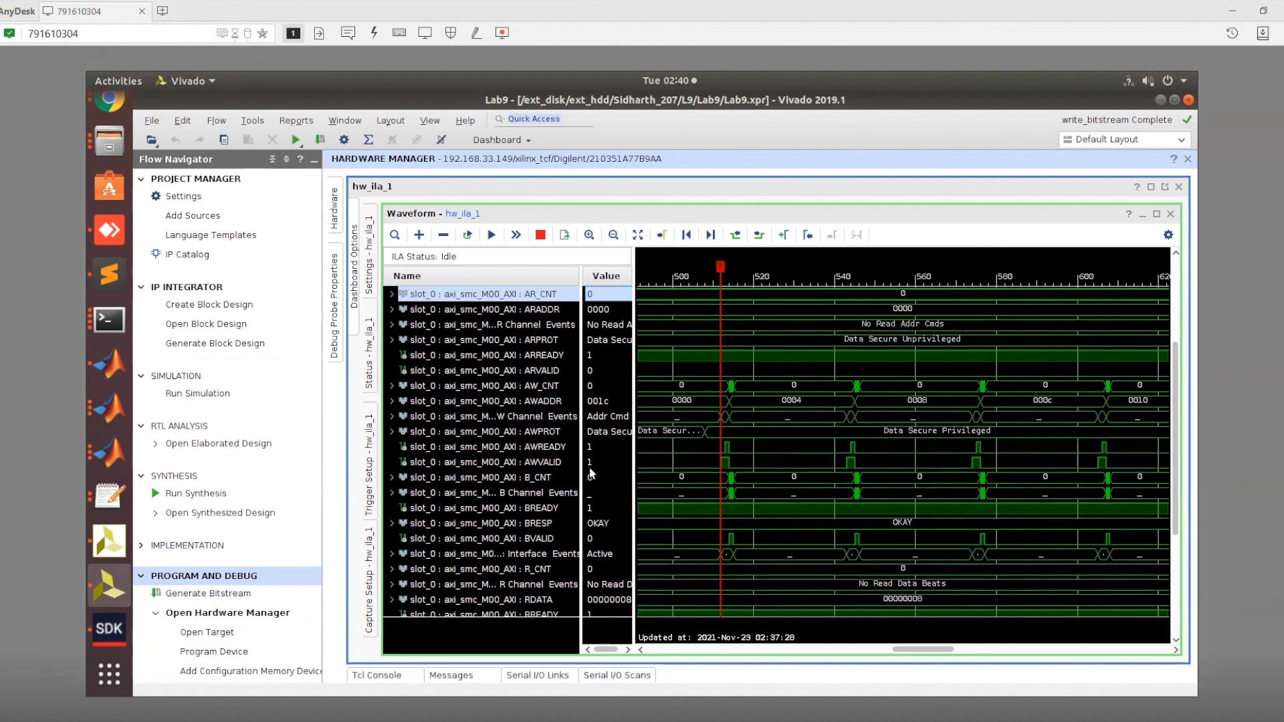
mouse_move(708, 377)
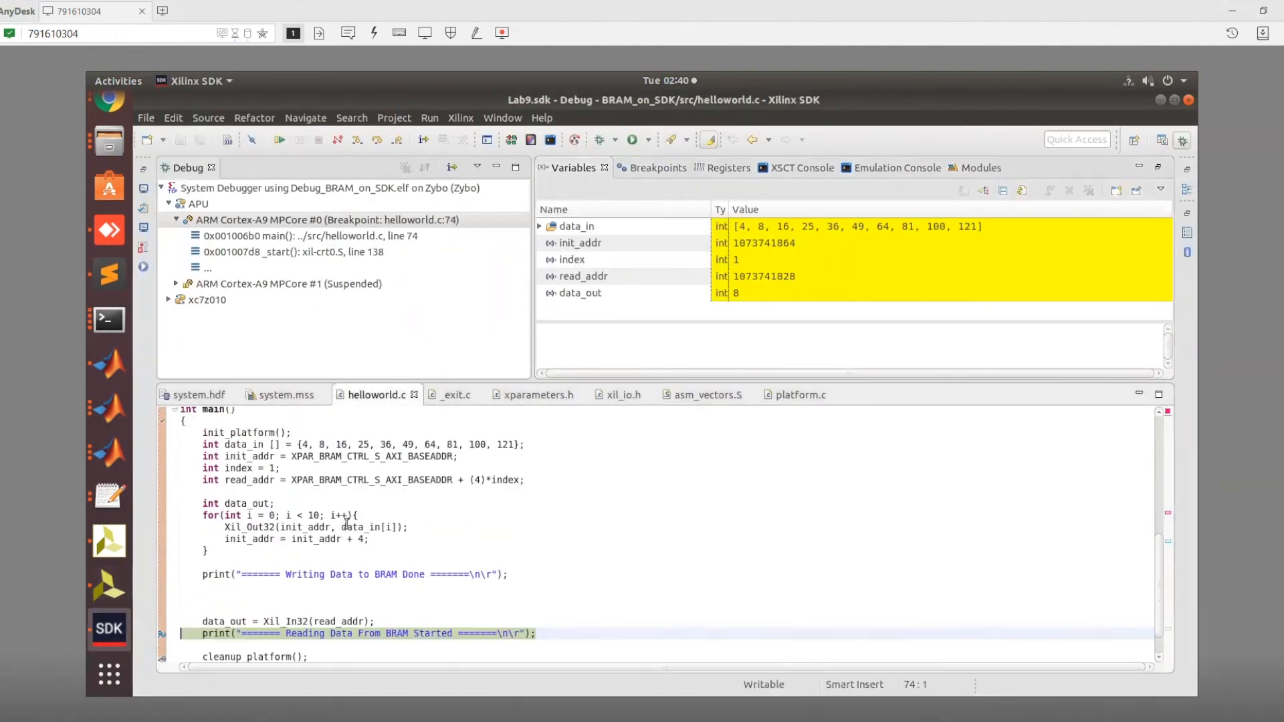
Scroll helloworld.c in the SDK debugger down to line 74 where data_out reads 8.
scroll(down, 3)
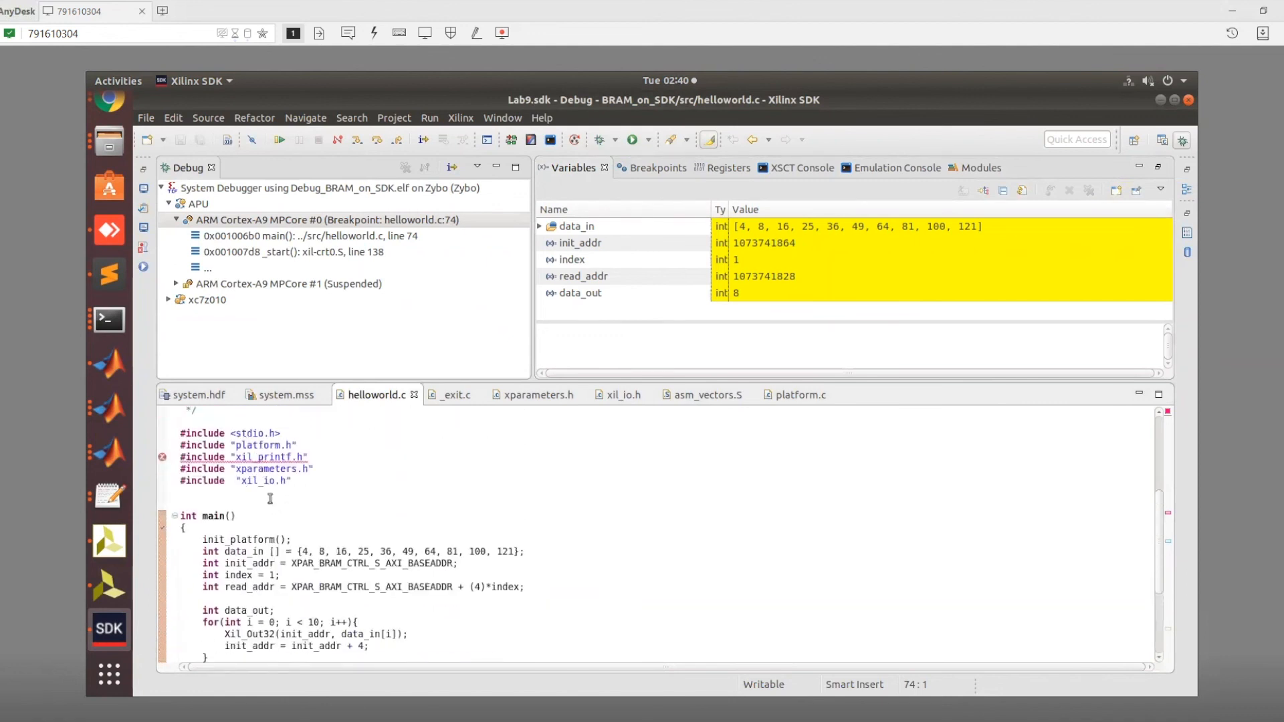
scroll(down, 3)
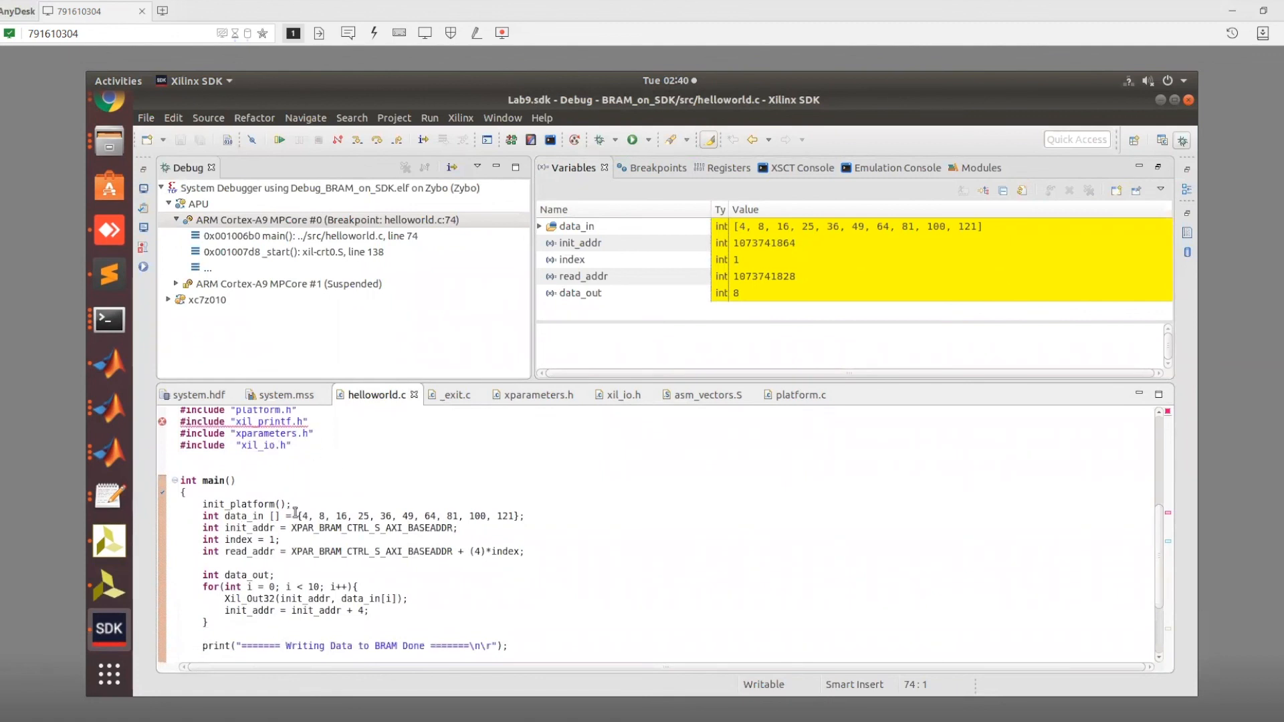
scroll(down, 3)
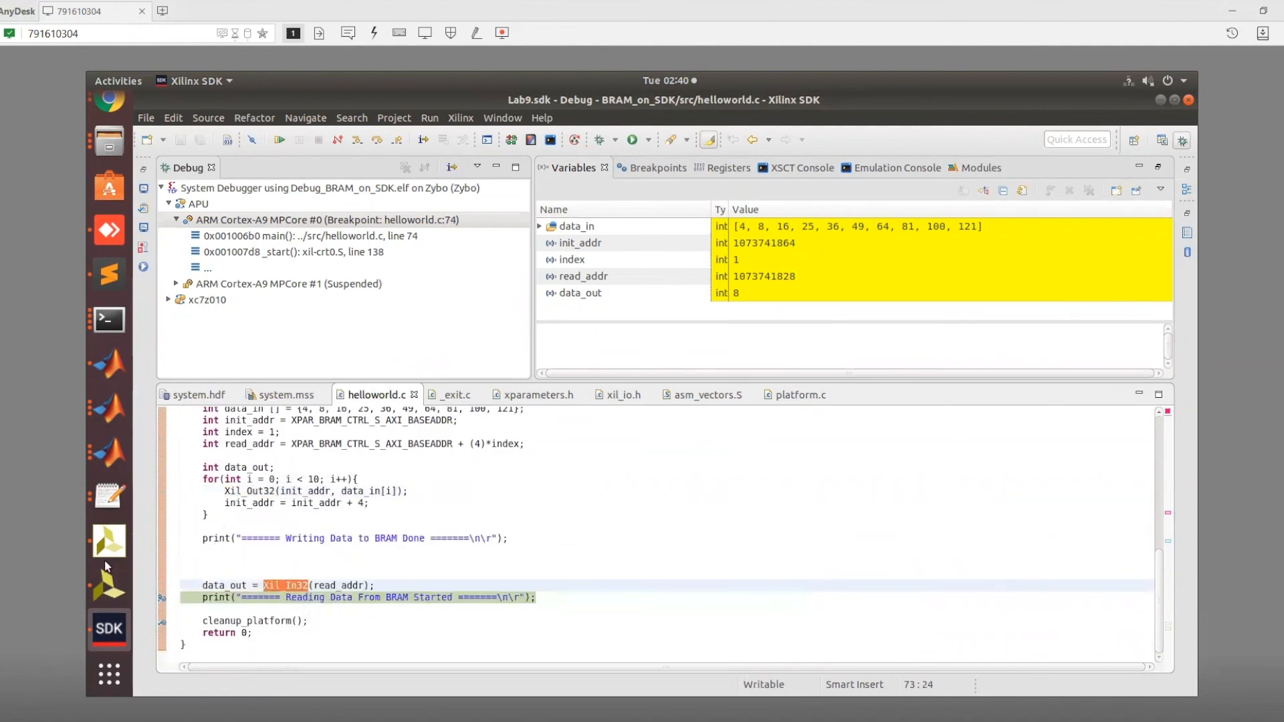
mouse_move(697, 281)
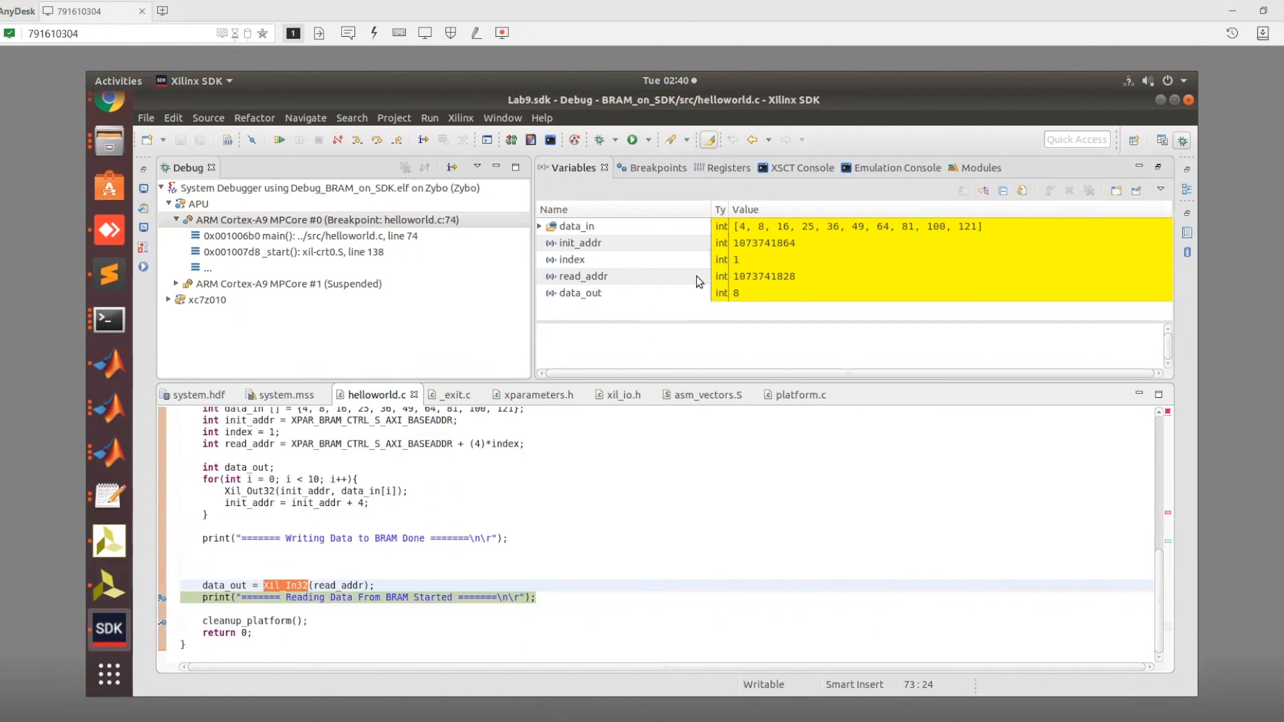
mouse_move(709, 343)
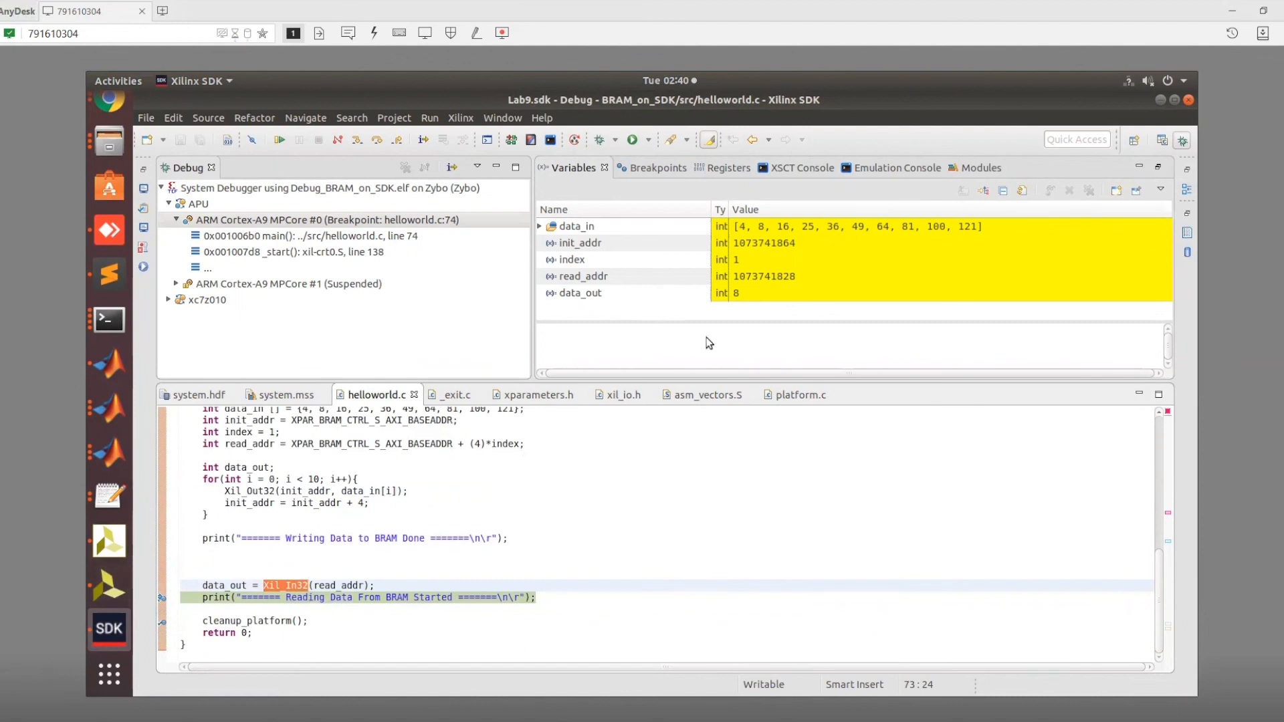